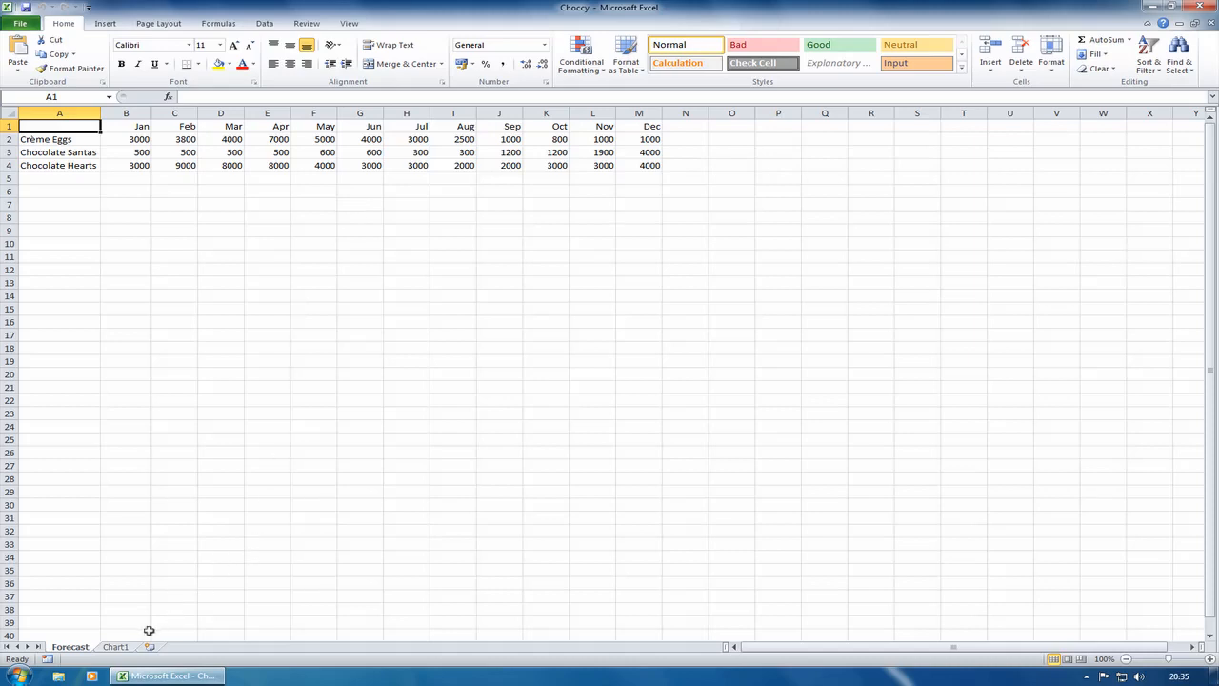
Look at the monthly sales column chart on its sheet, then return to the Forecast sheet.
left_click(114, 648)
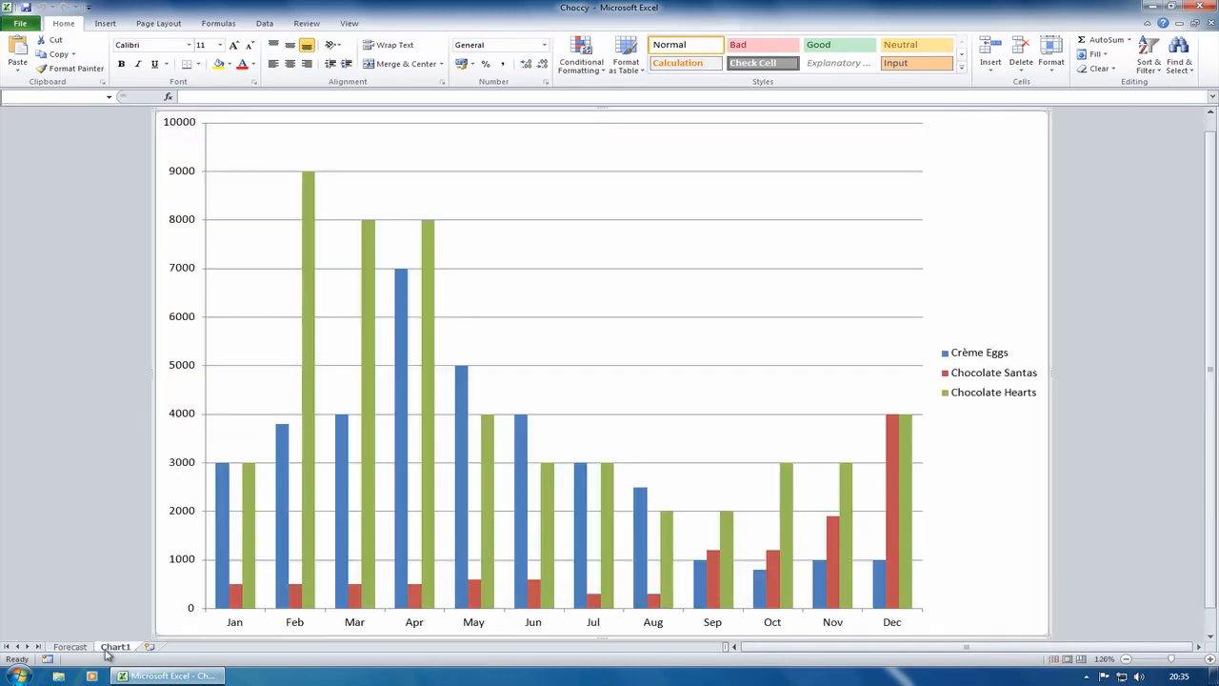
left_click(572, 380)
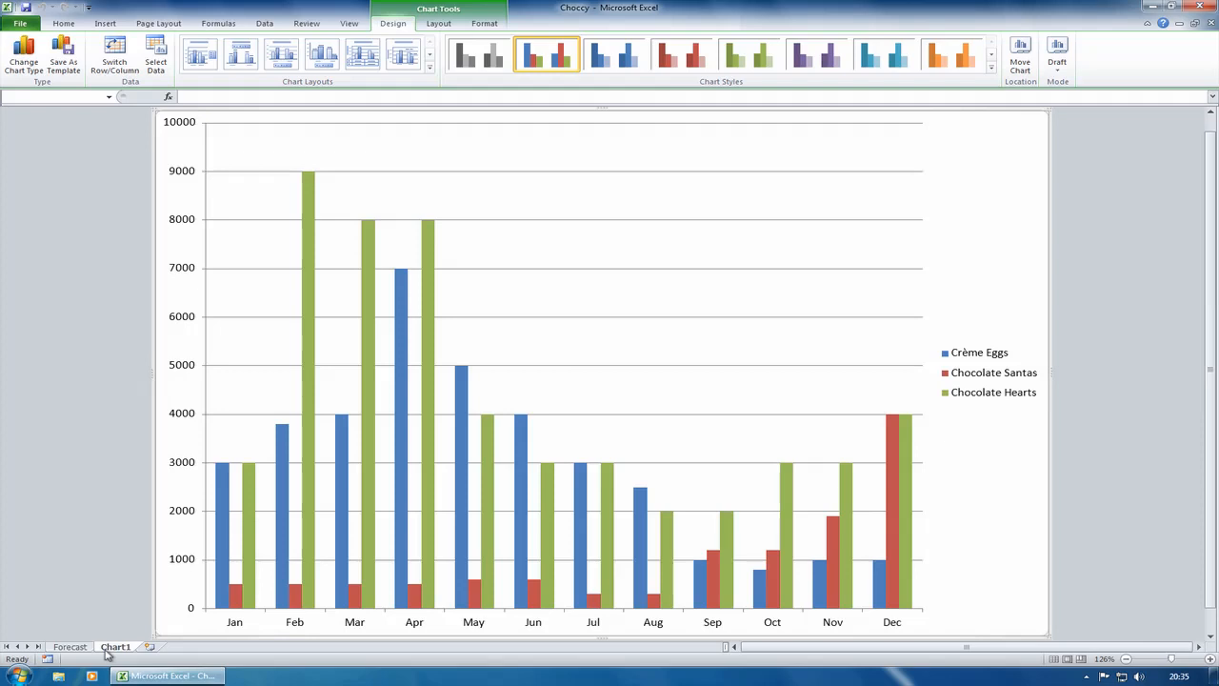
left_click(69, 647)
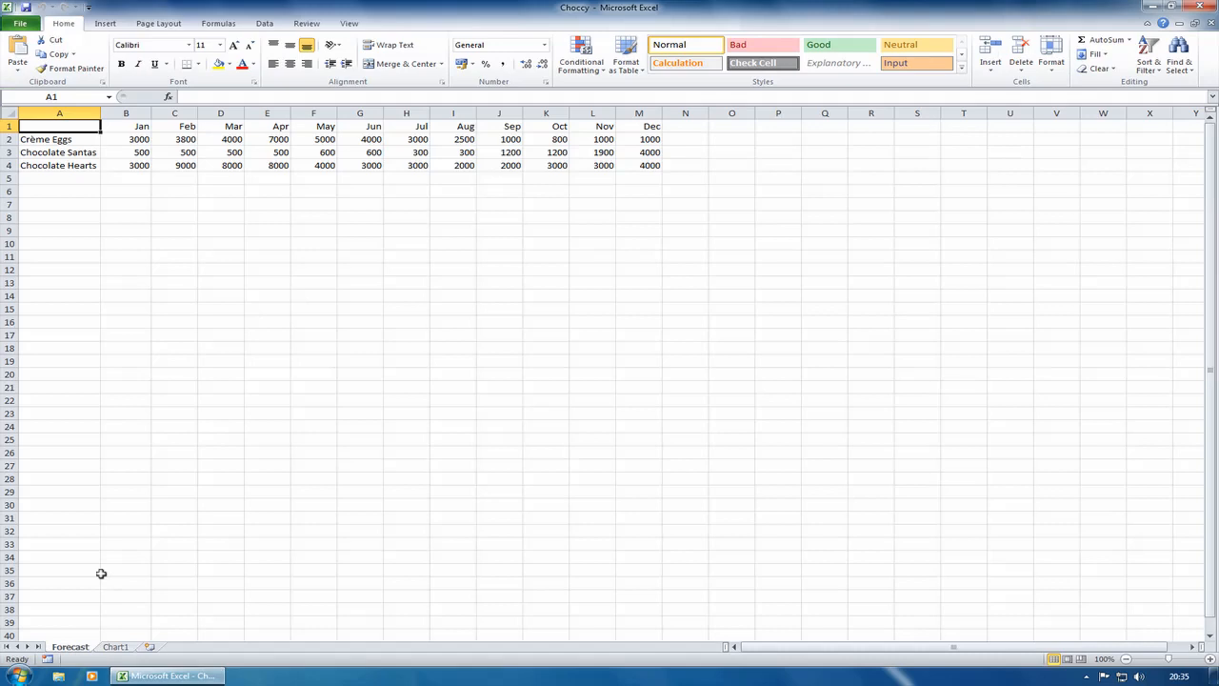
mouse_move(141, 139)
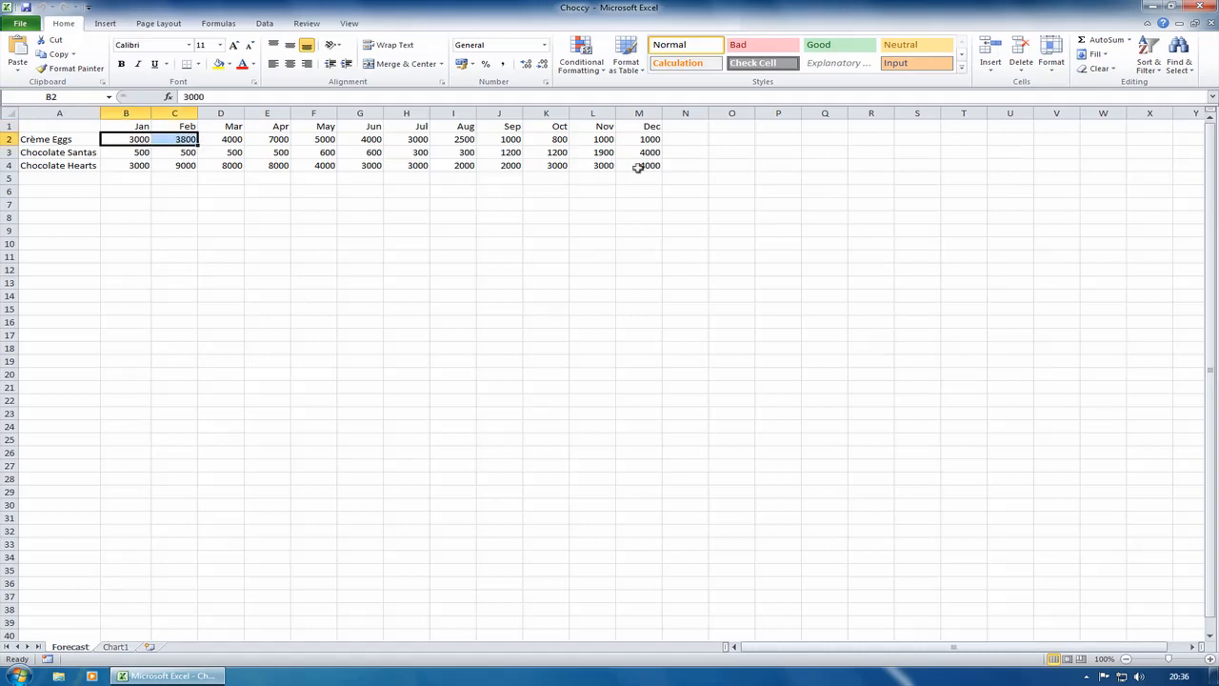
Select the monthly figures B2:M4 for all three products and go to Insert.
left_click_drag(125, 139, 652, 164)
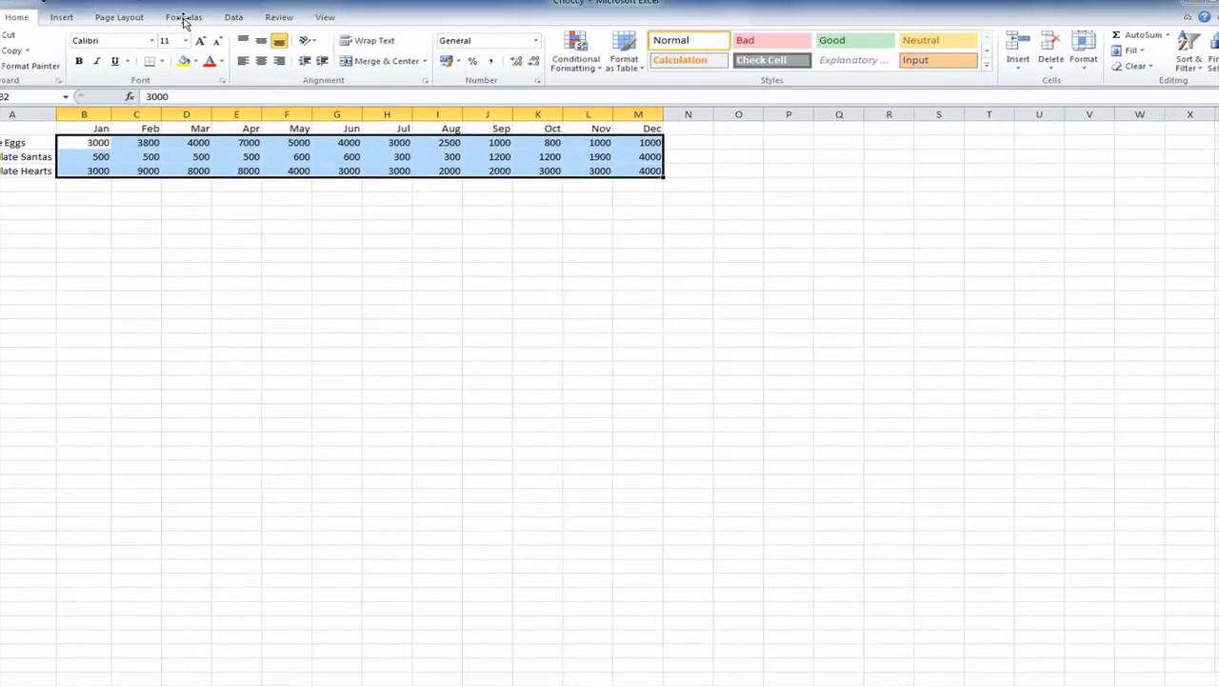
left_click(61, 17)
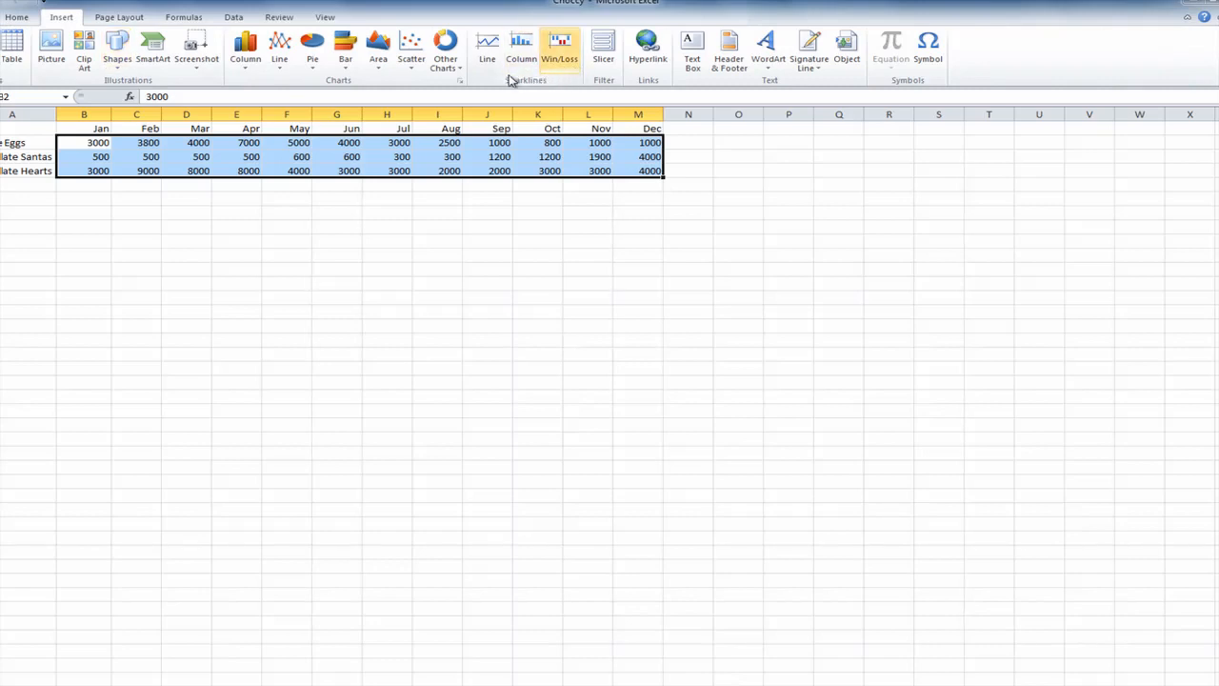
mouse_move(533, 80)
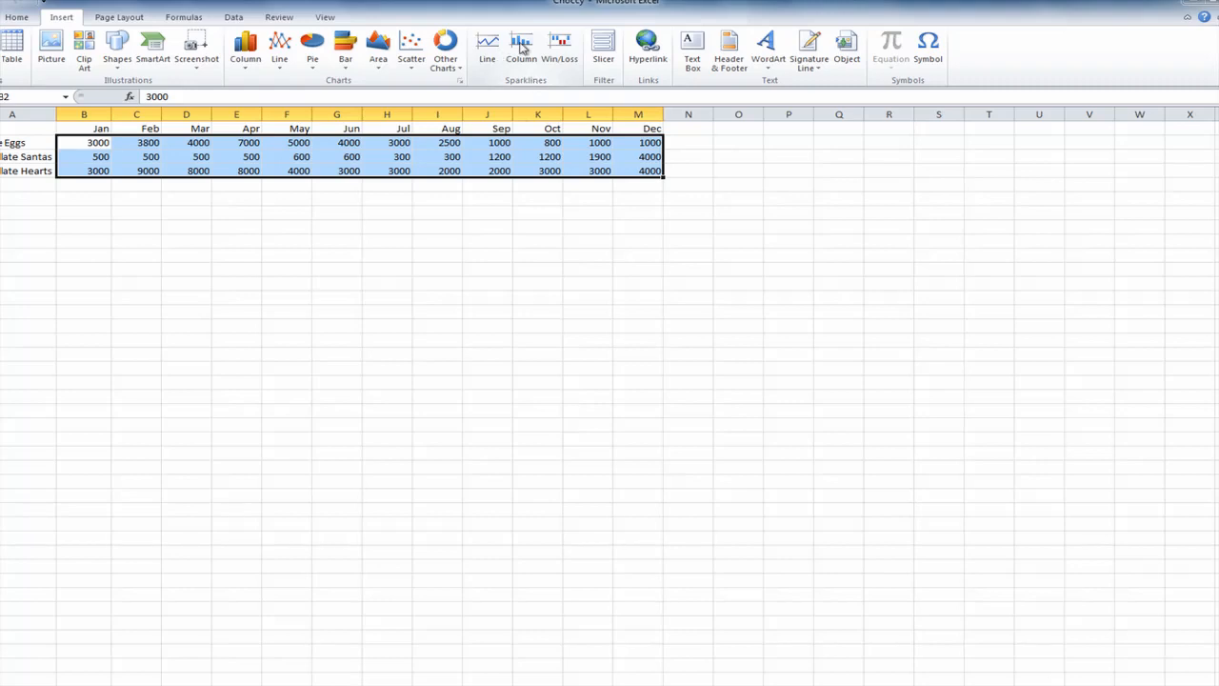
mouse_move(522, 46)
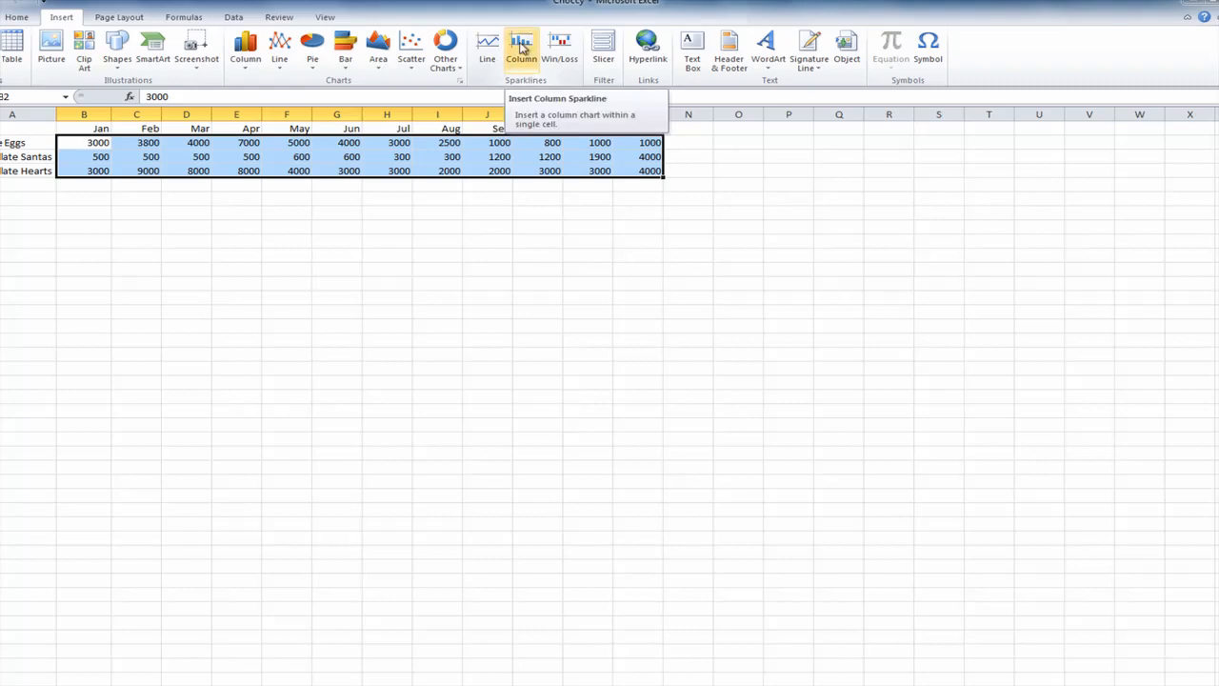
Create column sparklines from the selected figures, placed in cells O2:O4.
left_click(522, 46)
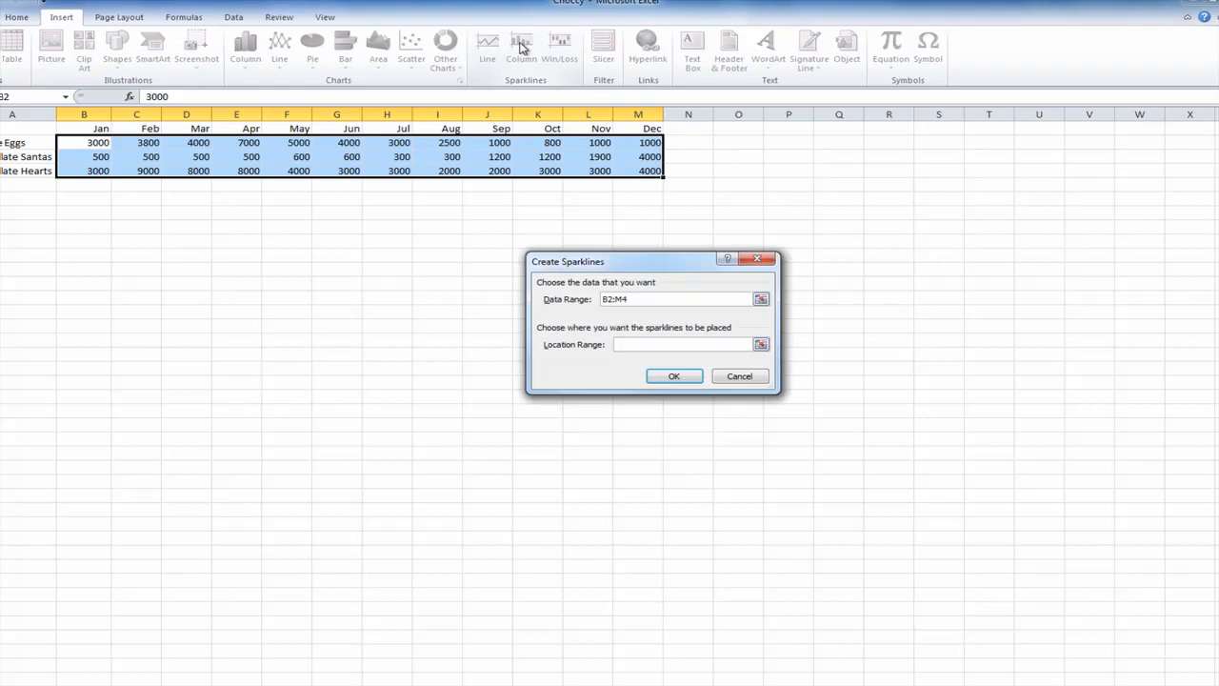
left_click(682, 343)
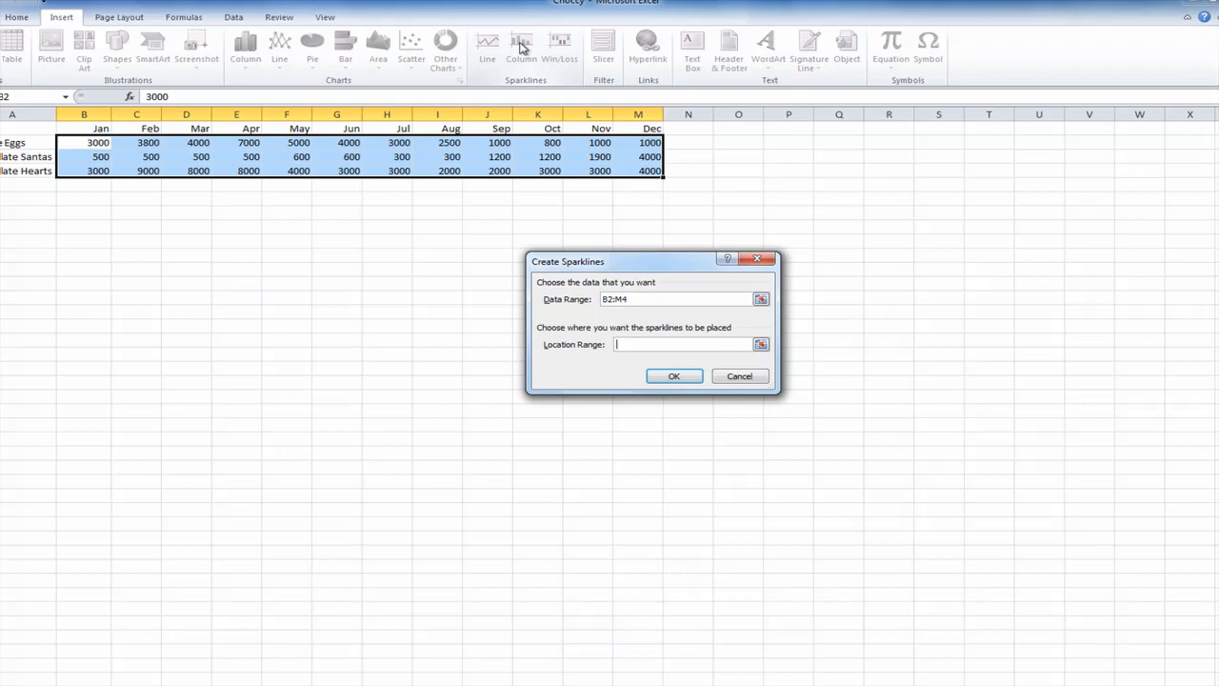
mouse_move(617, 225)
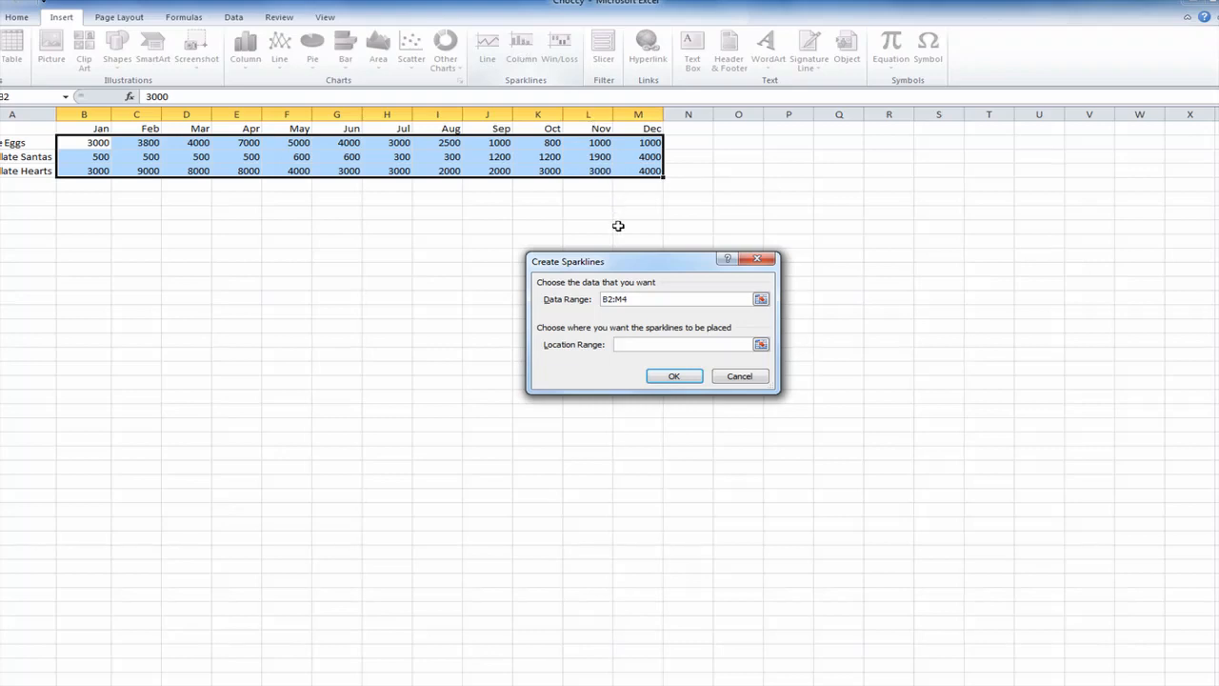
left_click(681, 343)
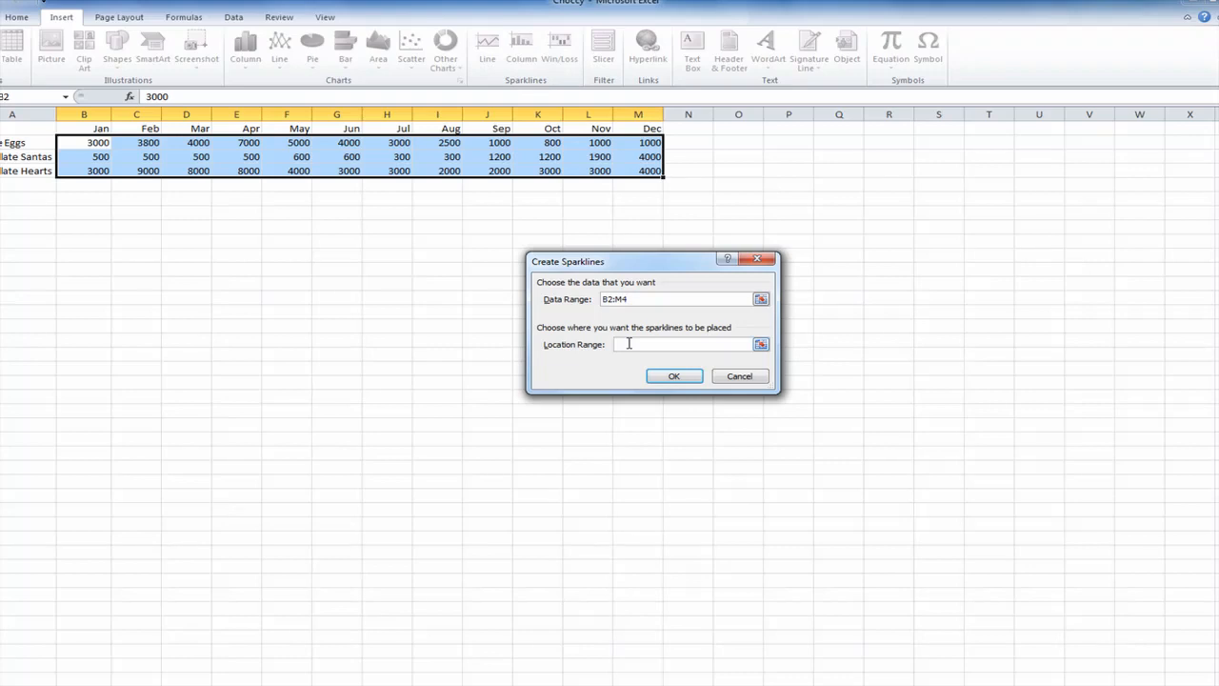
mouse_move(743, 141)
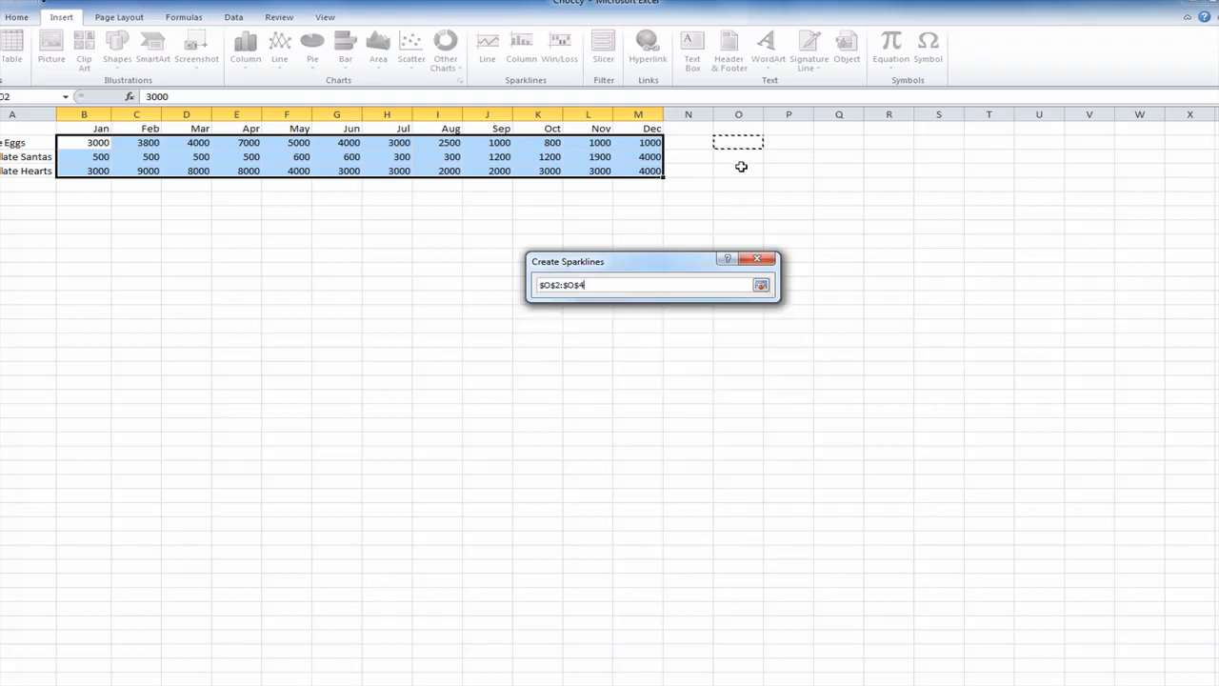
left_click_drag(739, 142, 738, 171)
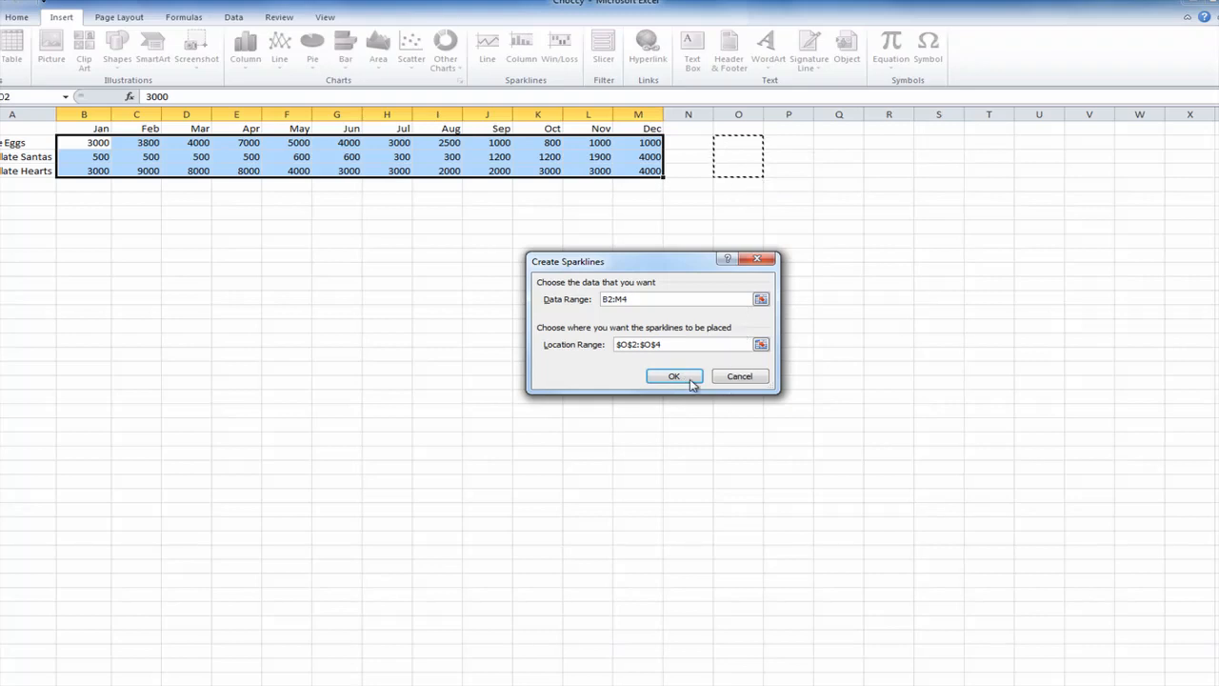
left_click(674, 375)
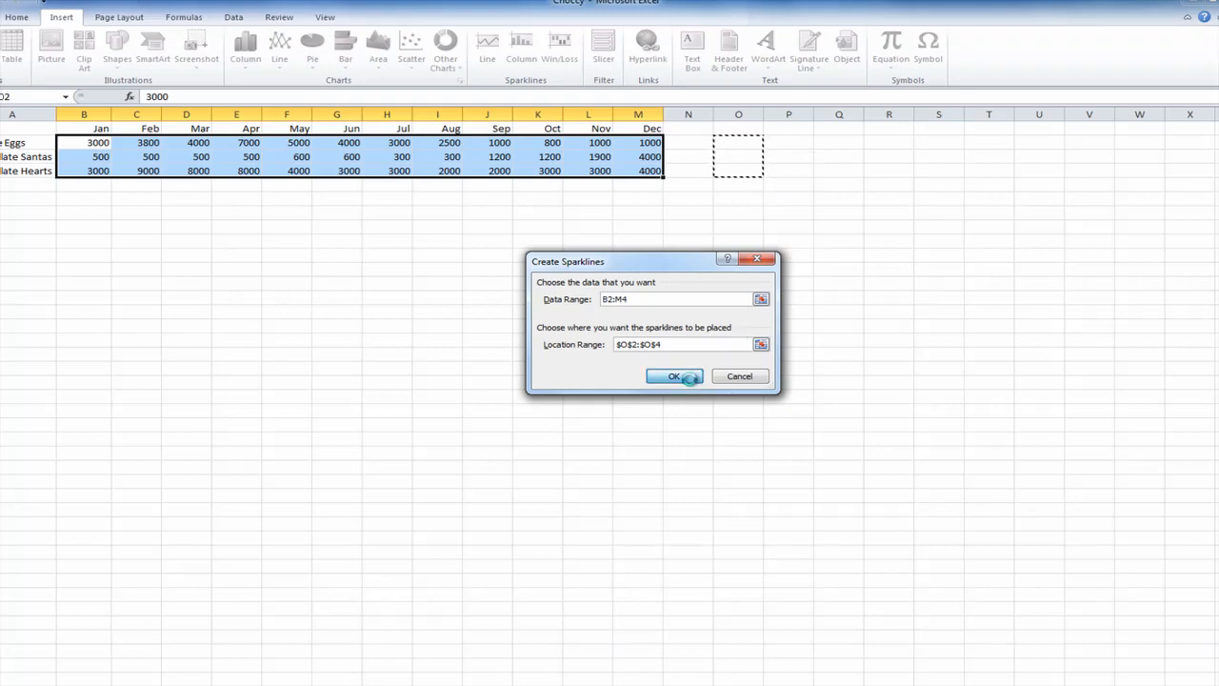
left_click(674, 375)
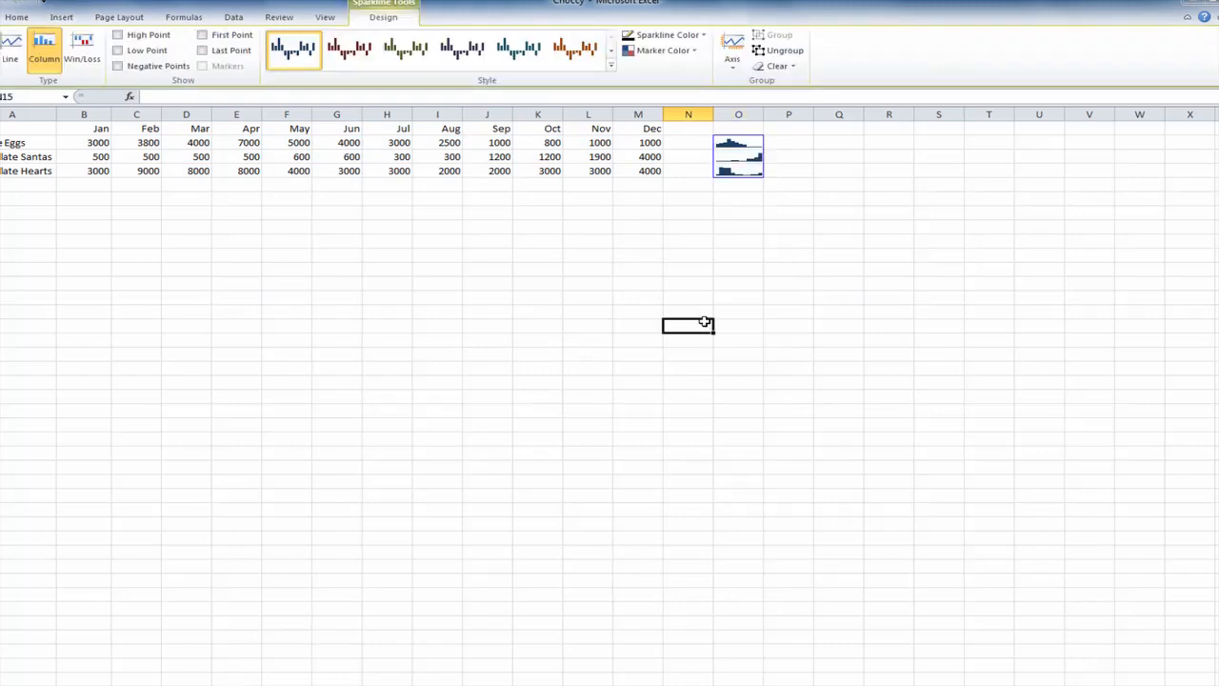
Widen column O so the three sparklines stretch out and read more clearly.
left_click(15, 17)
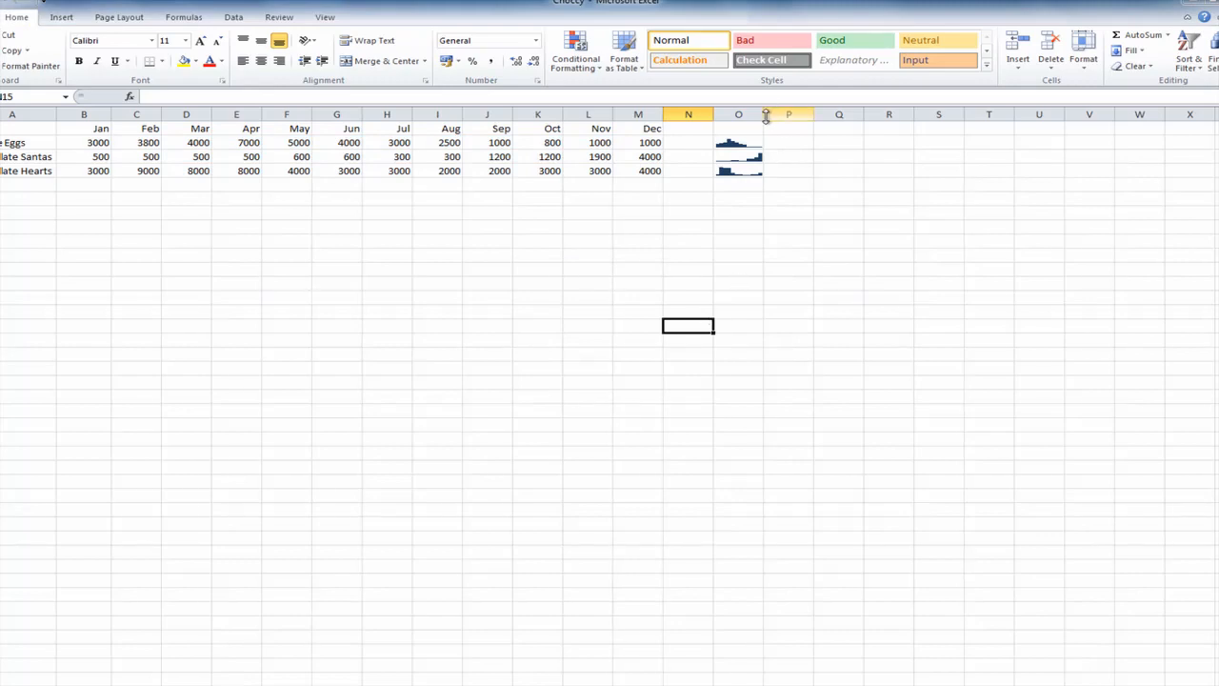
left_click_drag(765, 114, 893, 114)
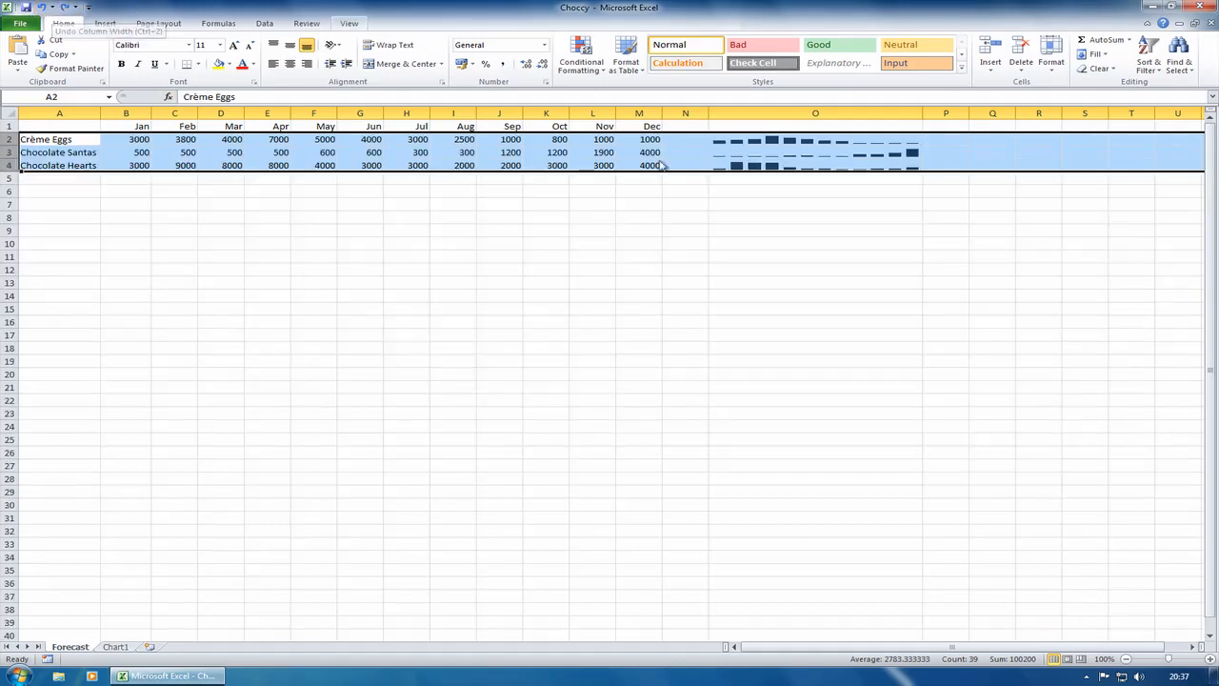
Select the sparkline group in column O and give it an orange style.
left_click(815, 204)
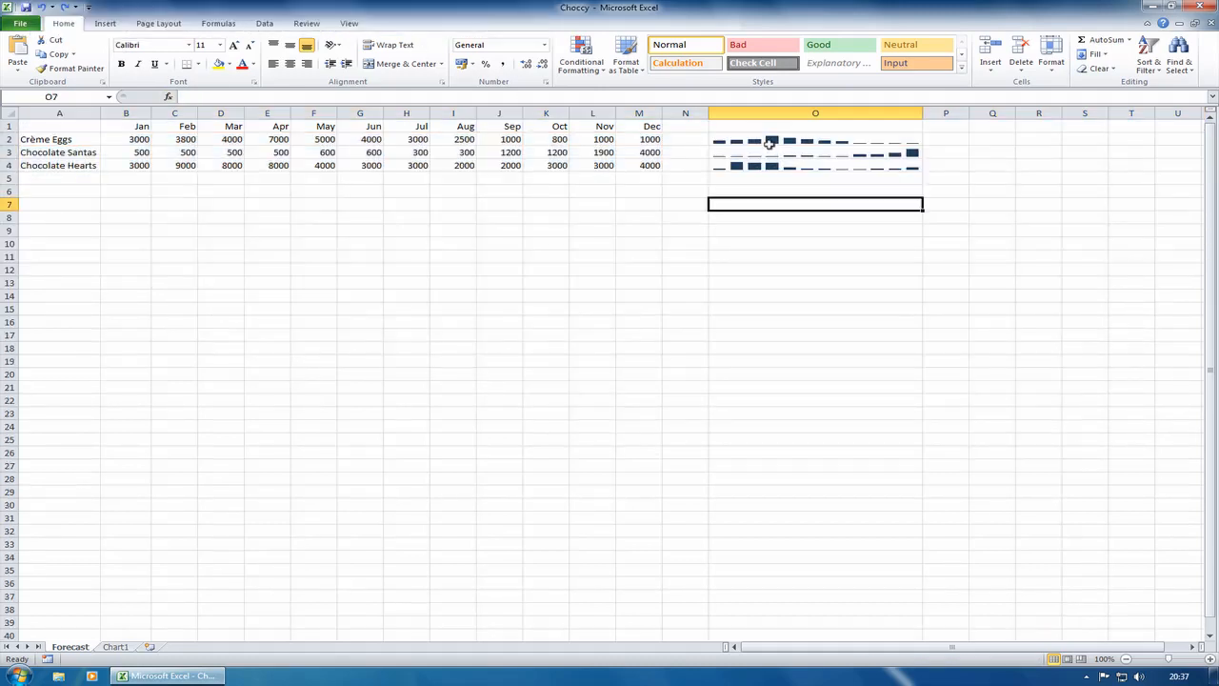
left_click(815, 139)
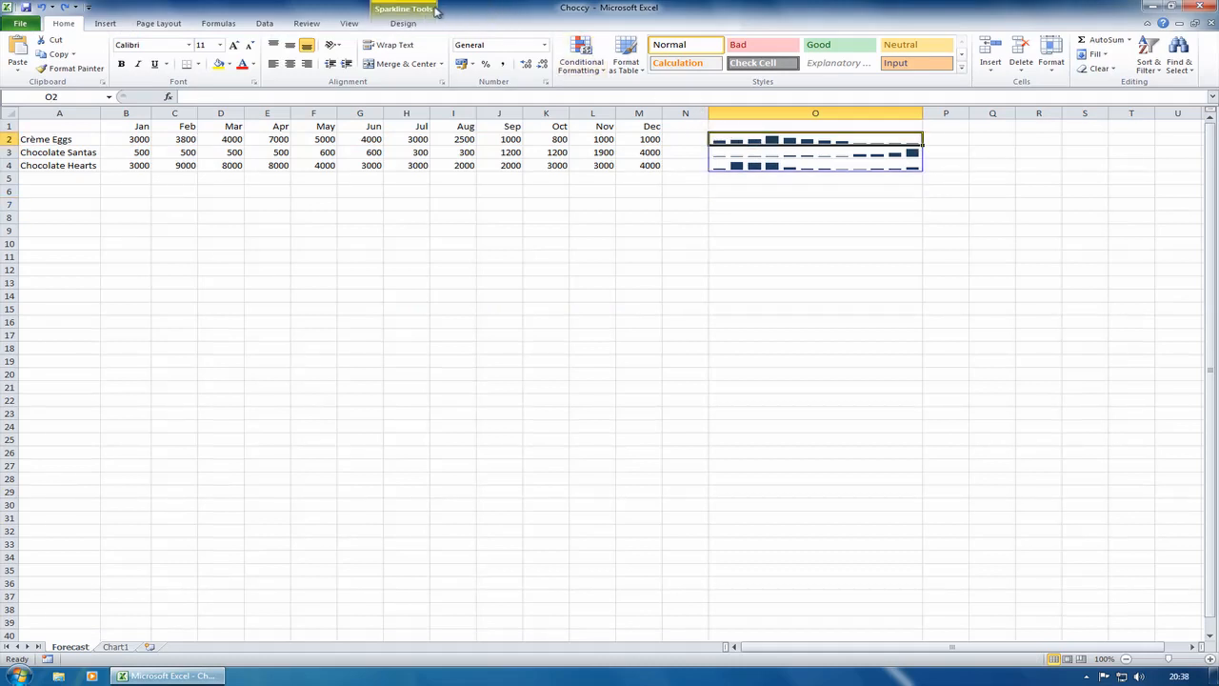
left_click(404, 23)
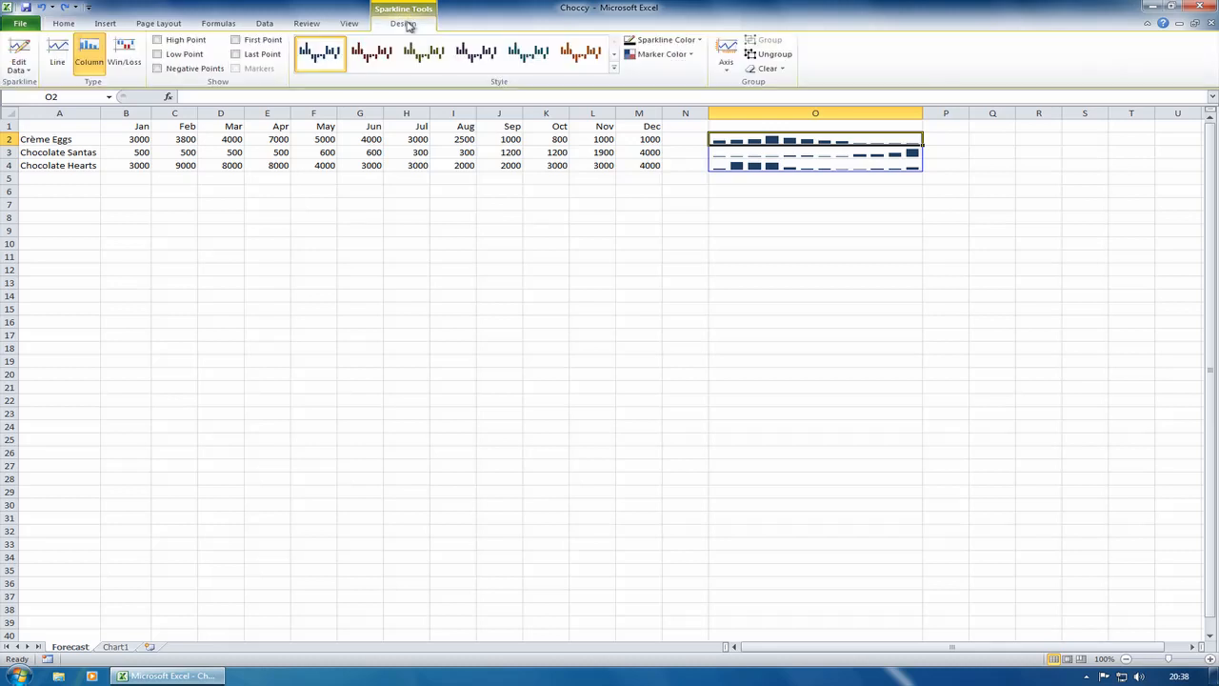
mouse_move(476, 53)
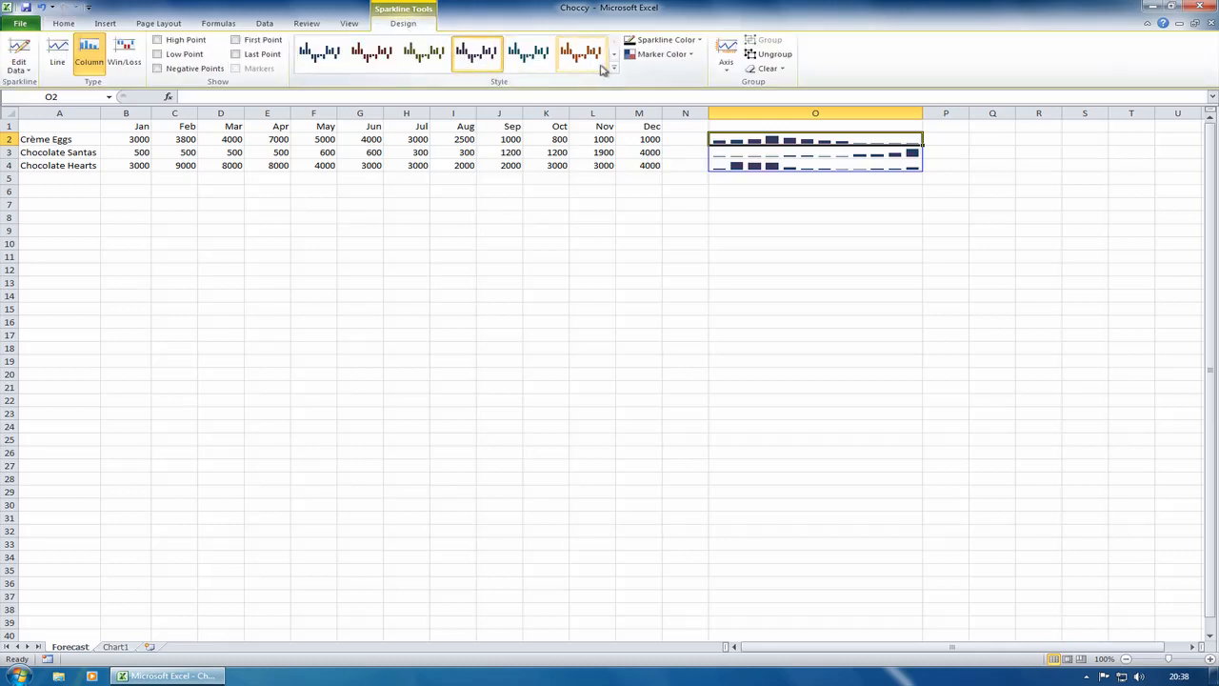
left_click(613, 68)
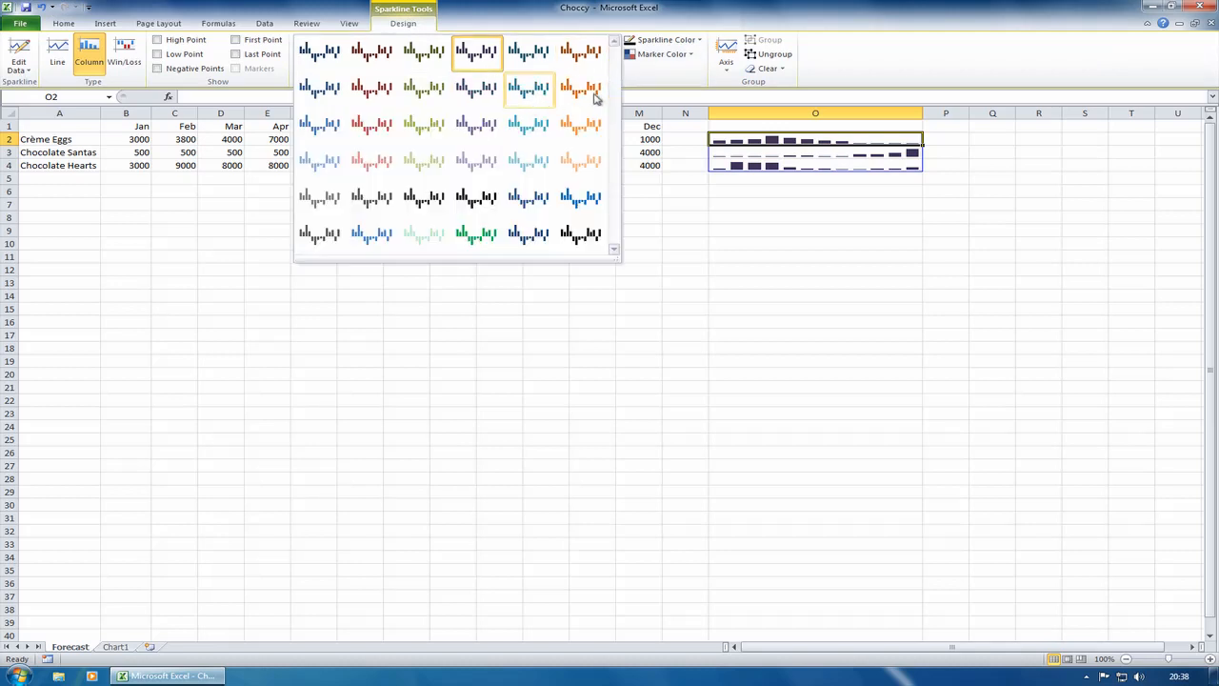
left_click(579, 49)
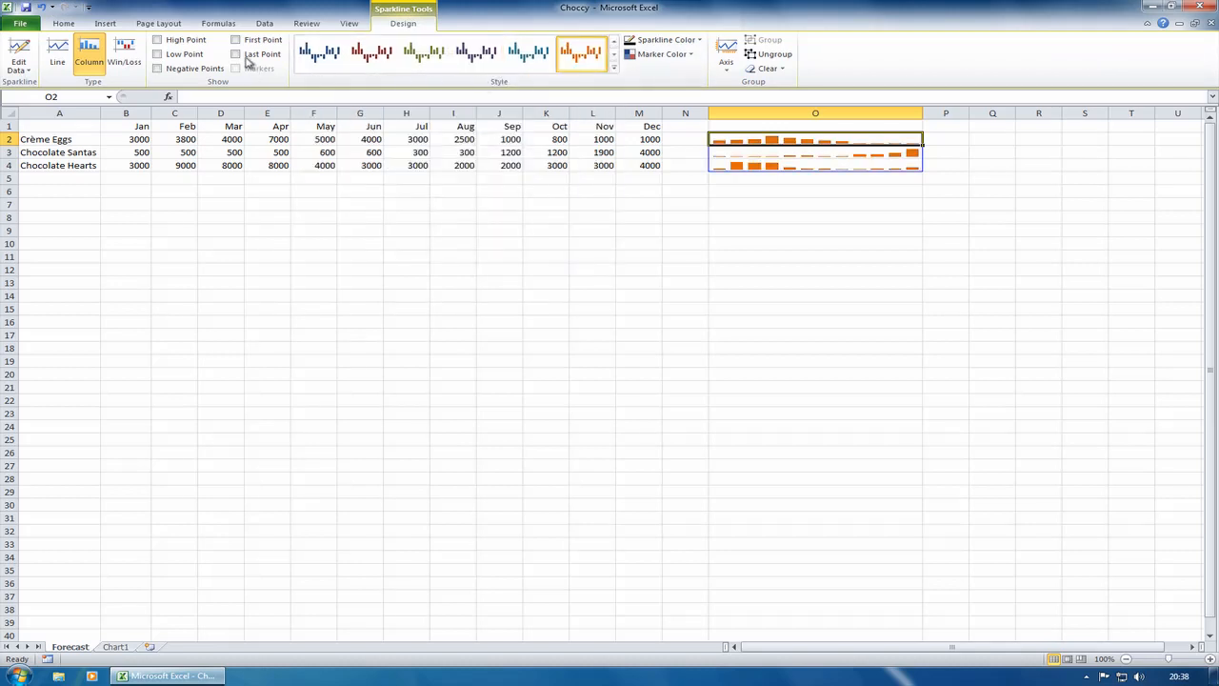
Toggle the High Point and Low Point markers on and off, leaving plain bars with nothing marked.
left_click(236, 38)
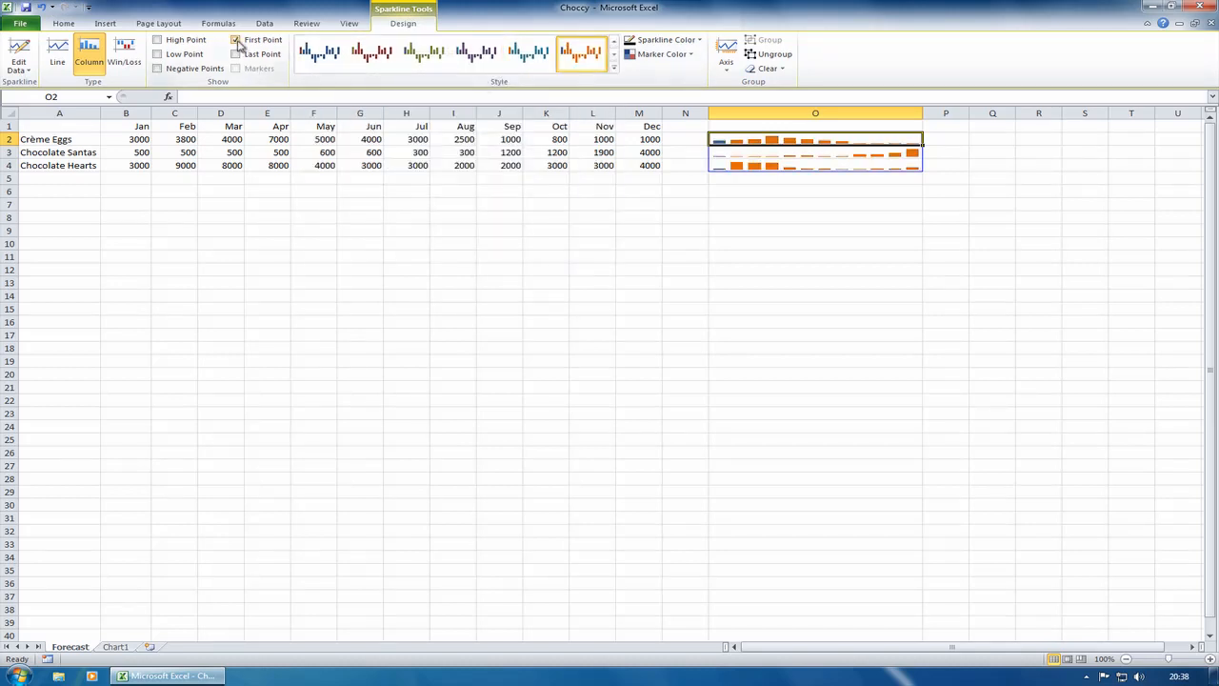
left_click(236, 53)
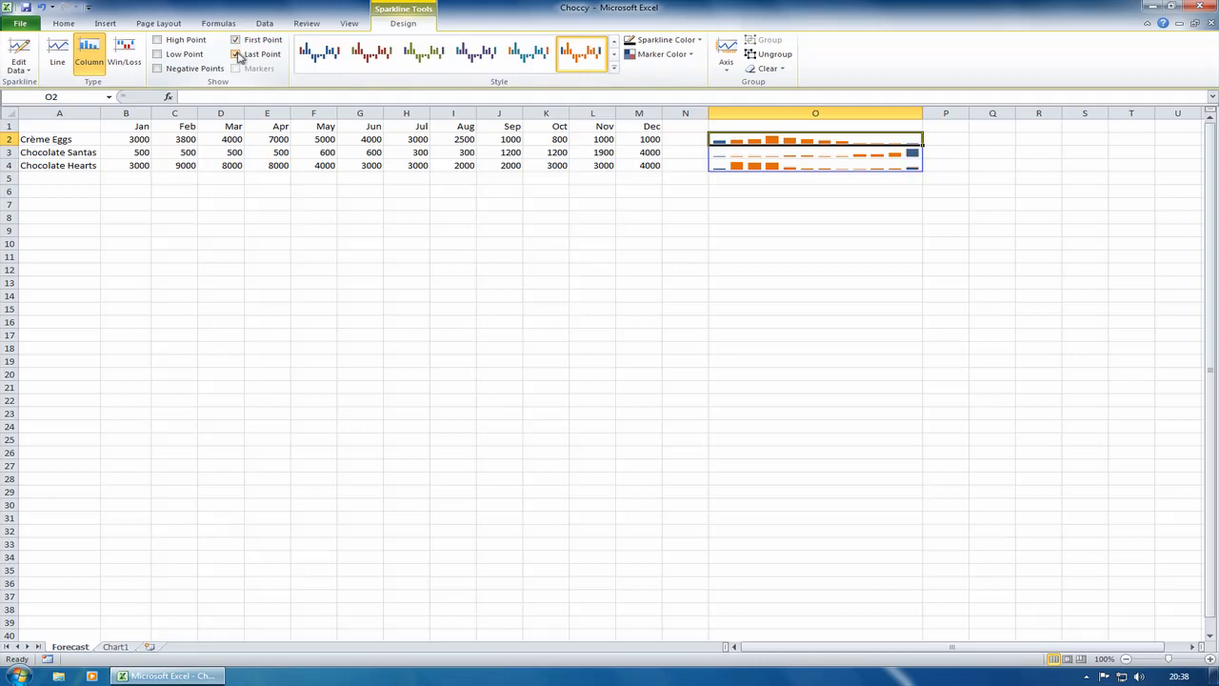
left_click(236, 54)
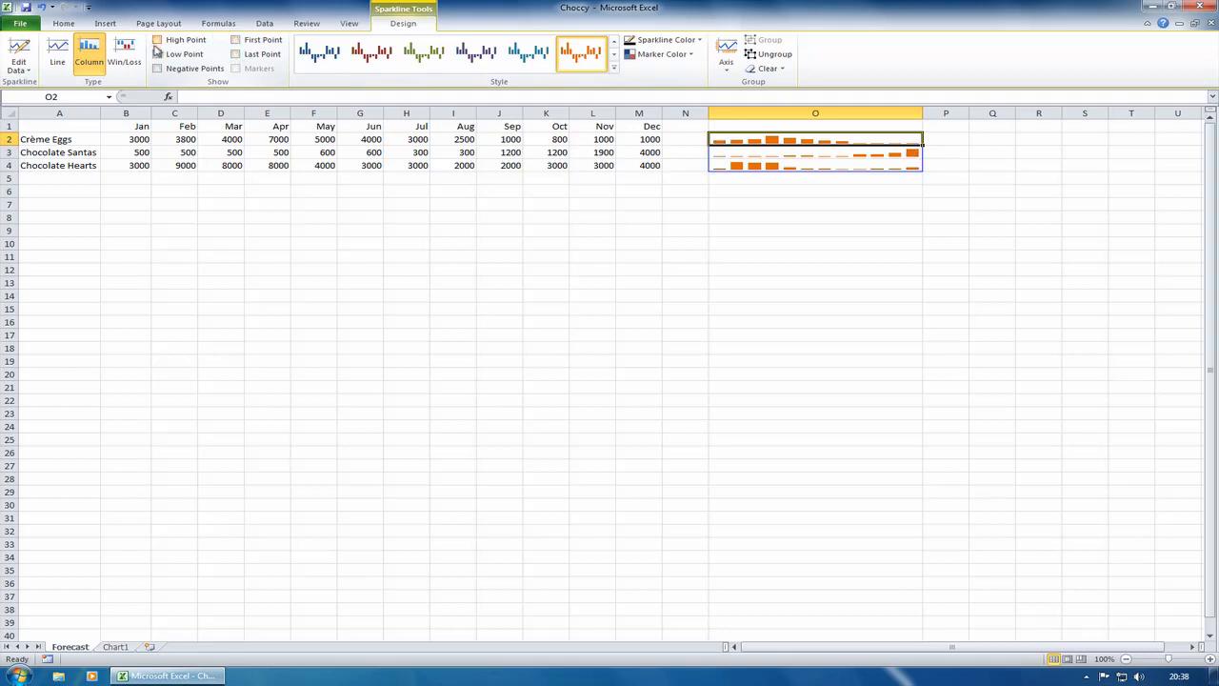
left_click(158, 38)
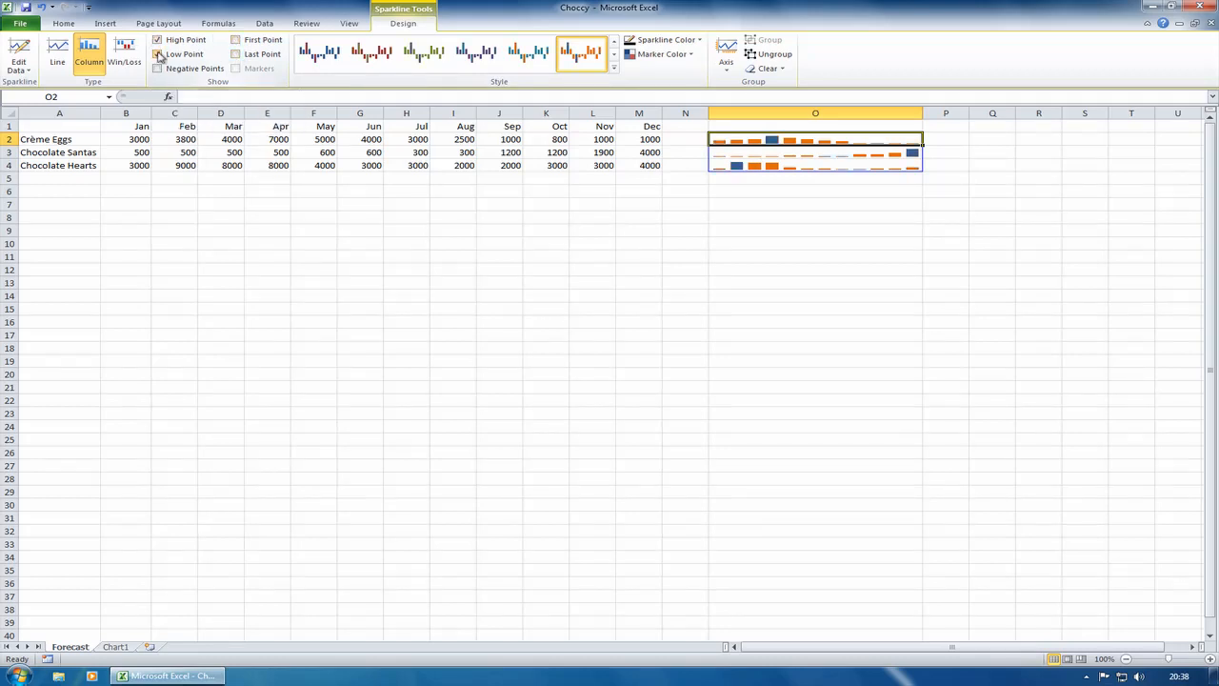
left_click(158, 53)
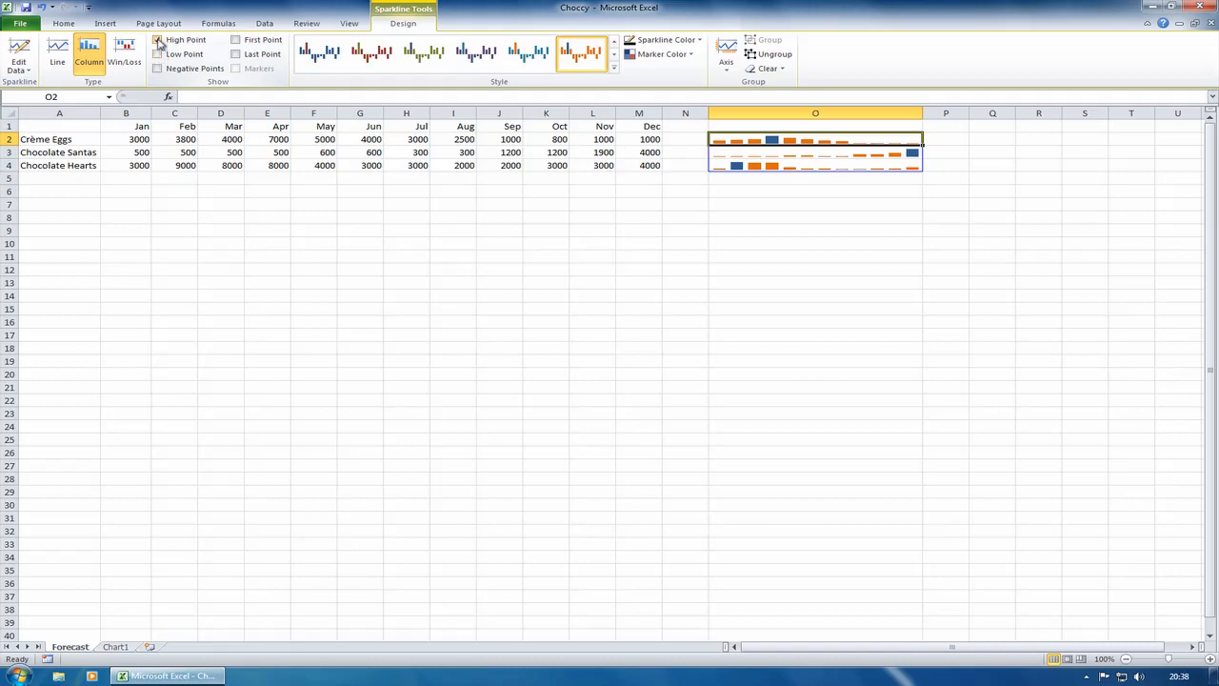
left_click(158, 38)
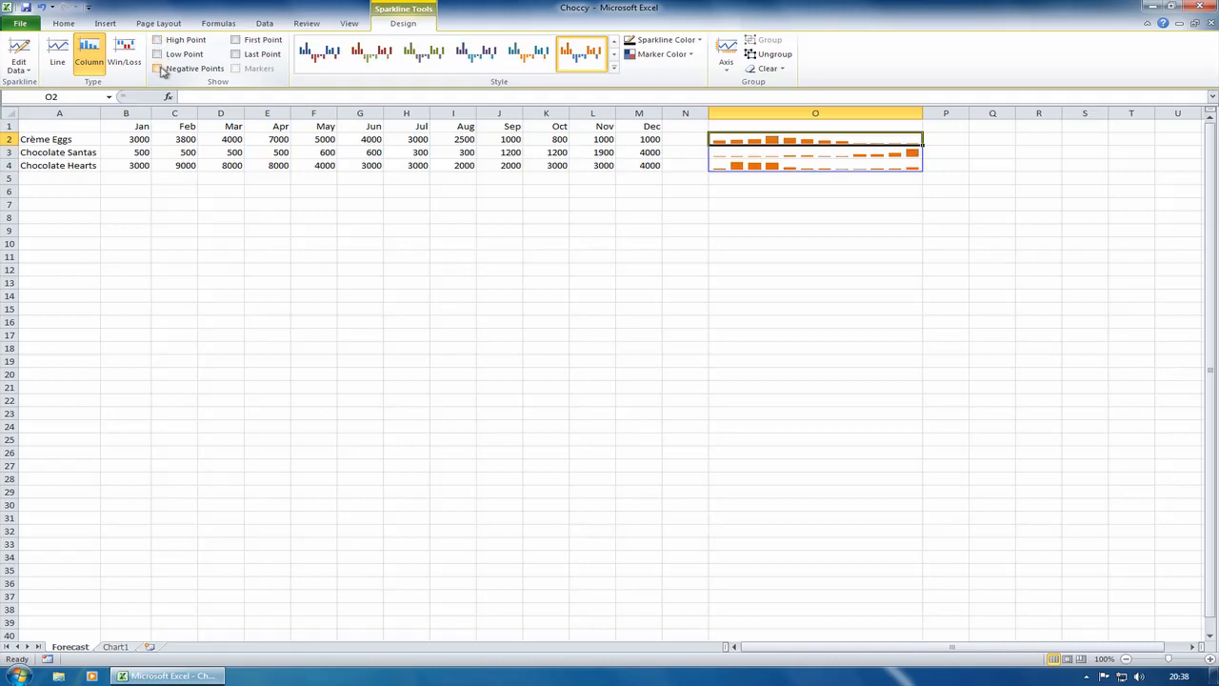
mouse_move(57, 53)
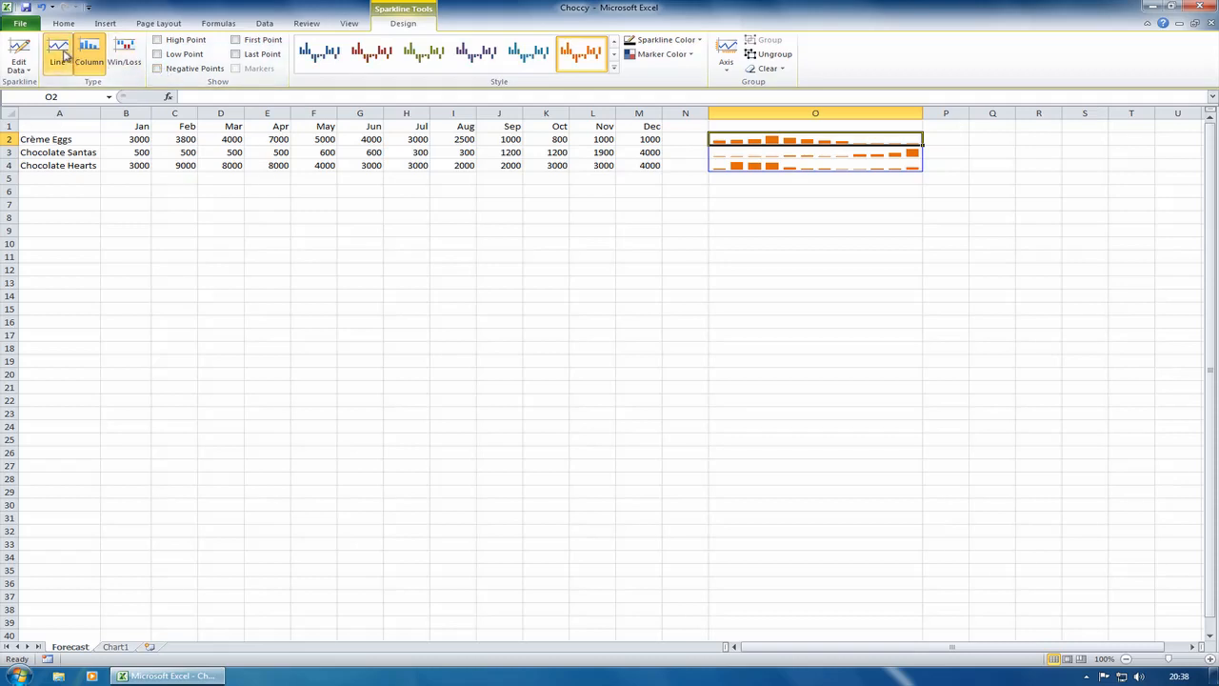
left_click(57, 54)
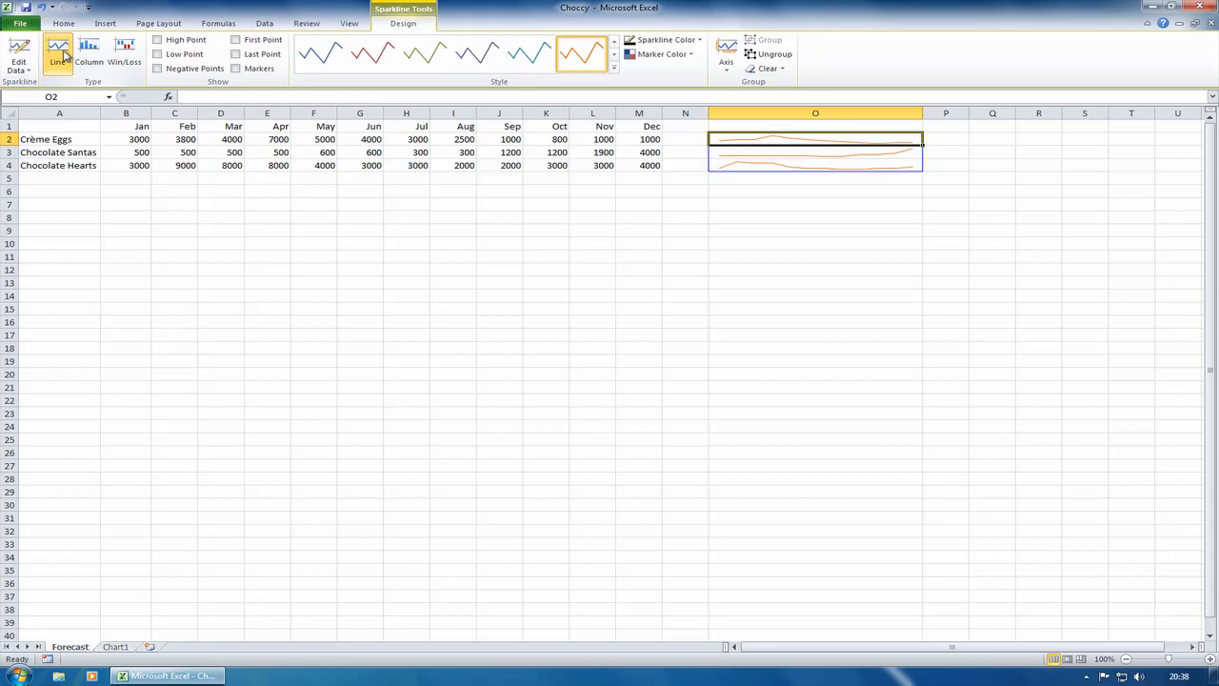
left_click(126, 139)
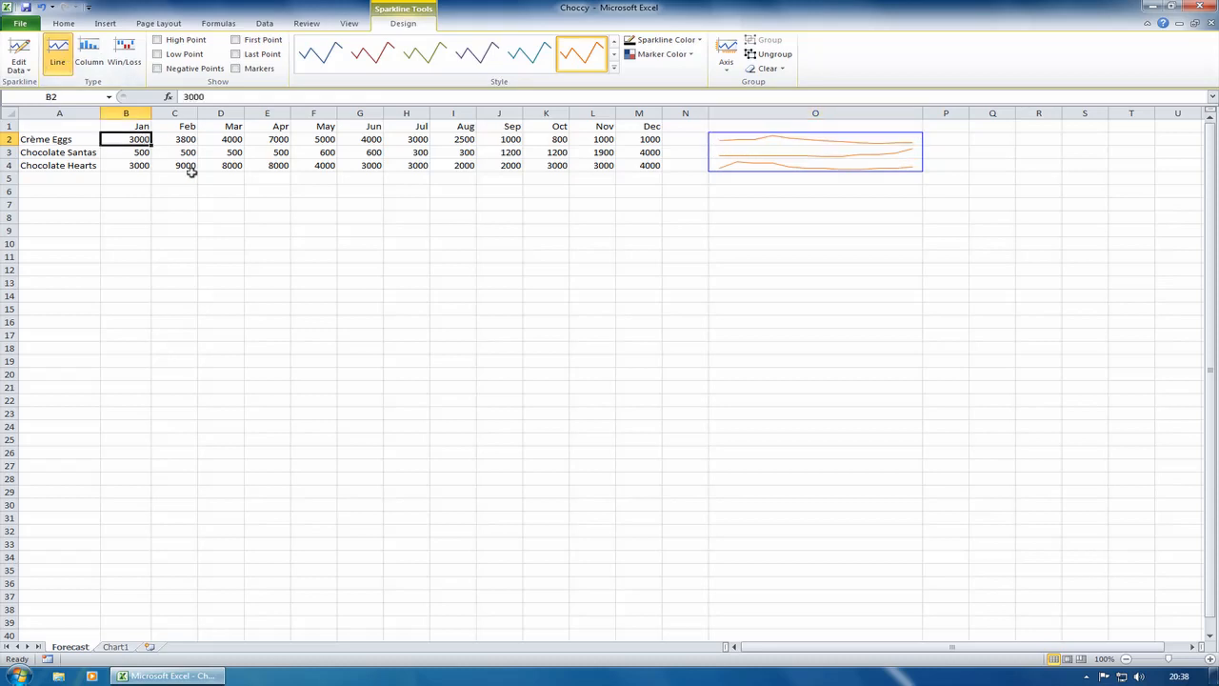
left_click(62, 23)
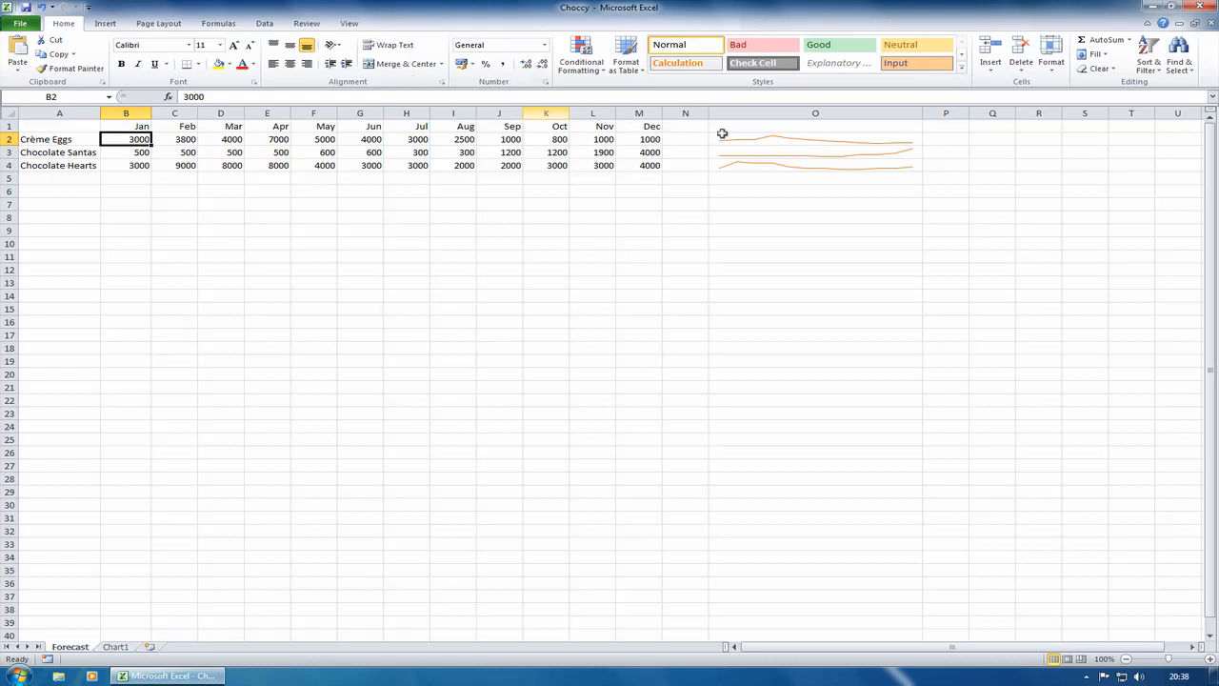
left_click(815, 137)
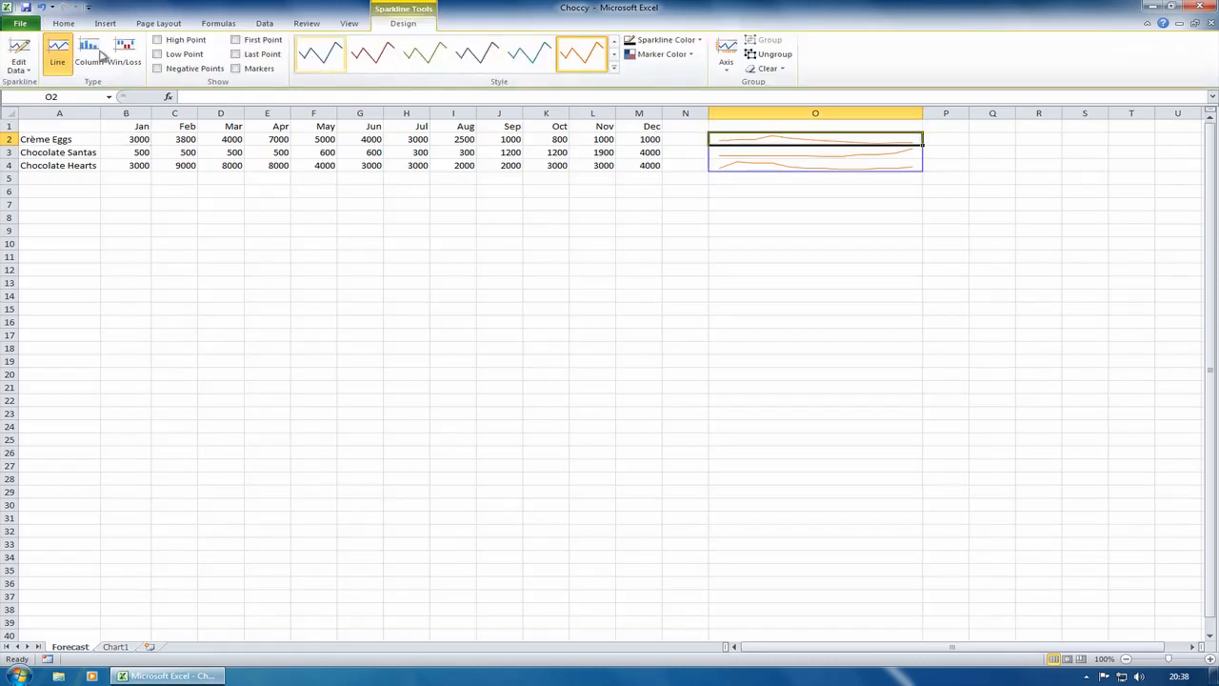
left_click(87, 53)
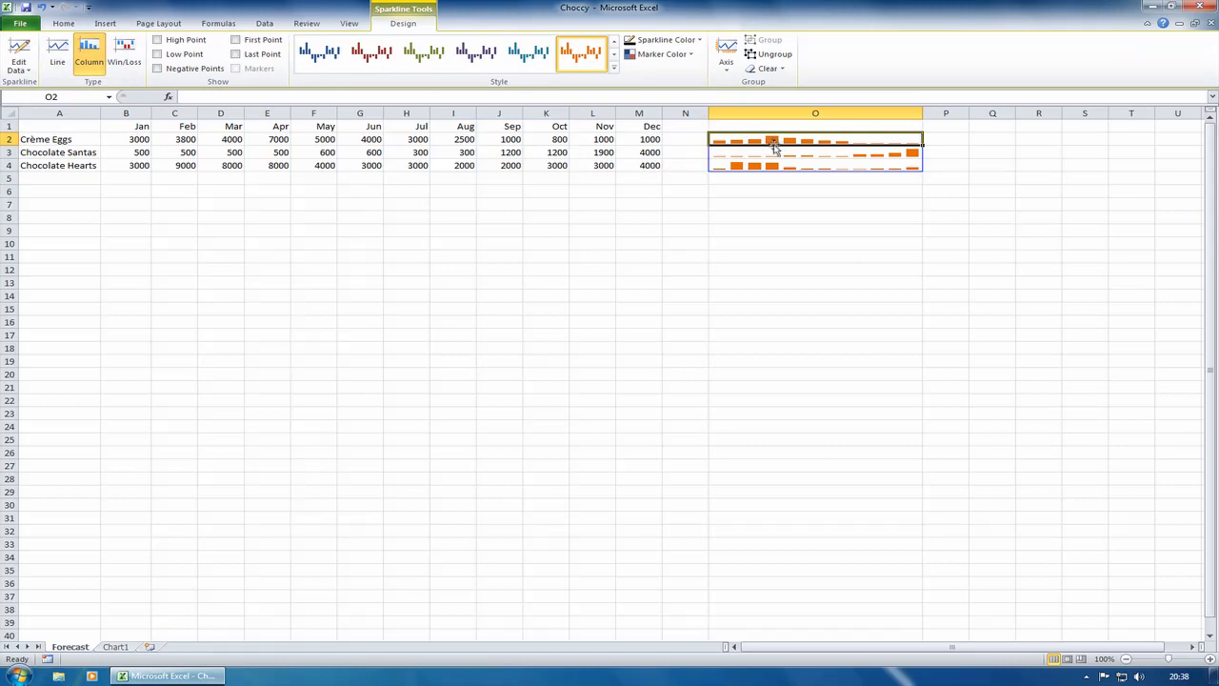
mouse_move(302, 140)
type("10")
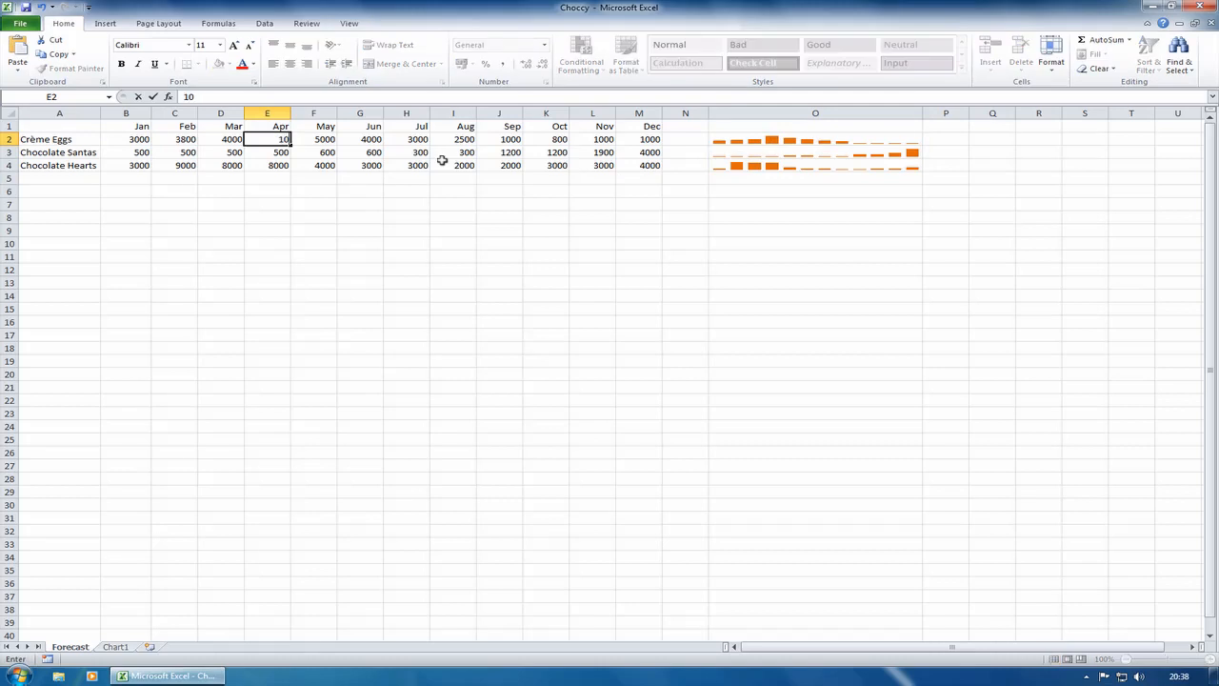
Confirm 1000 as the Crème Eggs April figure so its sparkline shows the drop.
type("00")
key("Return")
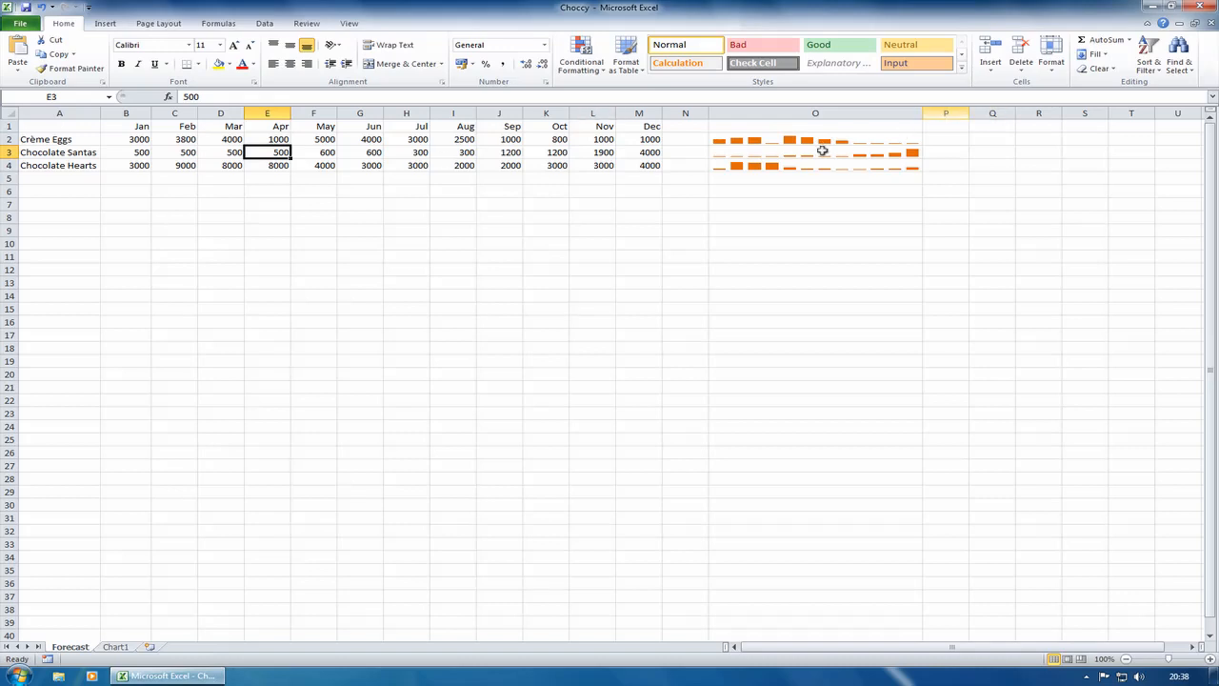
left_click(815, 152)
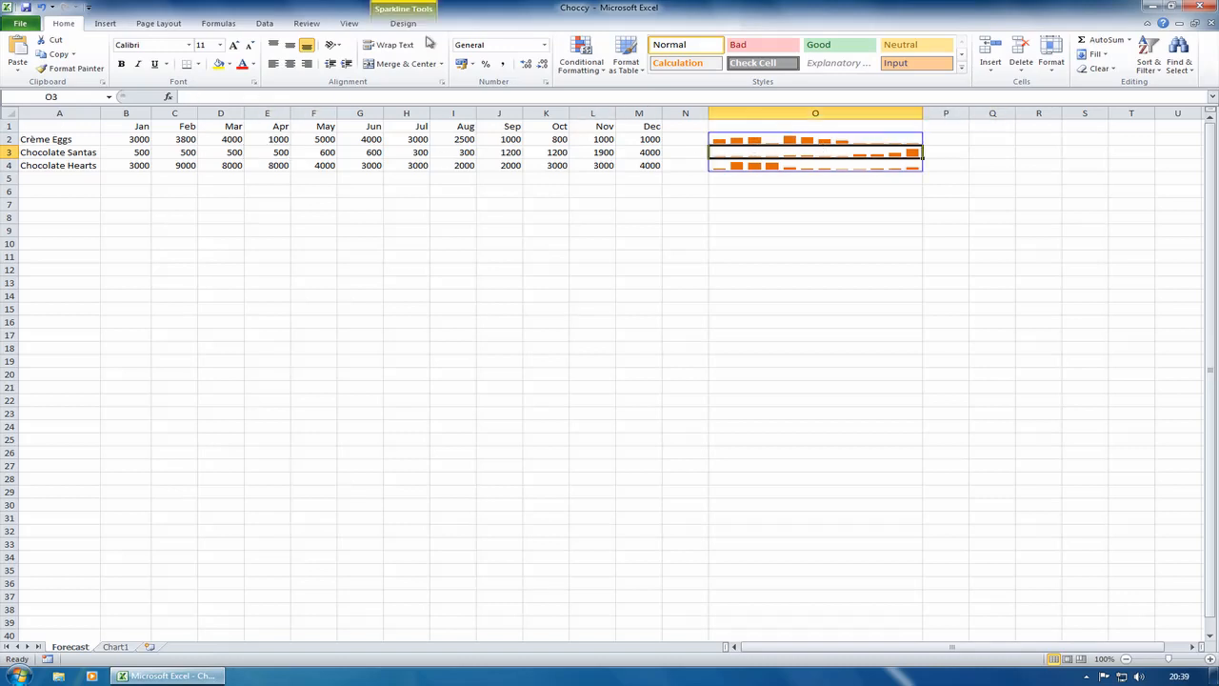
left_click(404, 22)
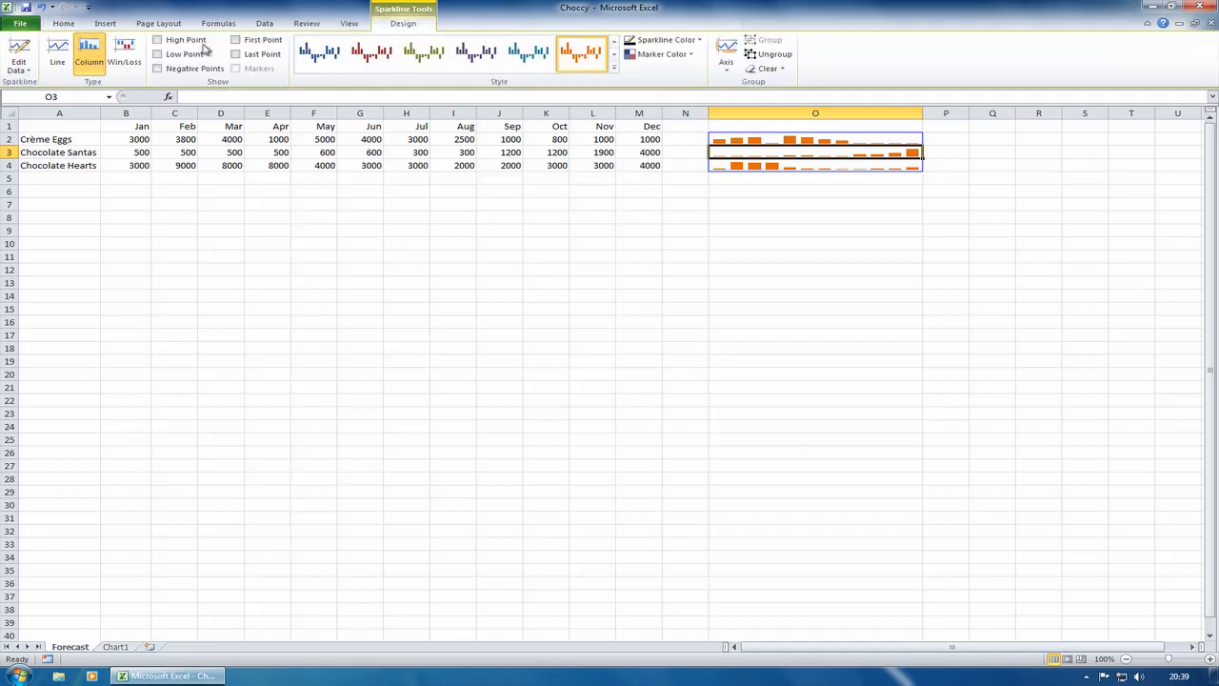
left_click(19, 54)
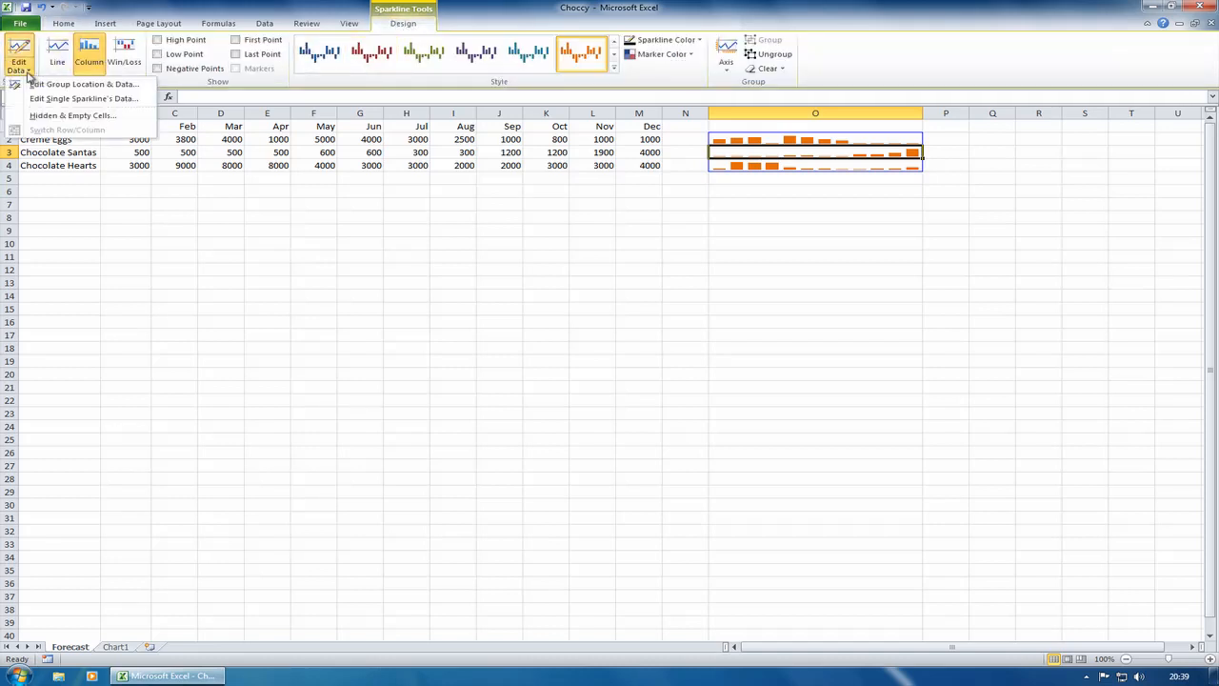
mouse_move(84, 84)
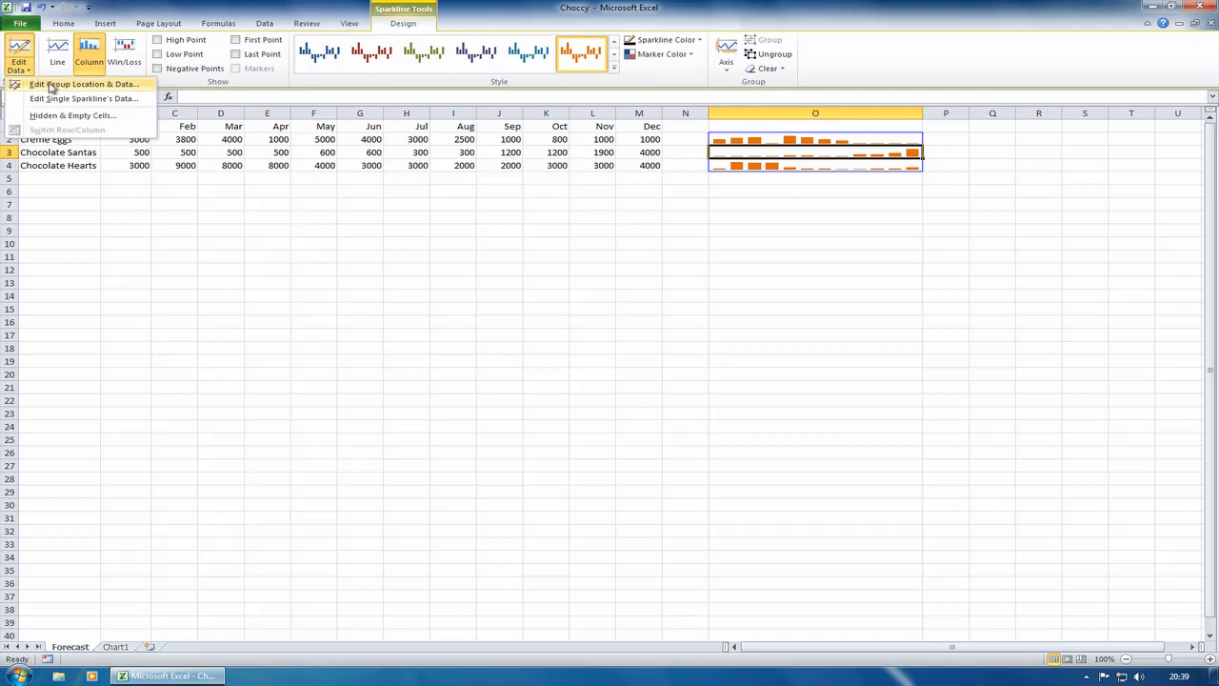
mouse_move(83, 99)
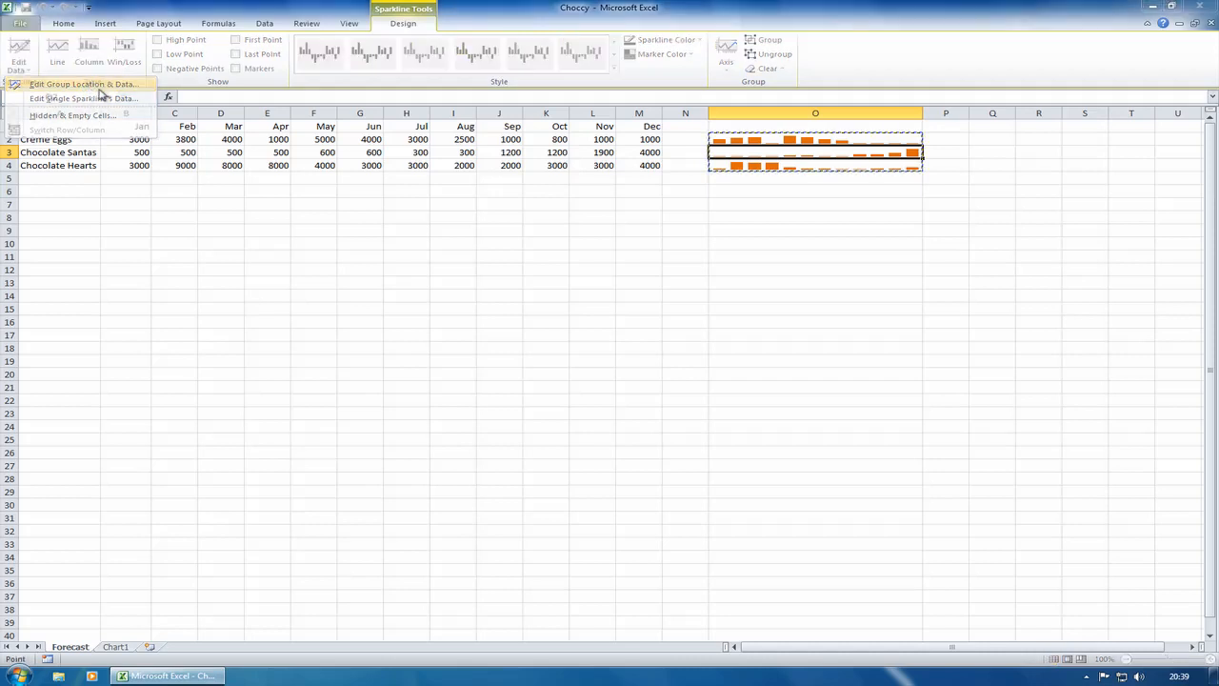
left_click(84, 84)
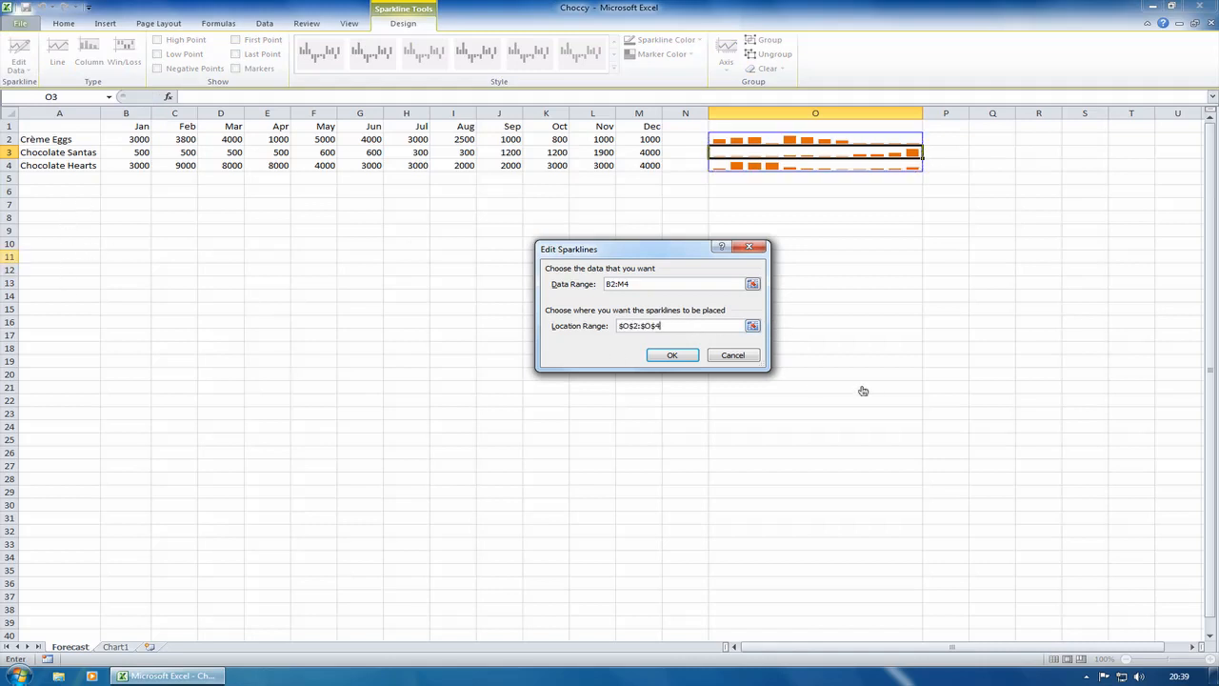
mouse_move(732, 354)
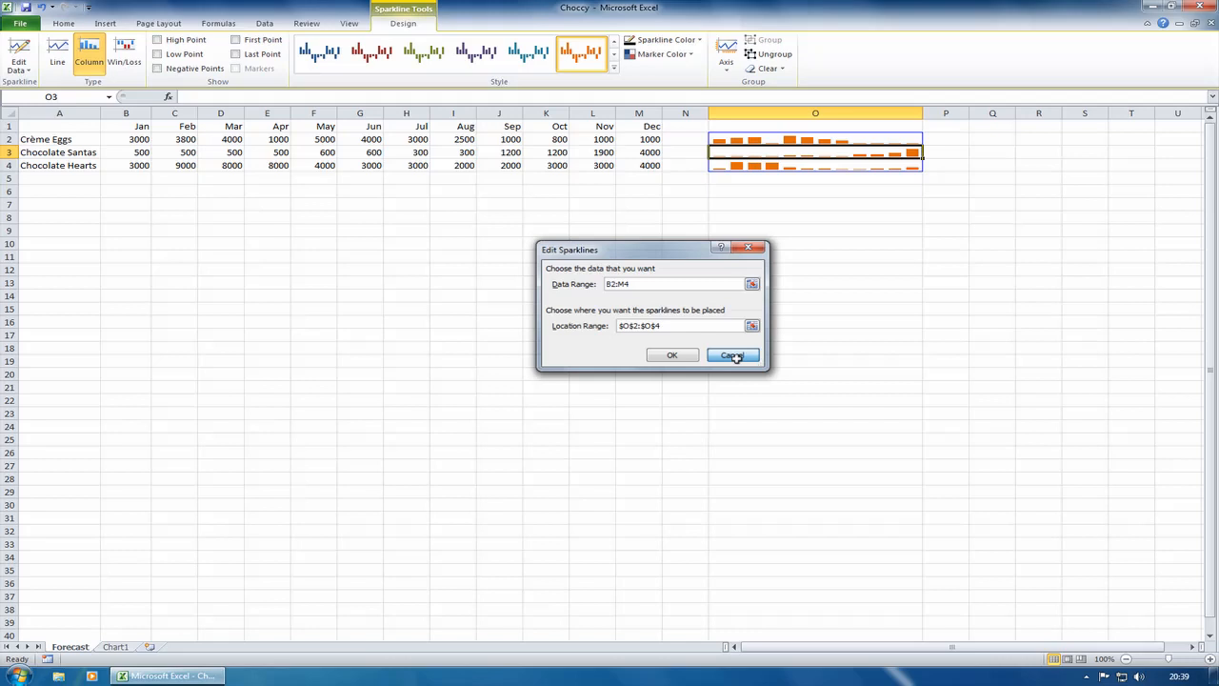
left_click(733, 354)
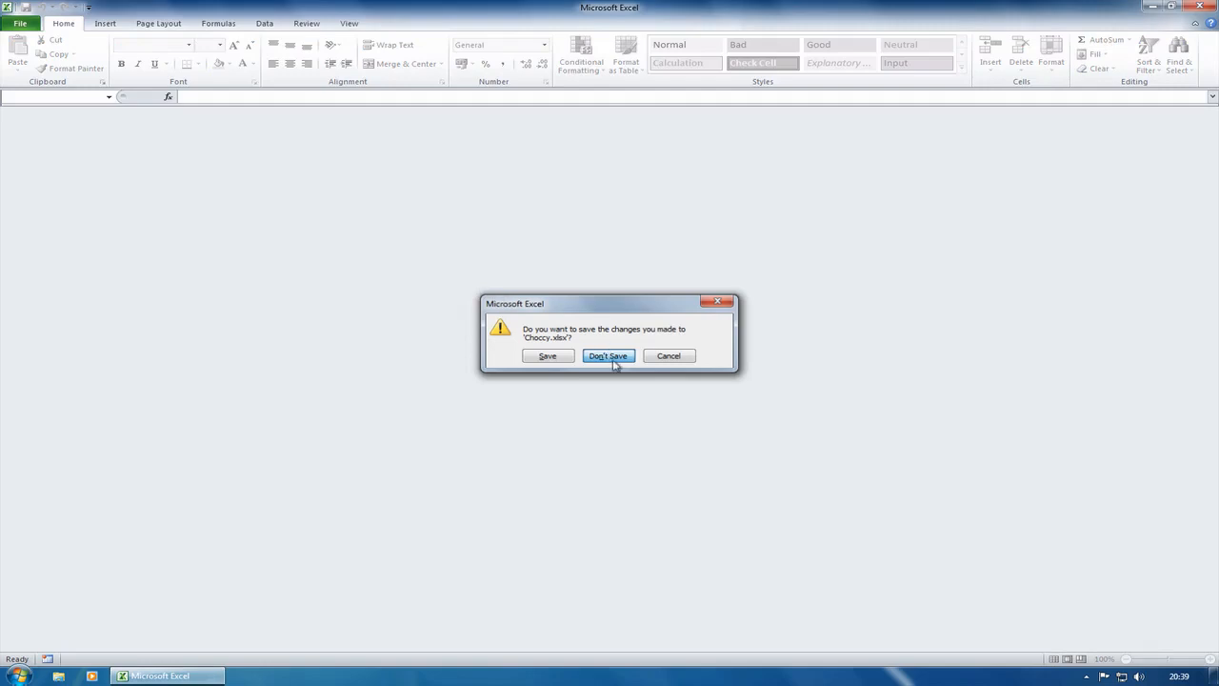
mouse_move(598, 369)
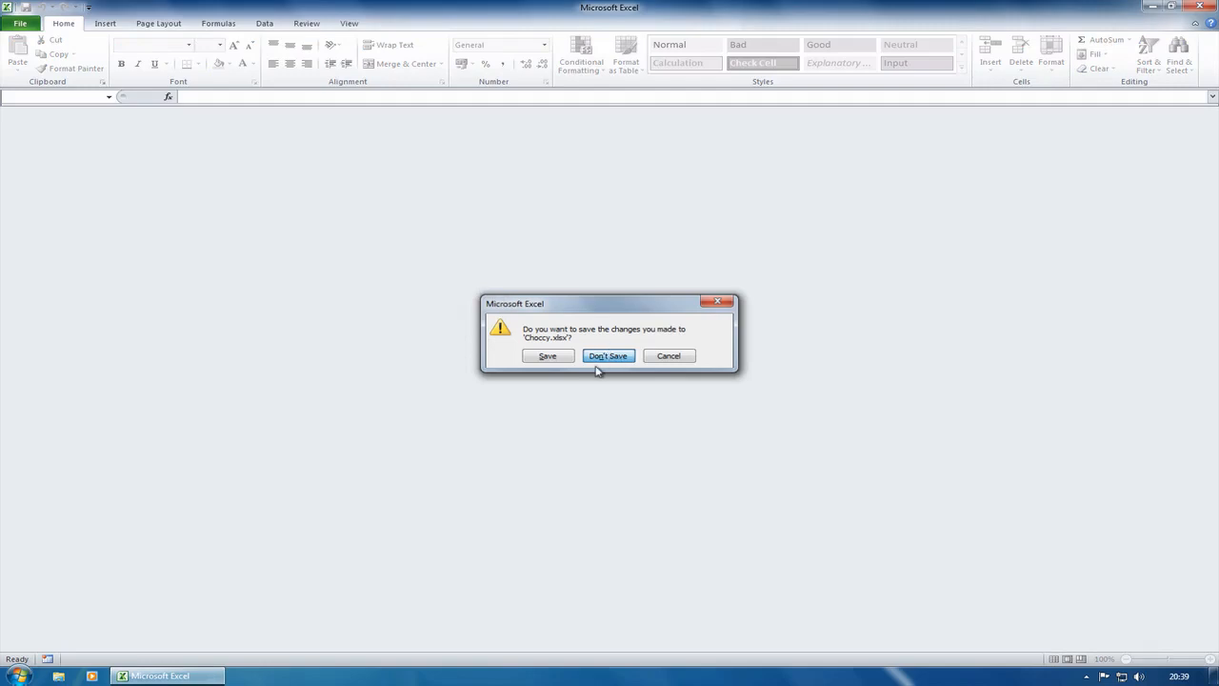
mouse_move(629, 363)
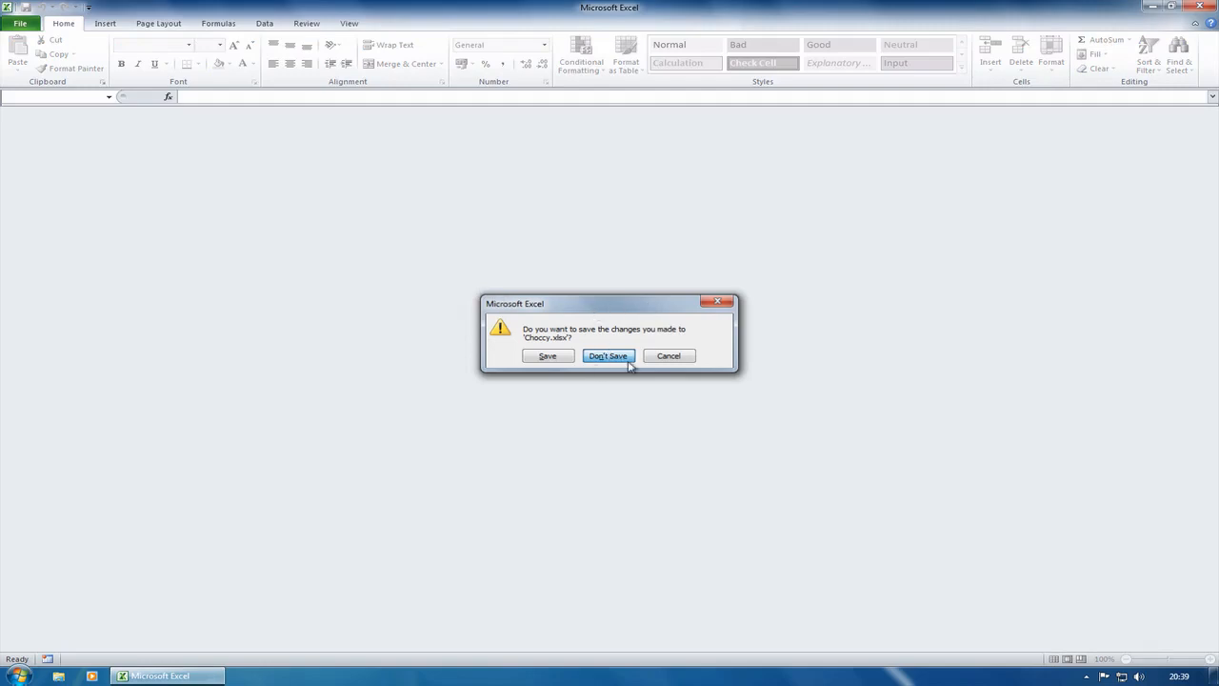
mouse_move(570, 328)
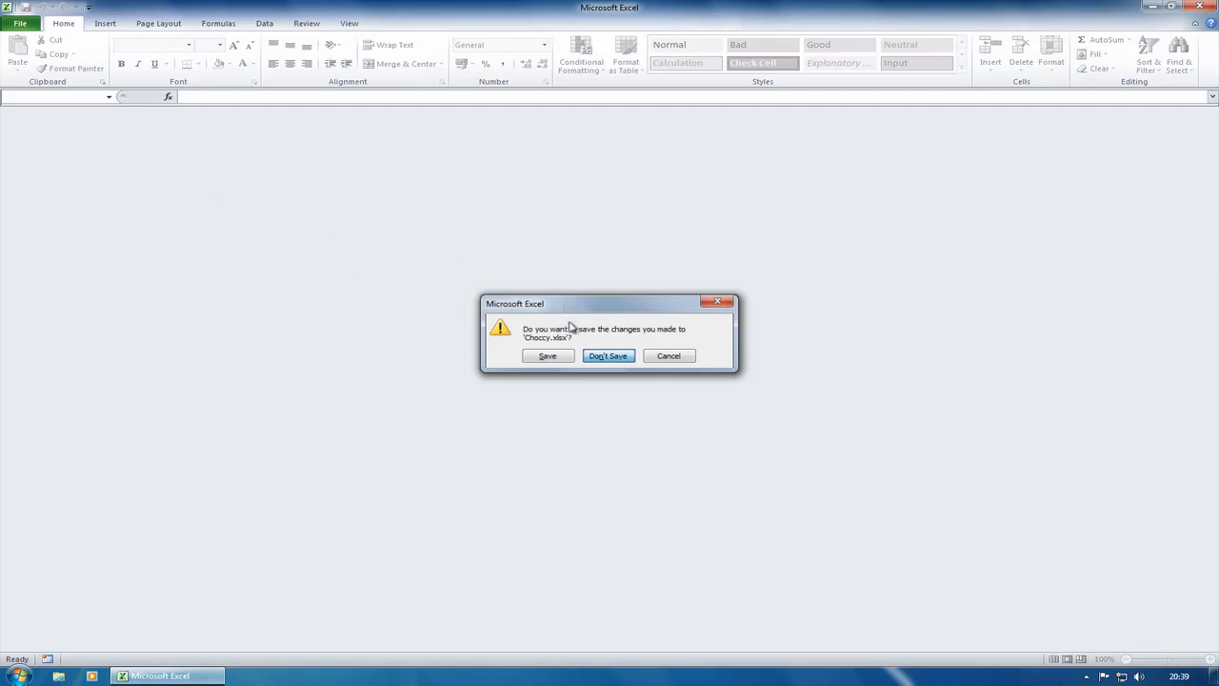
Choose Don't Save so the Choccy workbook closes discarding its changes.
left_click(608, 356)
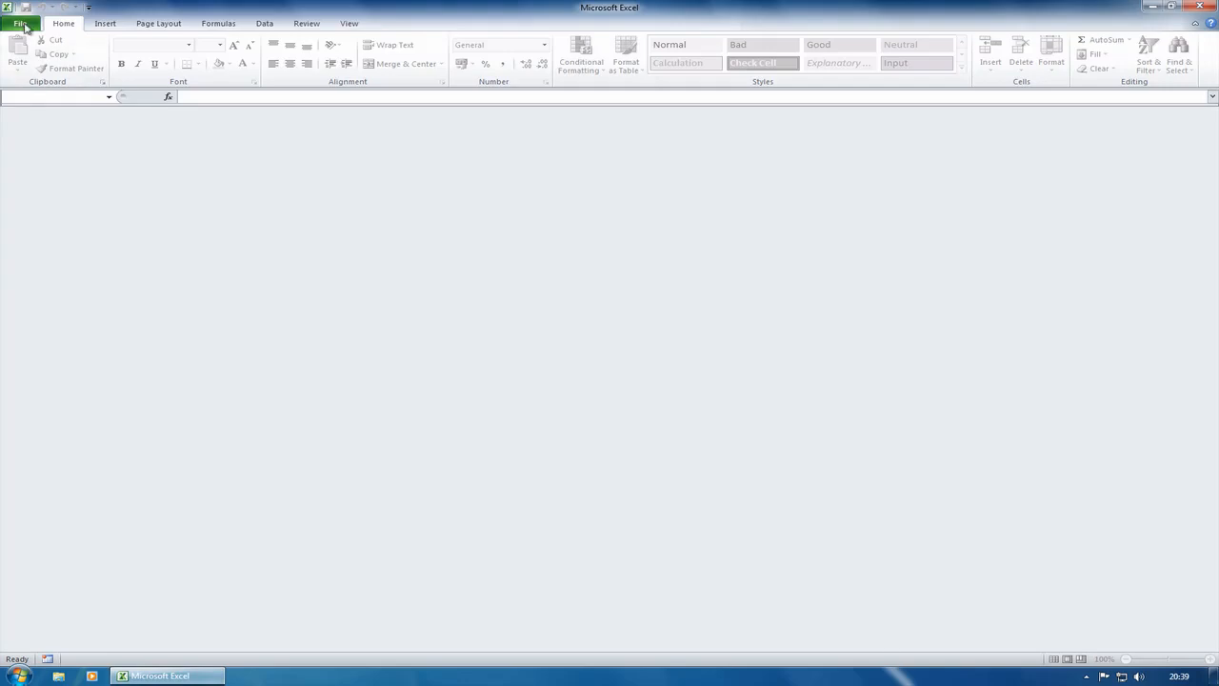
Open FoodSales.xlsx from the recent files and scroll through its sales records.
left_click(19, 23)
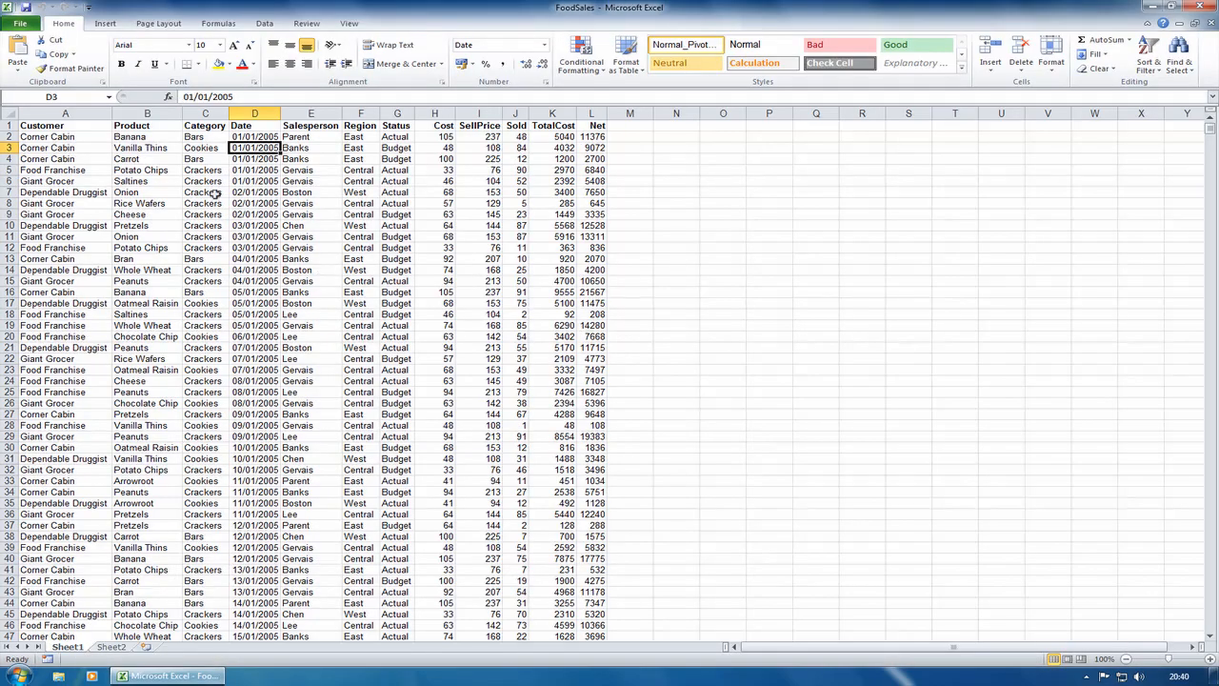
scroll("down", 3)
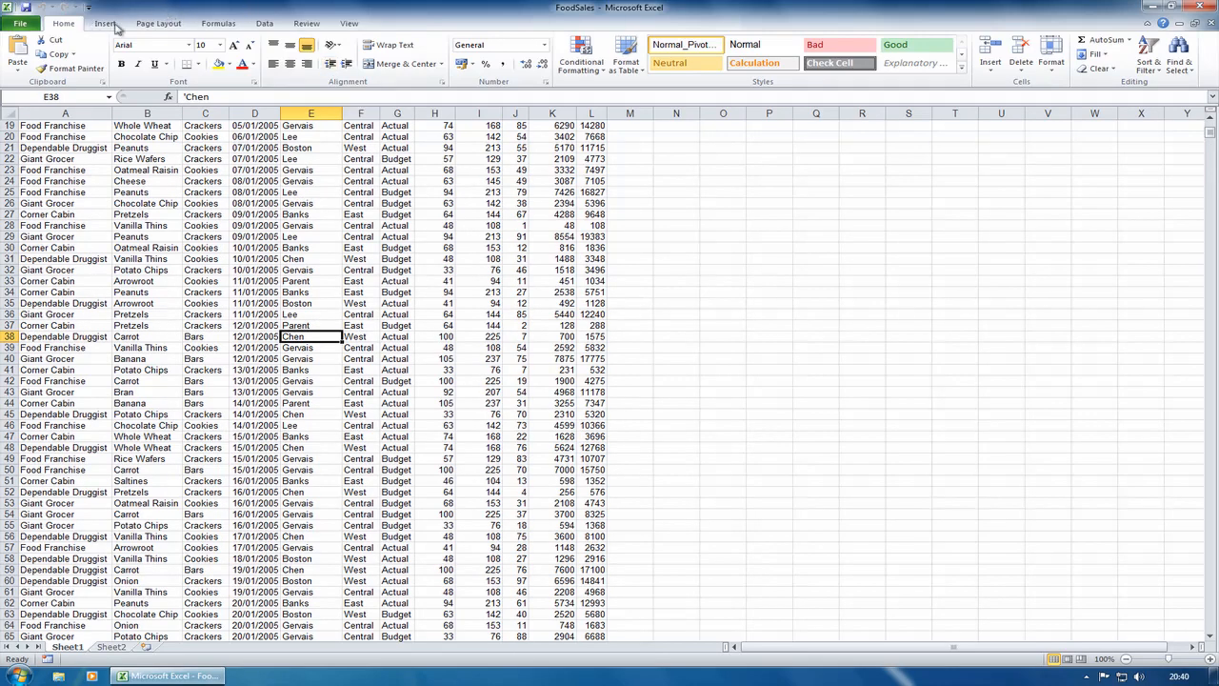
Insert a PivotTable from the FoodSales data onto the existing worksheet at Sheet2!$A$2.
left_click(105, 23)
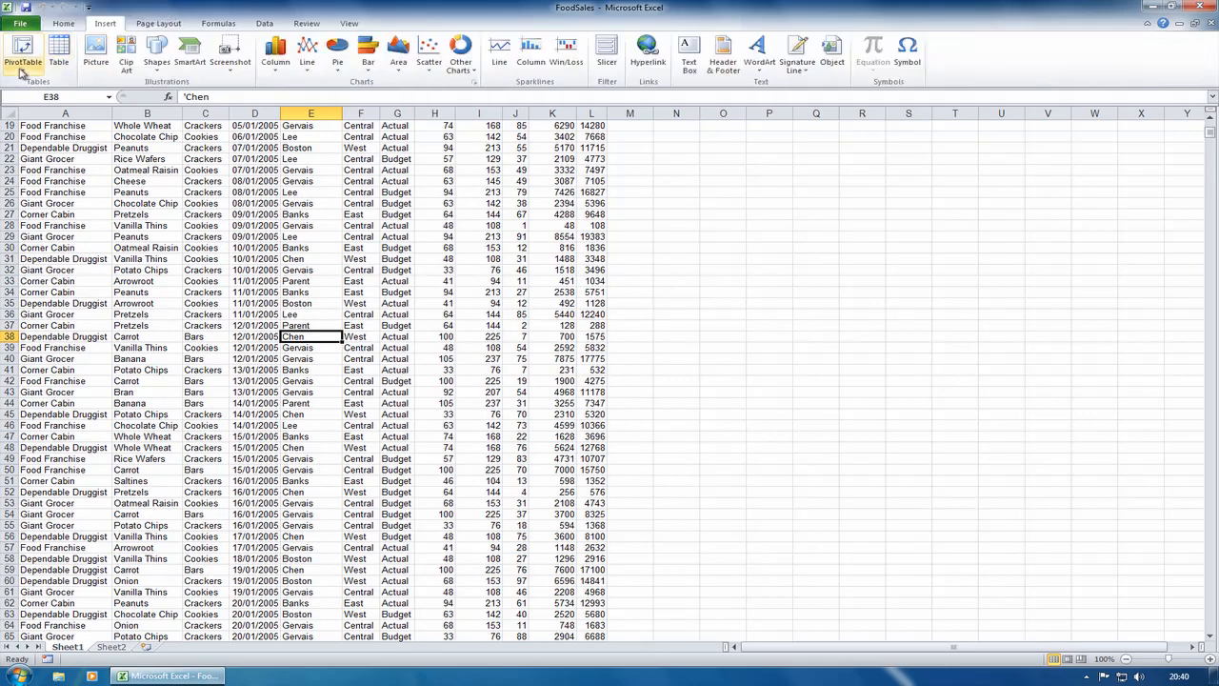
left_click(23, 57)
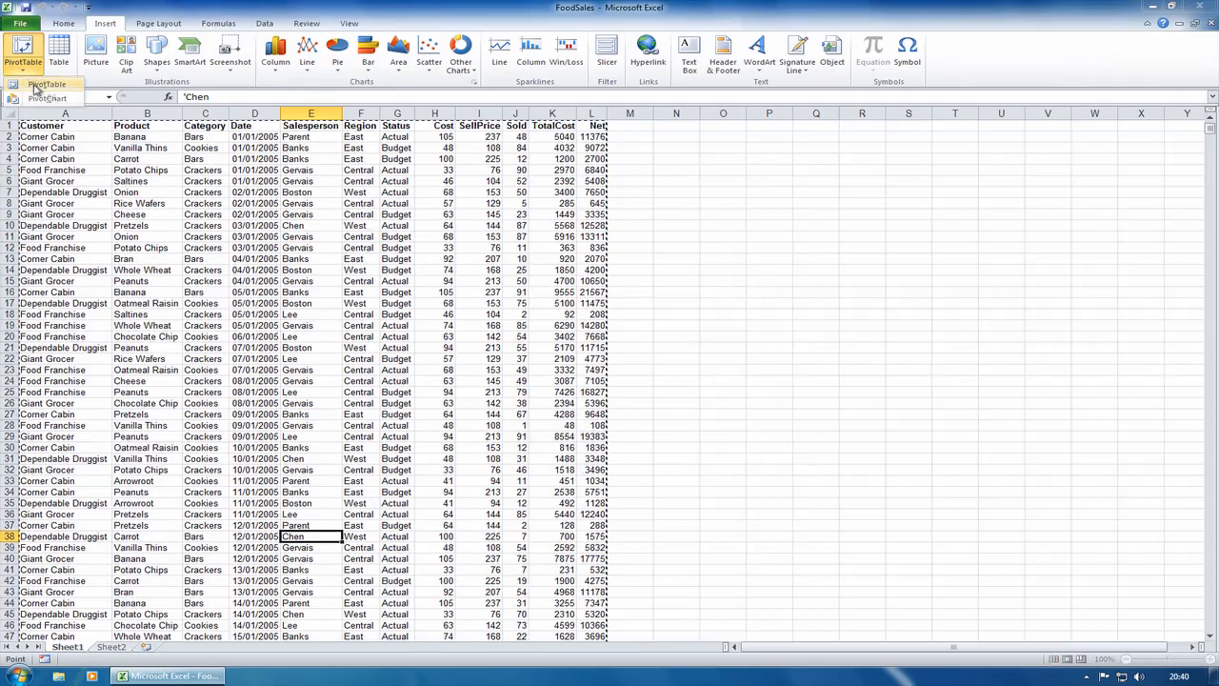
left_click(23, 49)
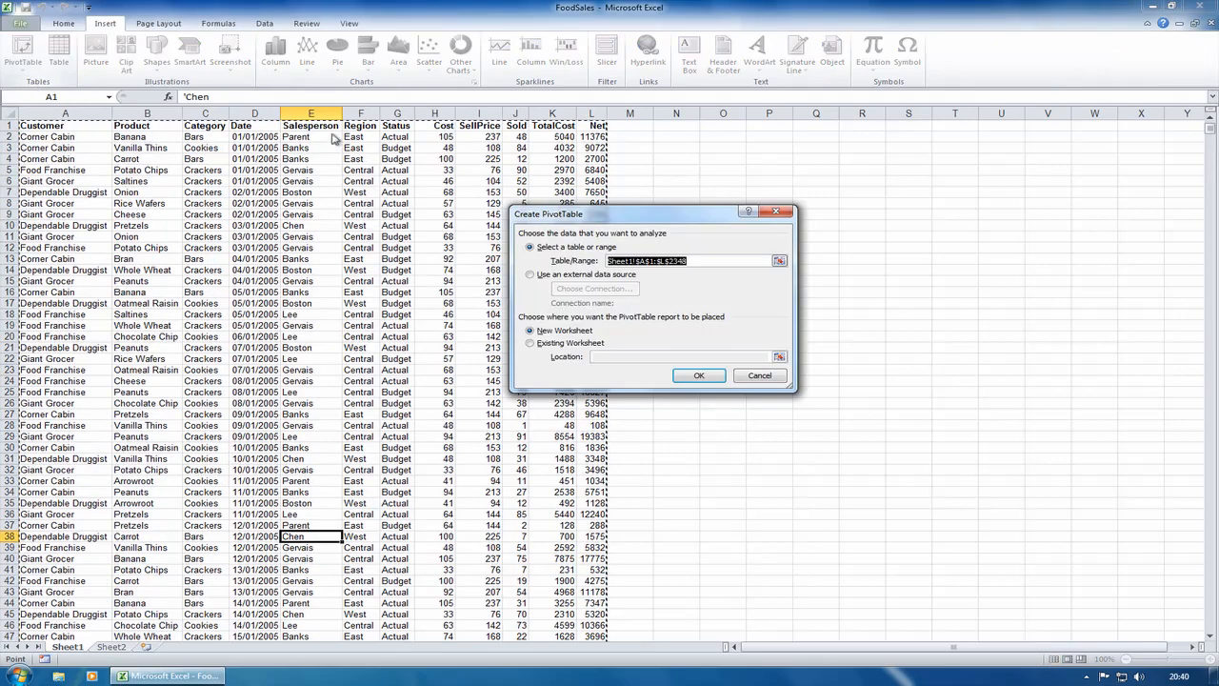
mouse_move(644, 276)
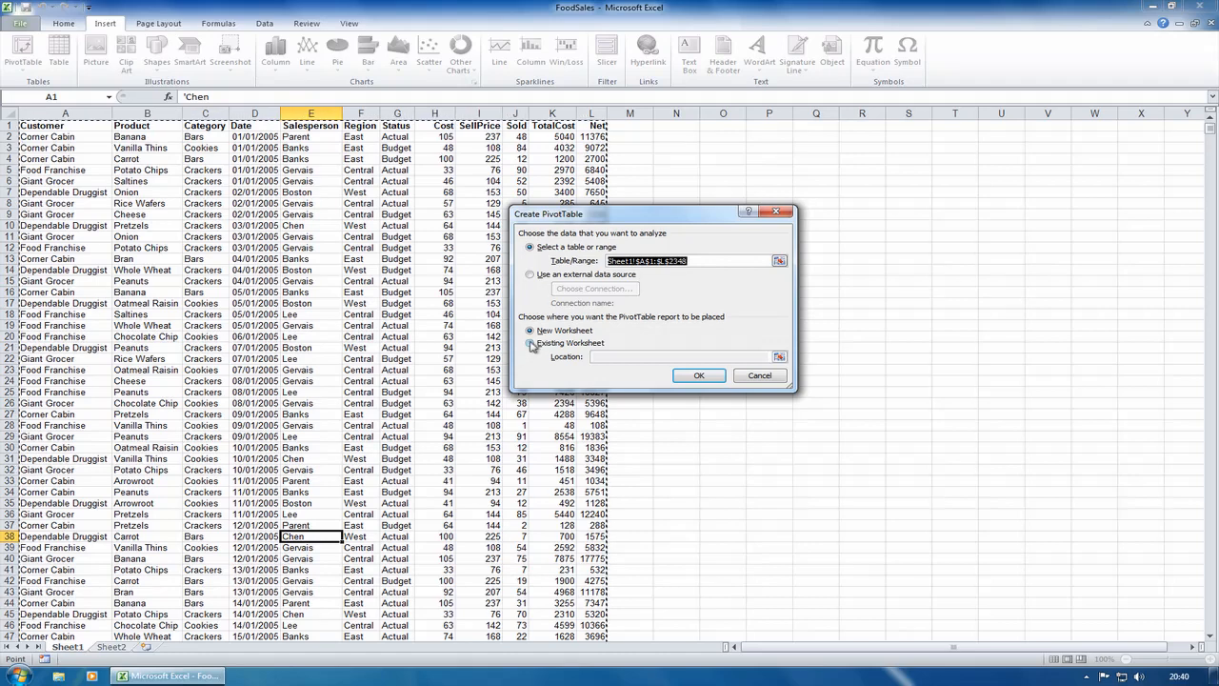
left_click(529, 343)
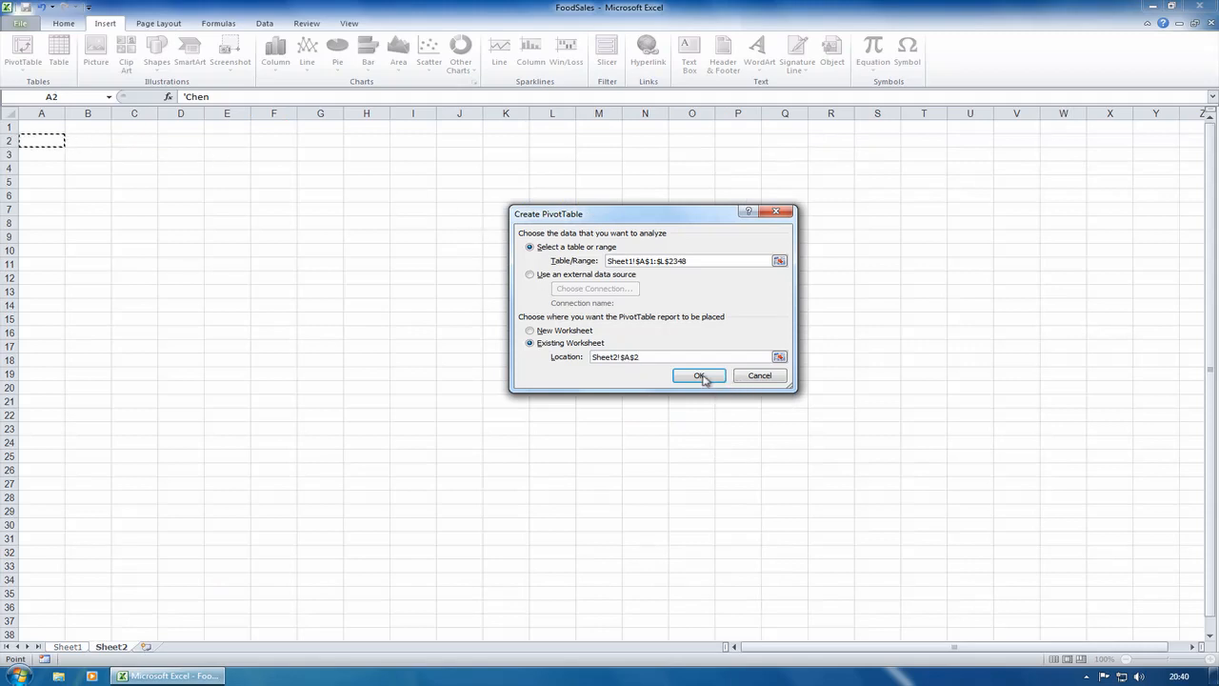
left_click(699, 374)
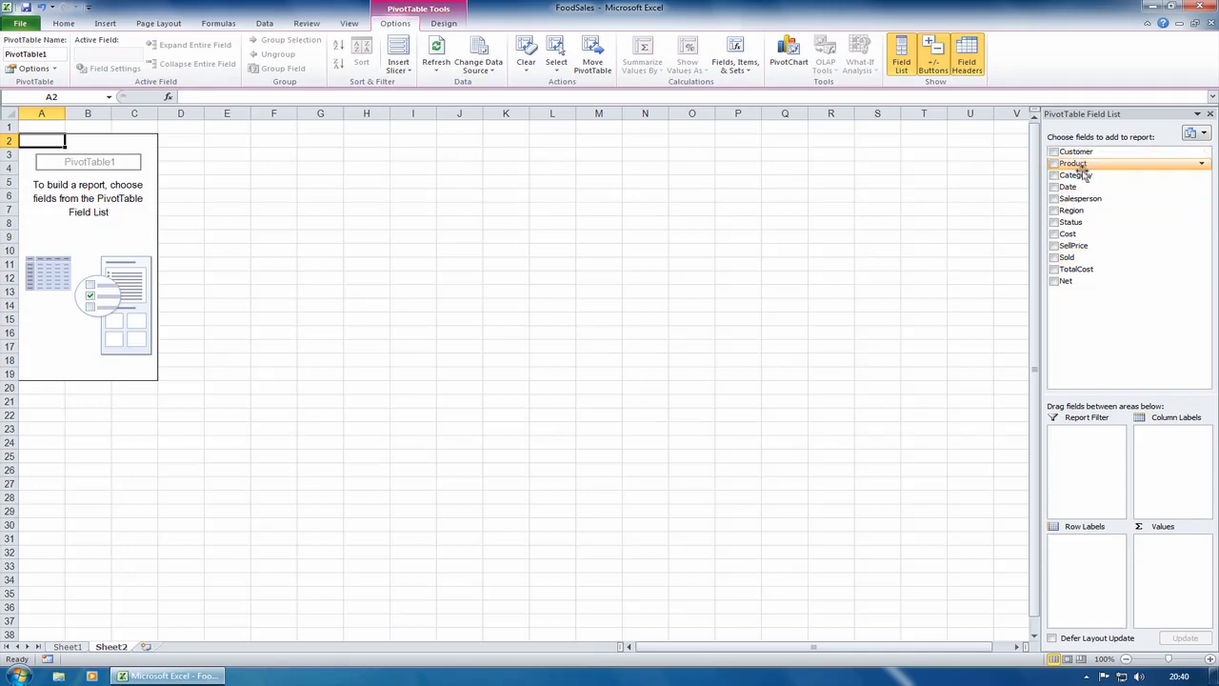
mouse_move(1071, 210)
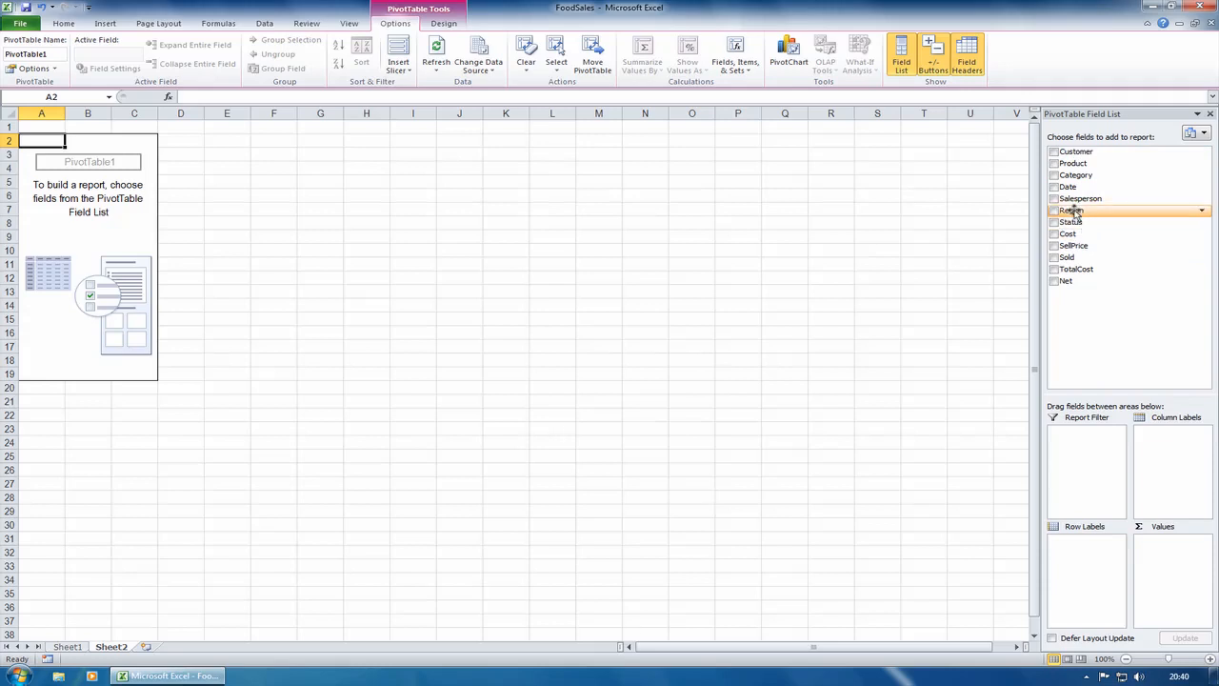
Put Region in Column Labels, Product as rows and Sum of TotalCost as values, then leave the pivot table.
left_click_drag(1070, 210, 1172, 627)
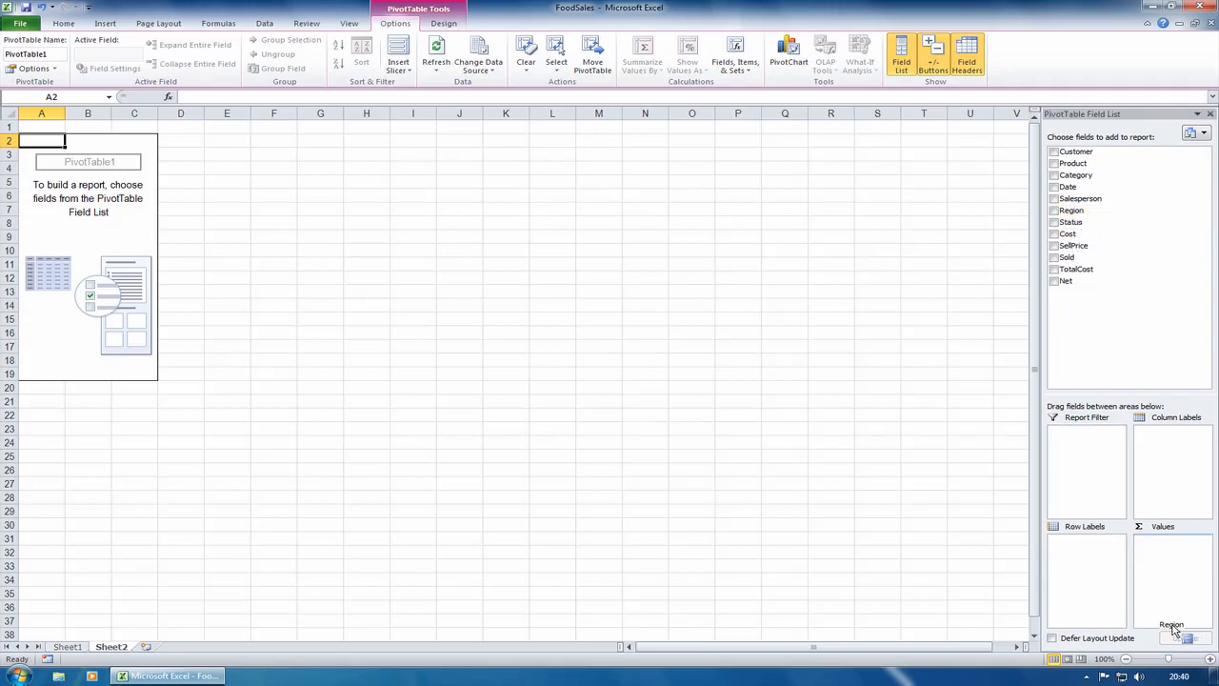
left_click_drag(1171, 625, 1154, 419)
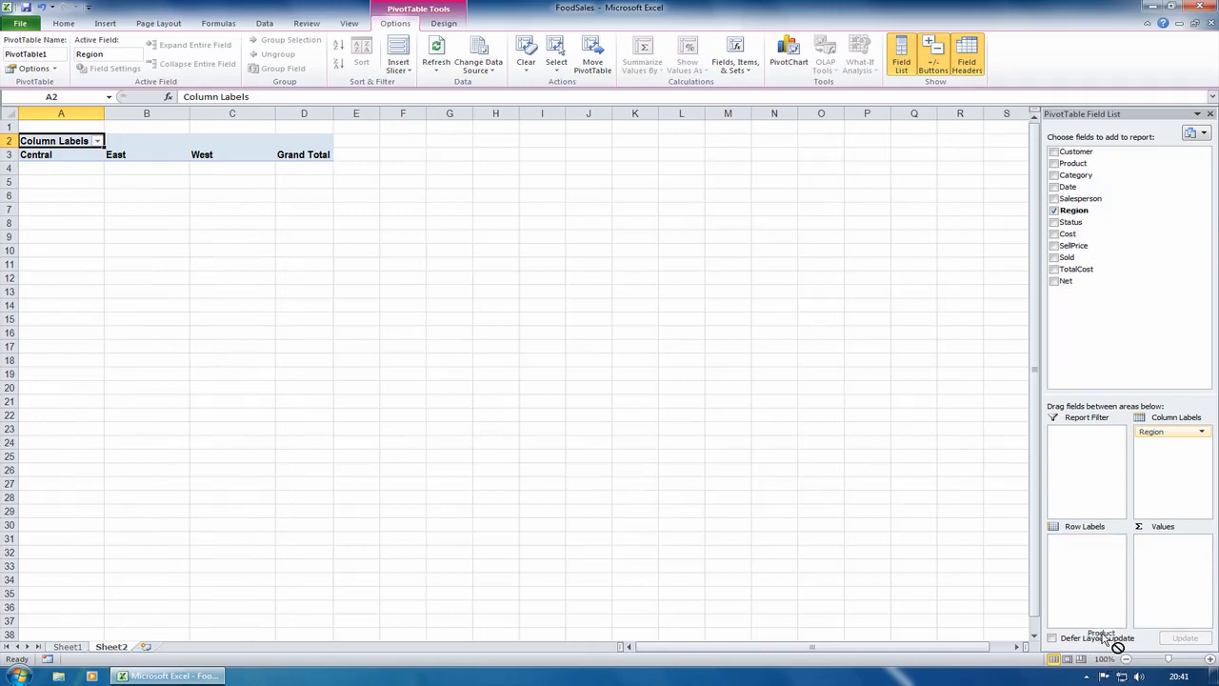
left_click(1055, 164)
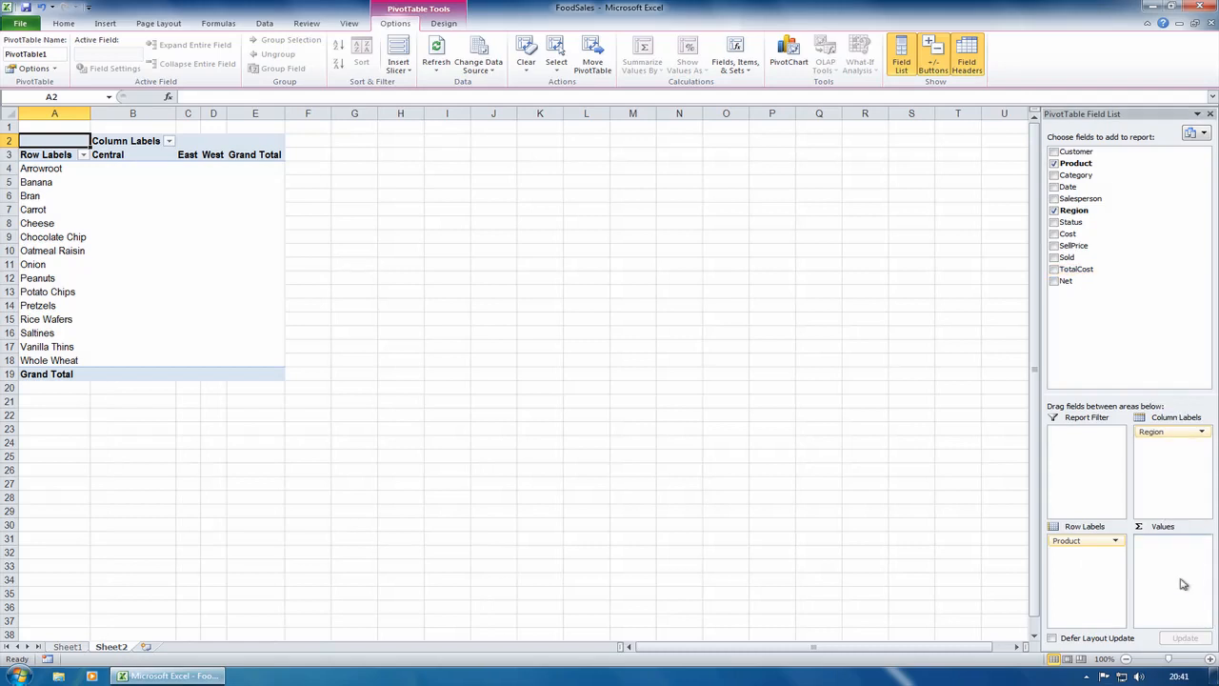
left_click(1055, 268)
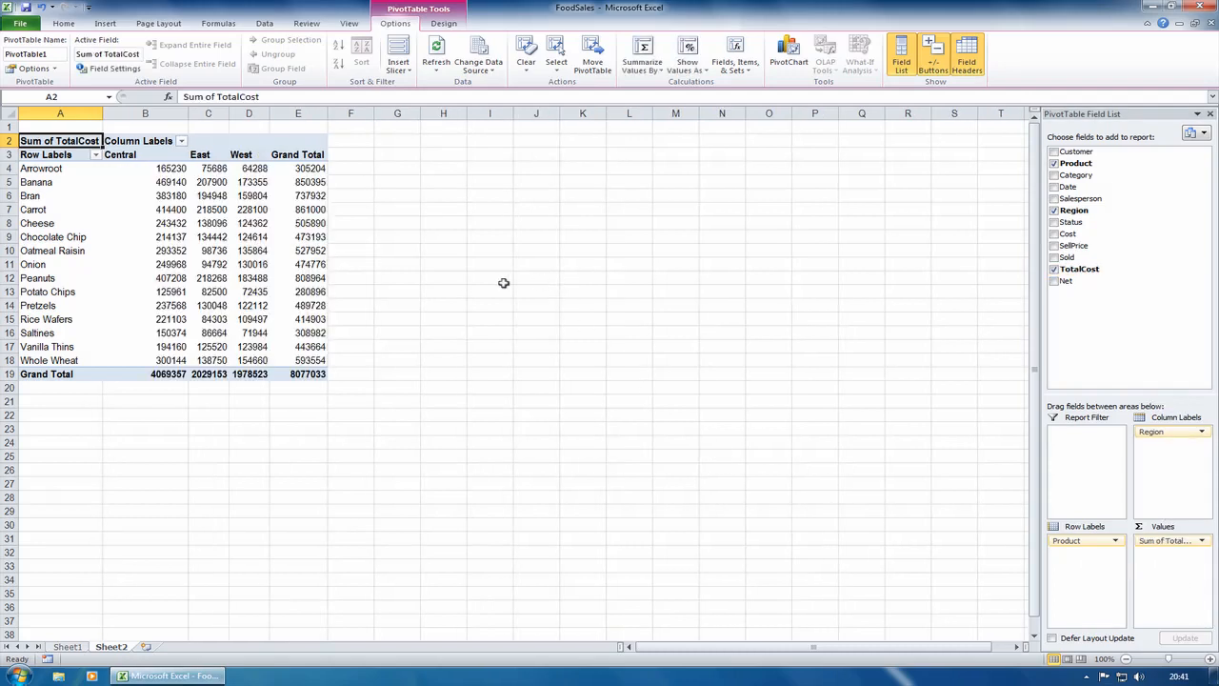
left_click(489, 278)
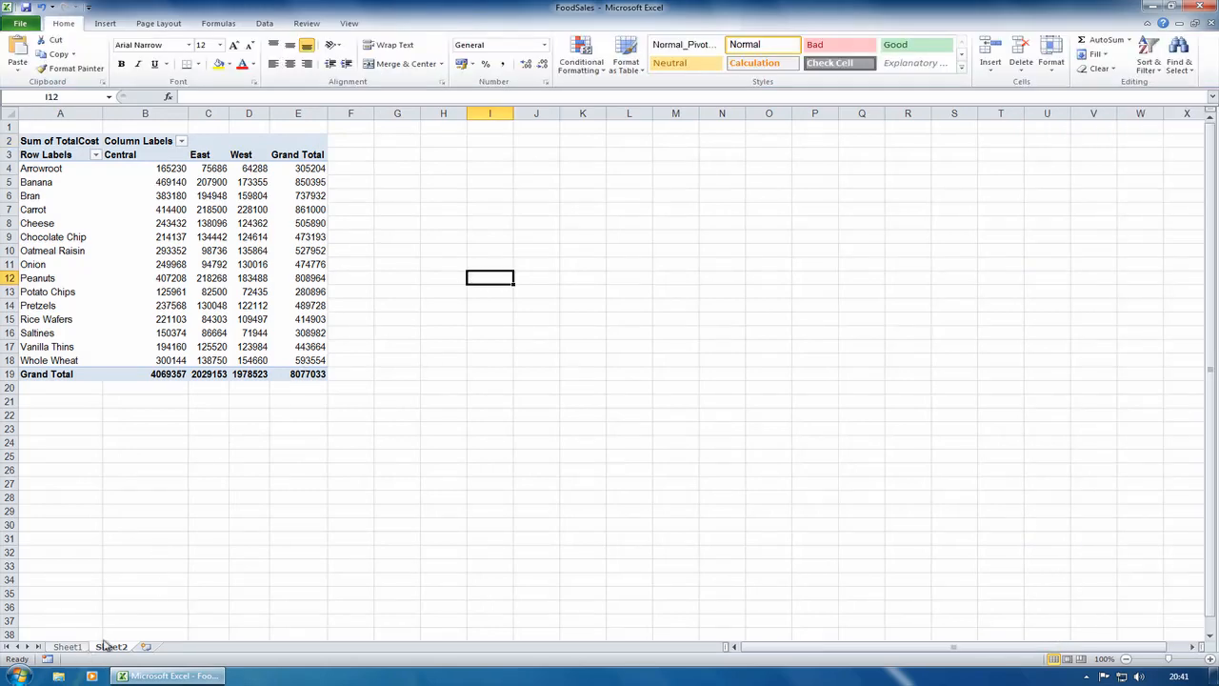
From Sheet1 insert a second PivotTable on the existing worksheet at Sheet2!$I$2.
left_click(66, 648)
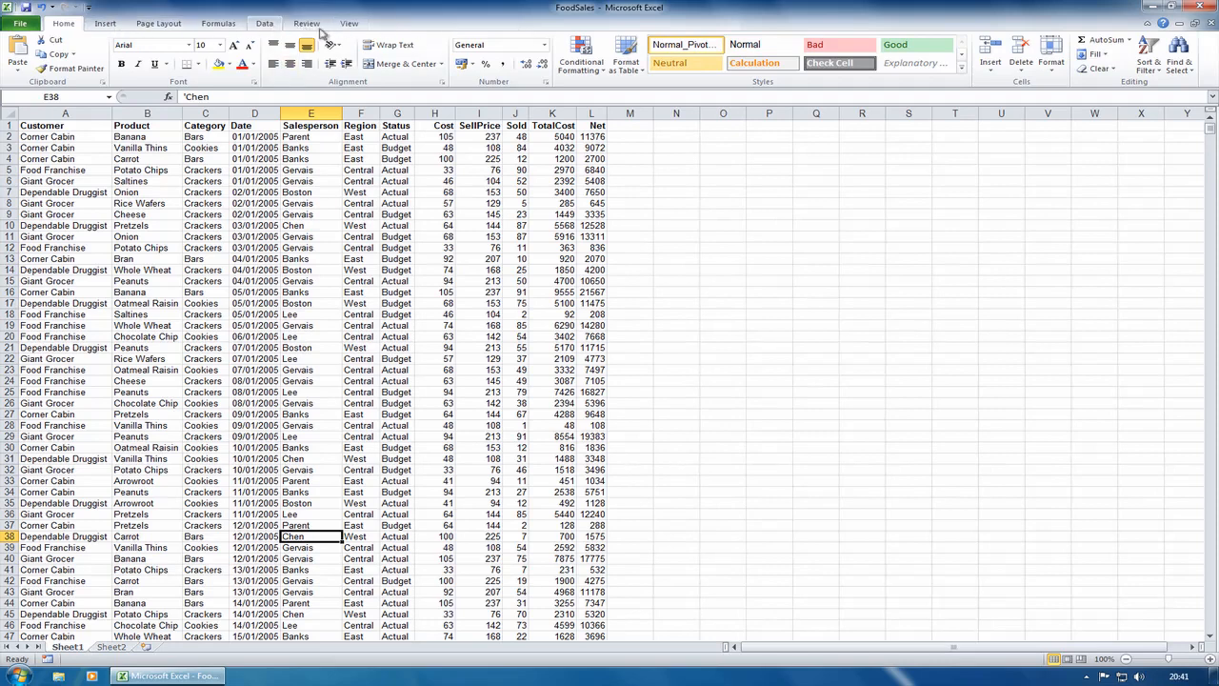
left_click(105, 23)
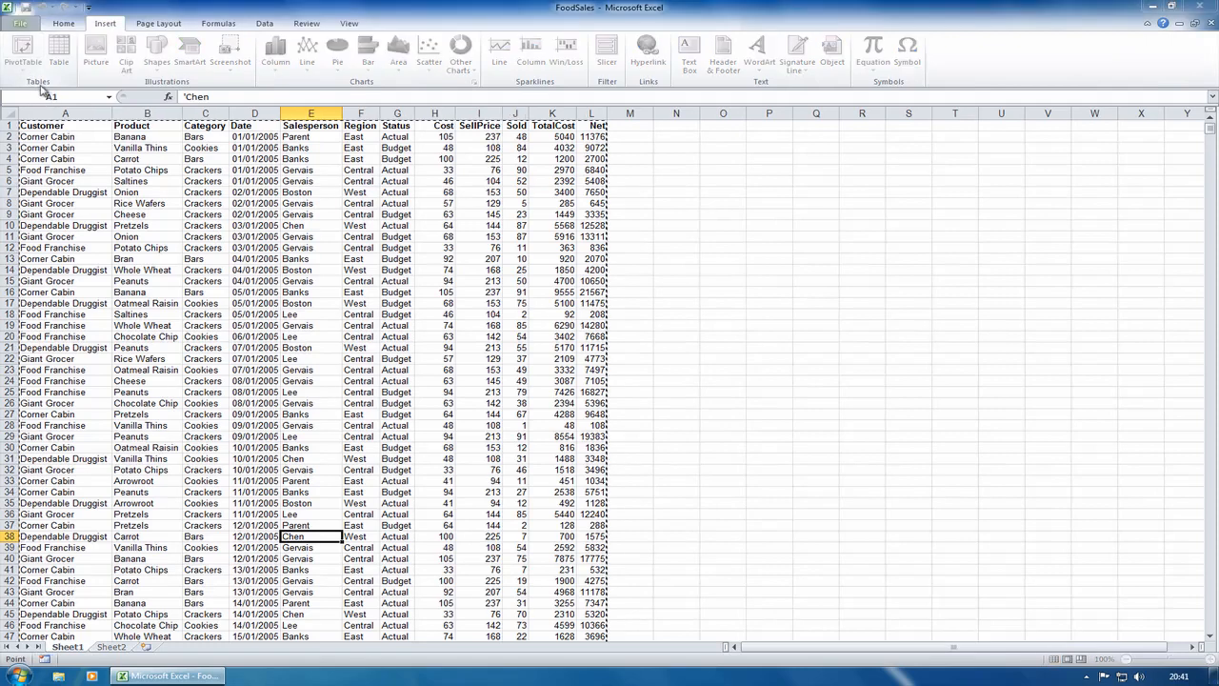
left_click(23, 53)
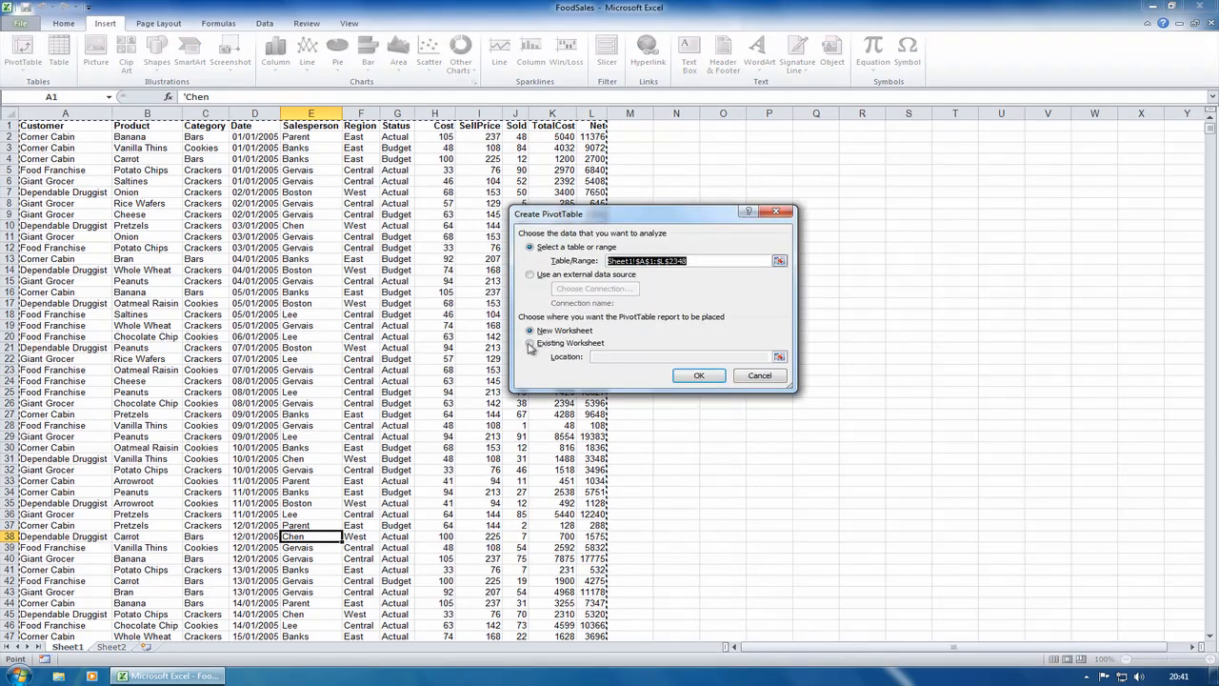
left_click(530, 343)
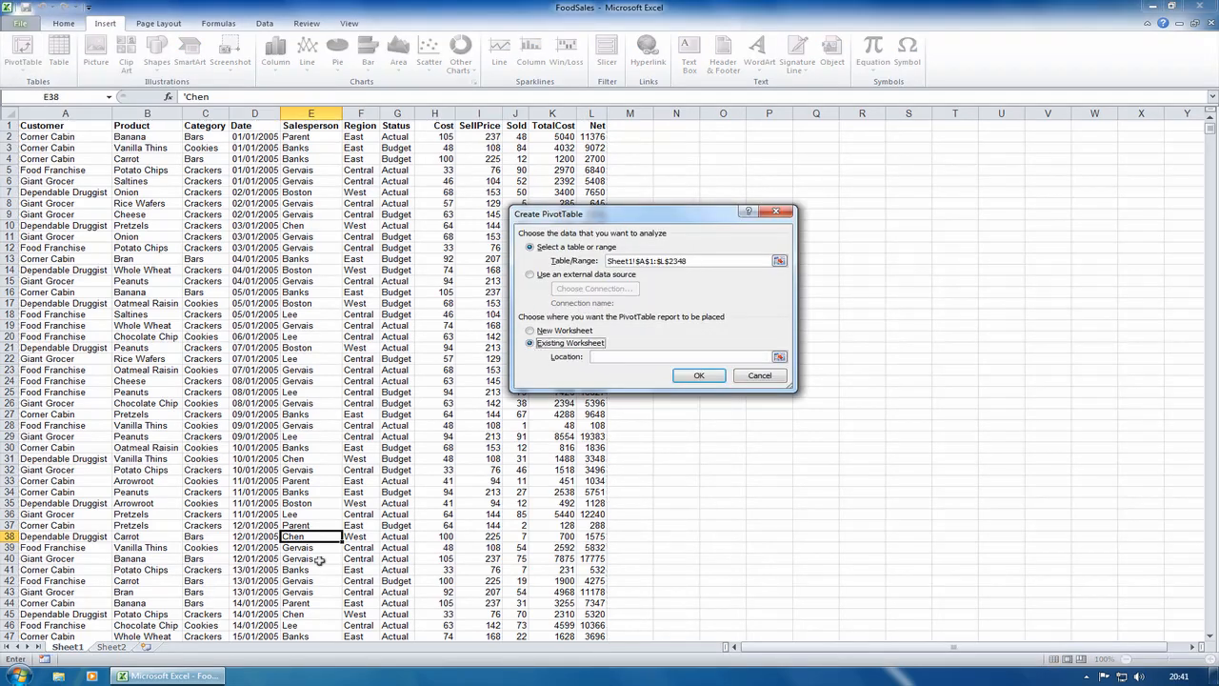
left_click(111, 648)
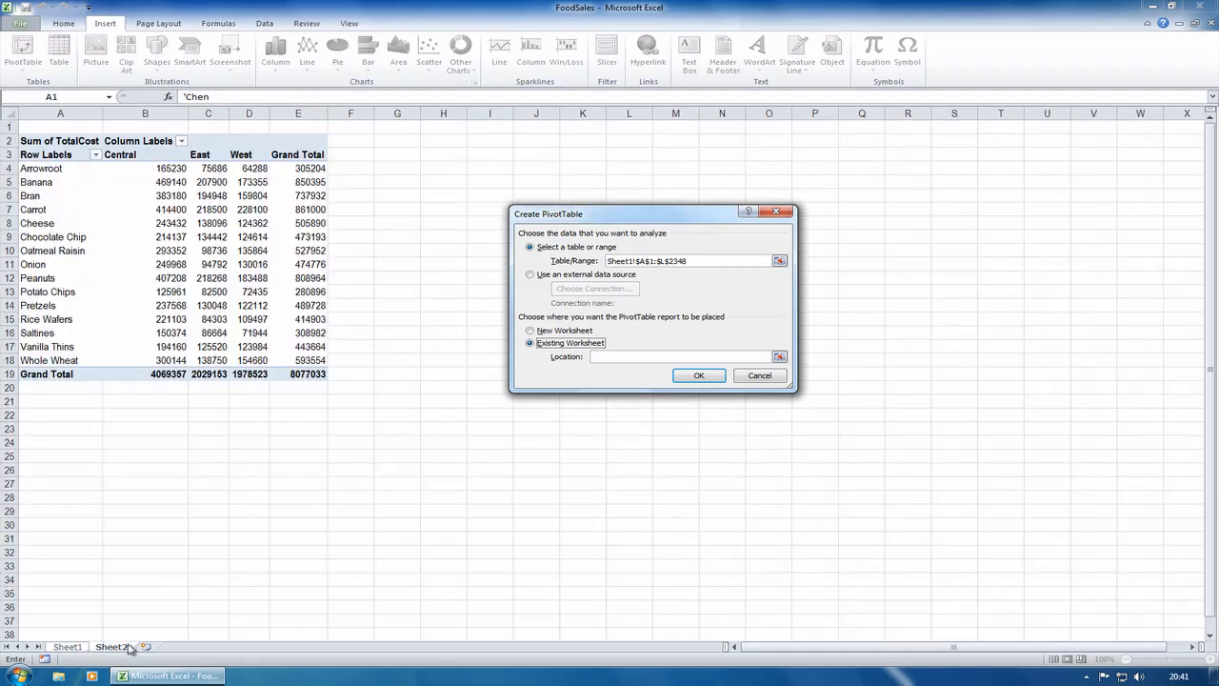
left_click(111, 645)
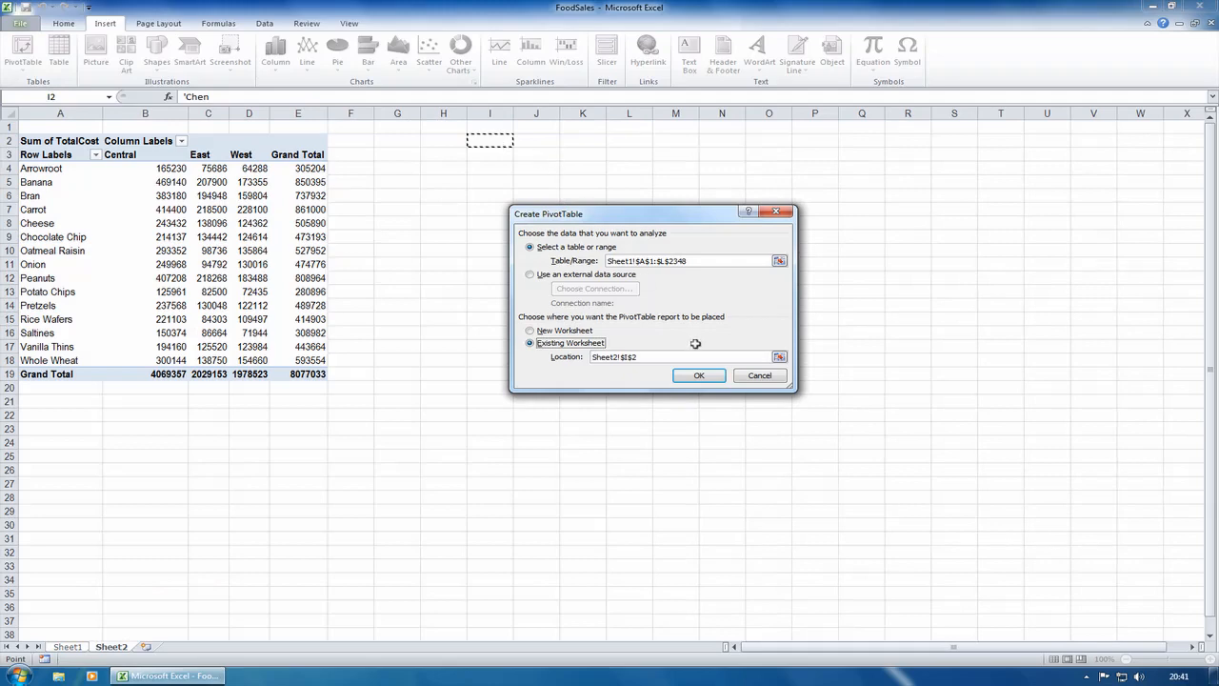
left_click(697, 374)
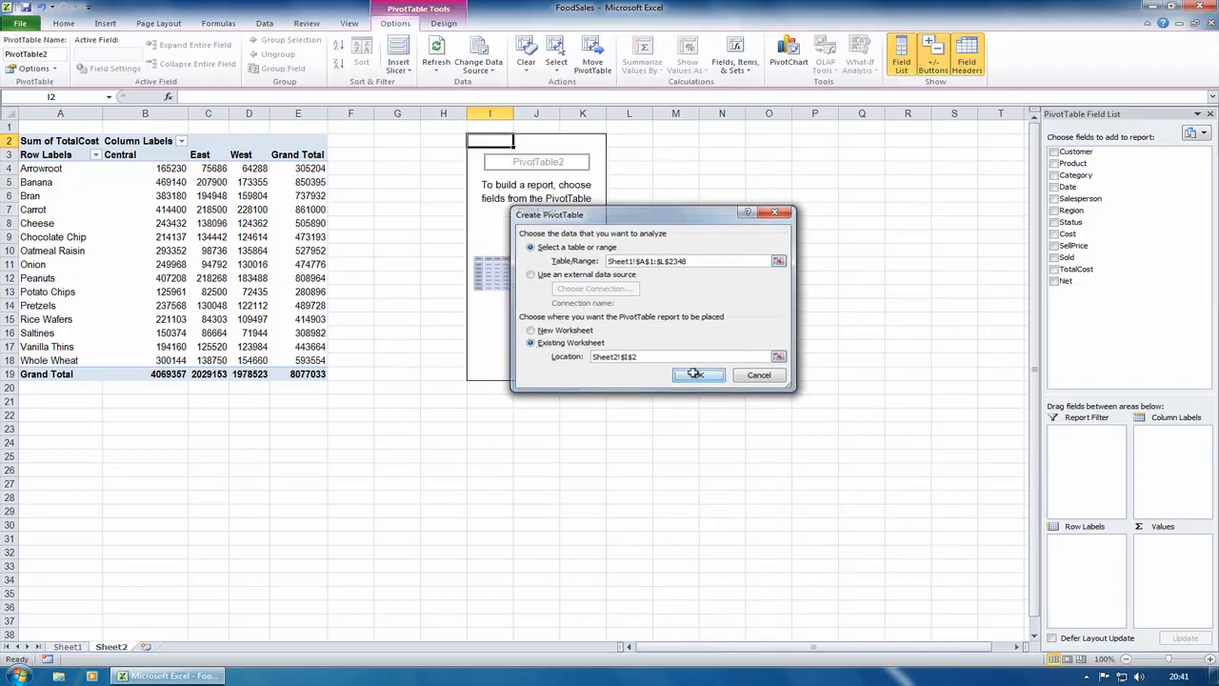
mouse_move(956, 332)
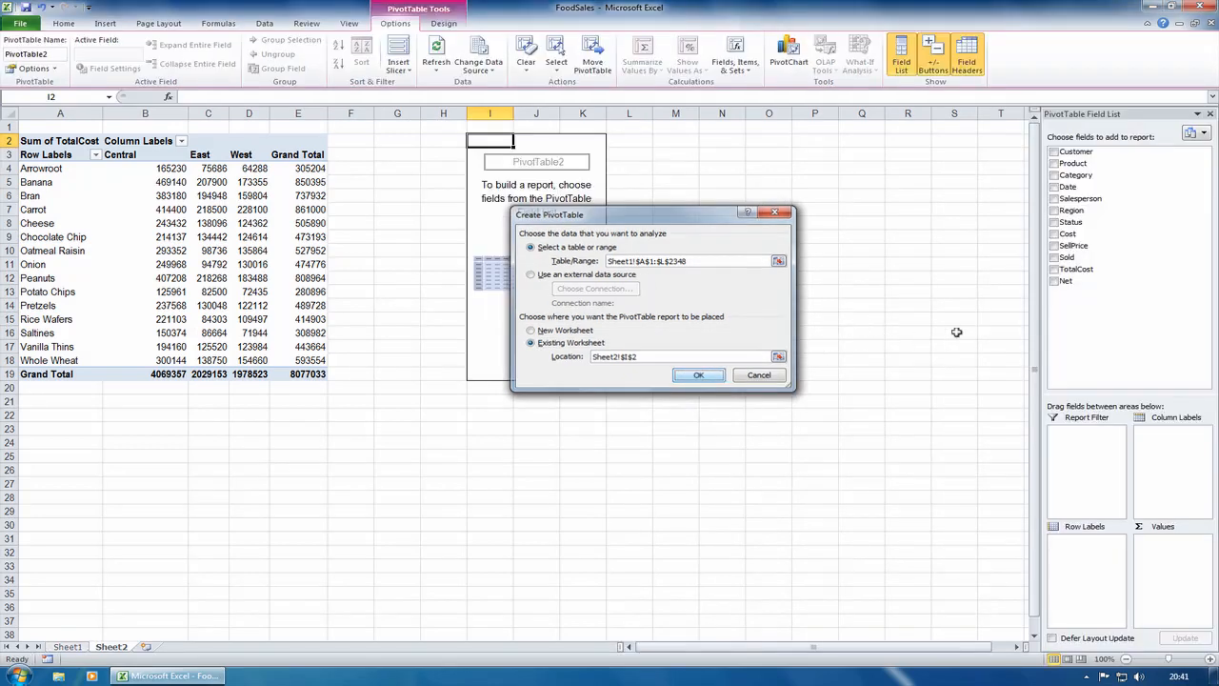
mouse_move(706, 327)
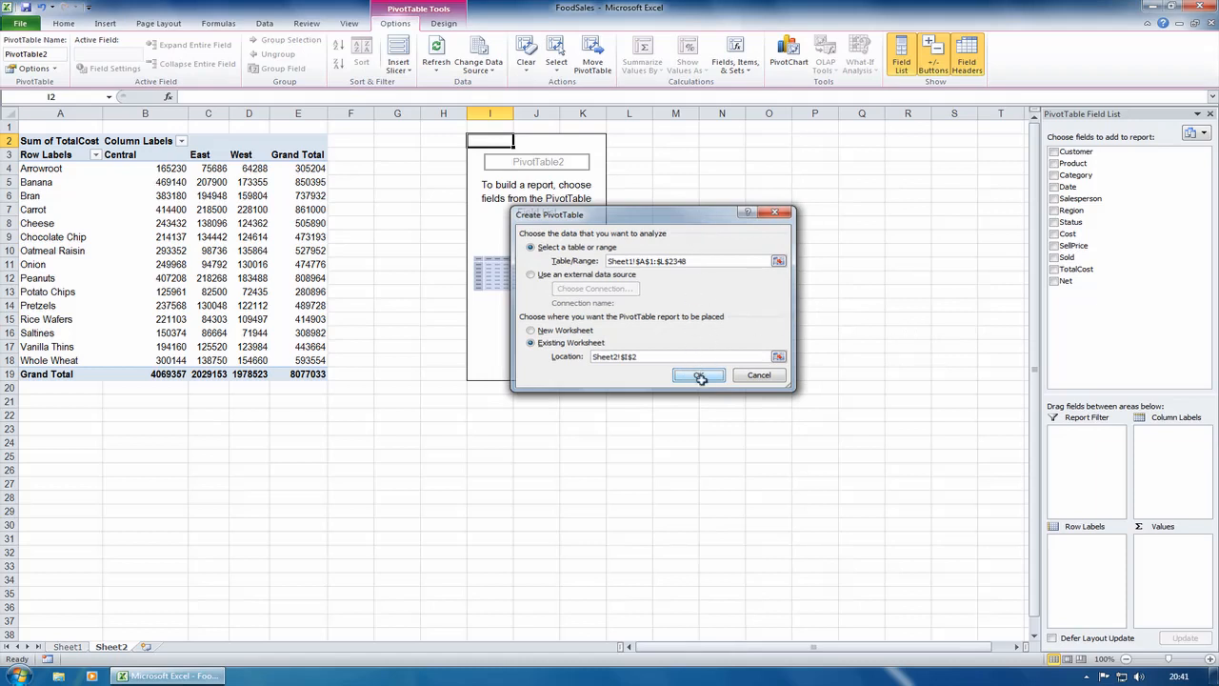
left_click(699, 373)
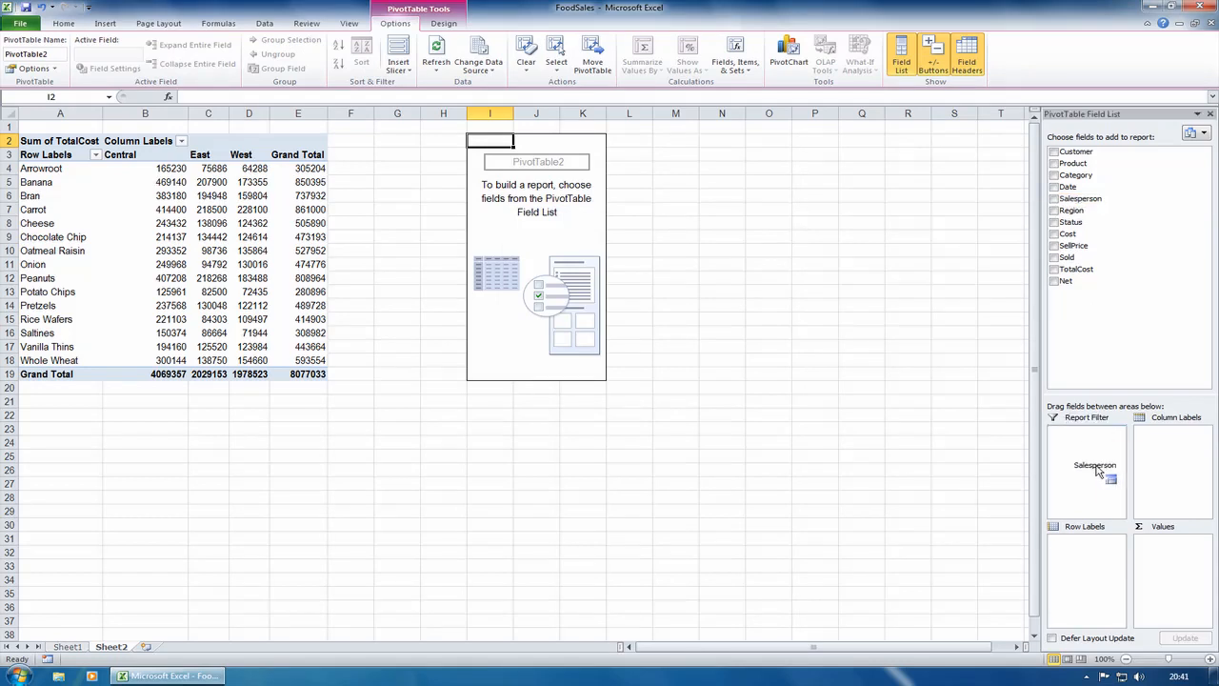
Put Salesperson in Column Labels, Region as rows and Sum of TotalCost as values.
left_click_drag(1093, 464, 1173, 449)
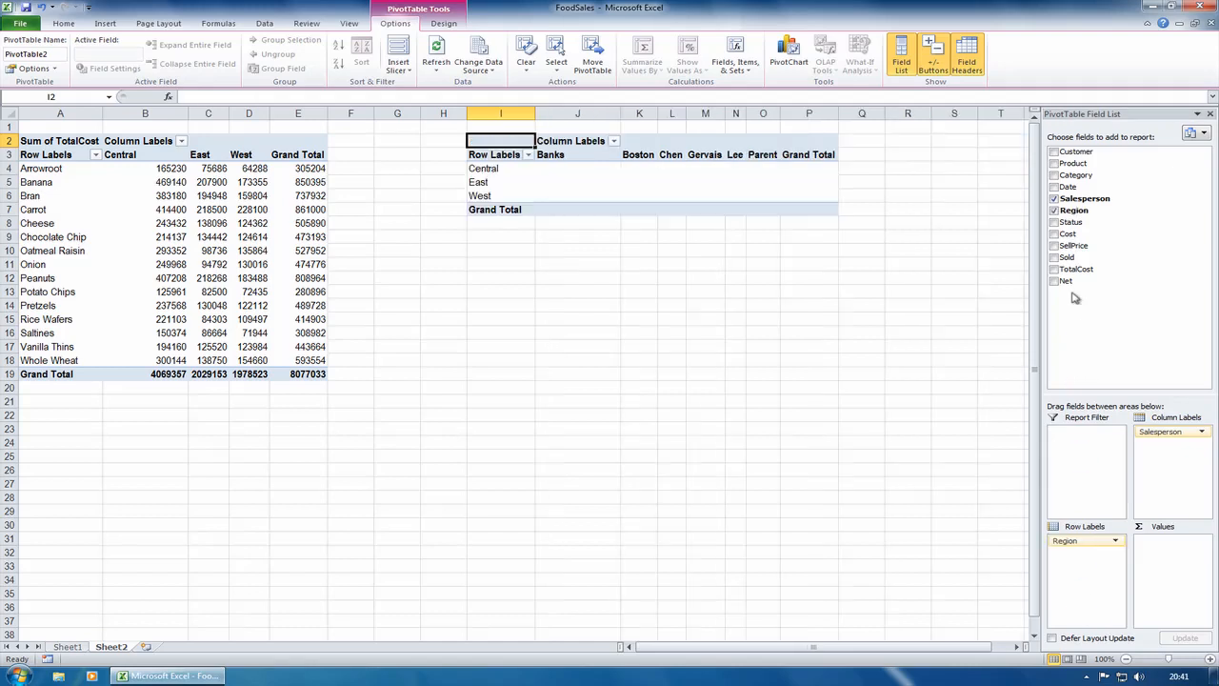
mouse_move(1074, 276)
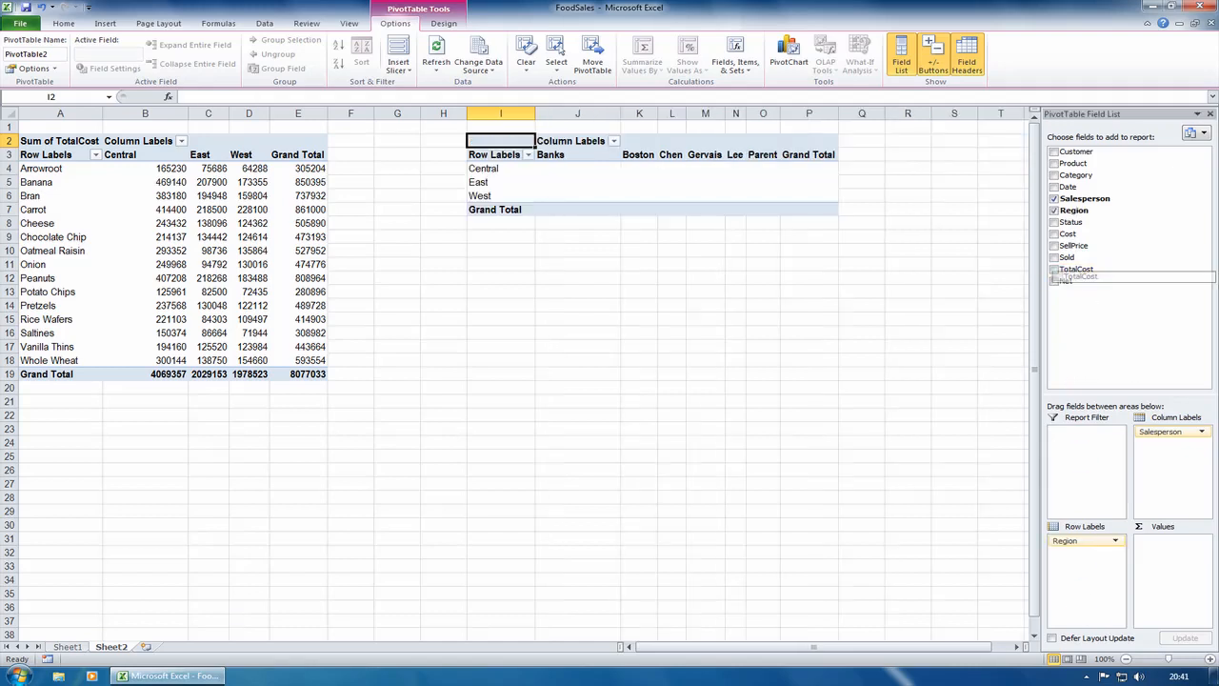
left_click_drag(1076, 269, 1174, 581)
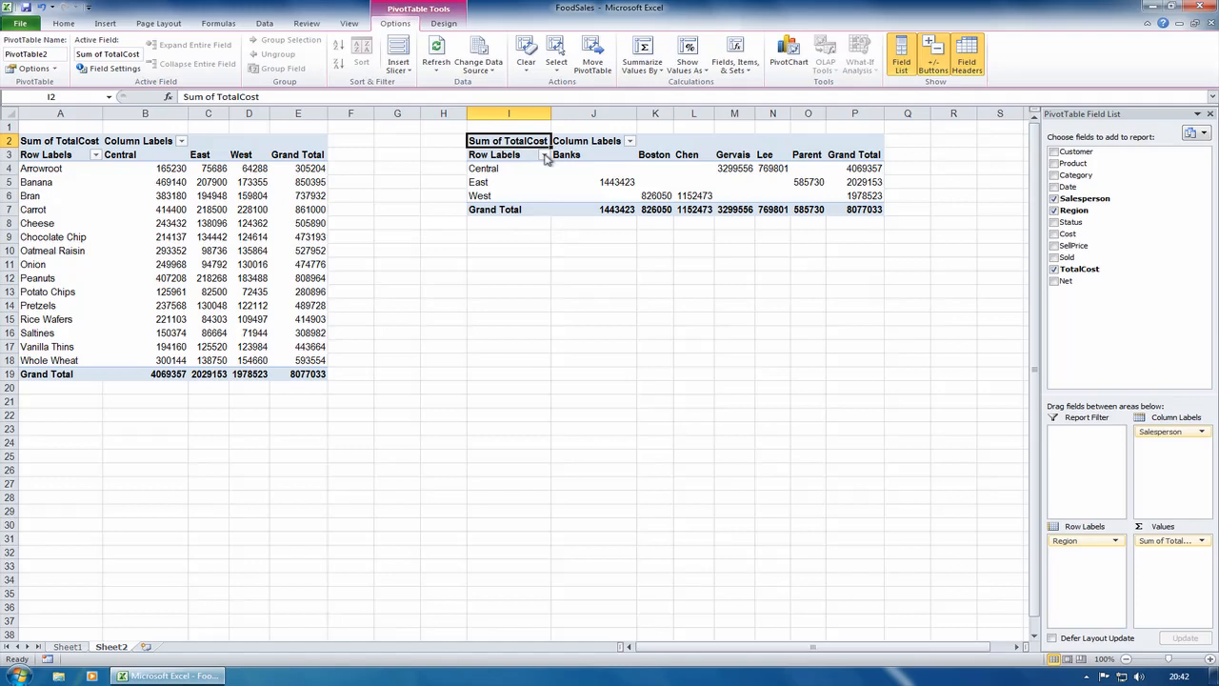
left_click(545, 154)
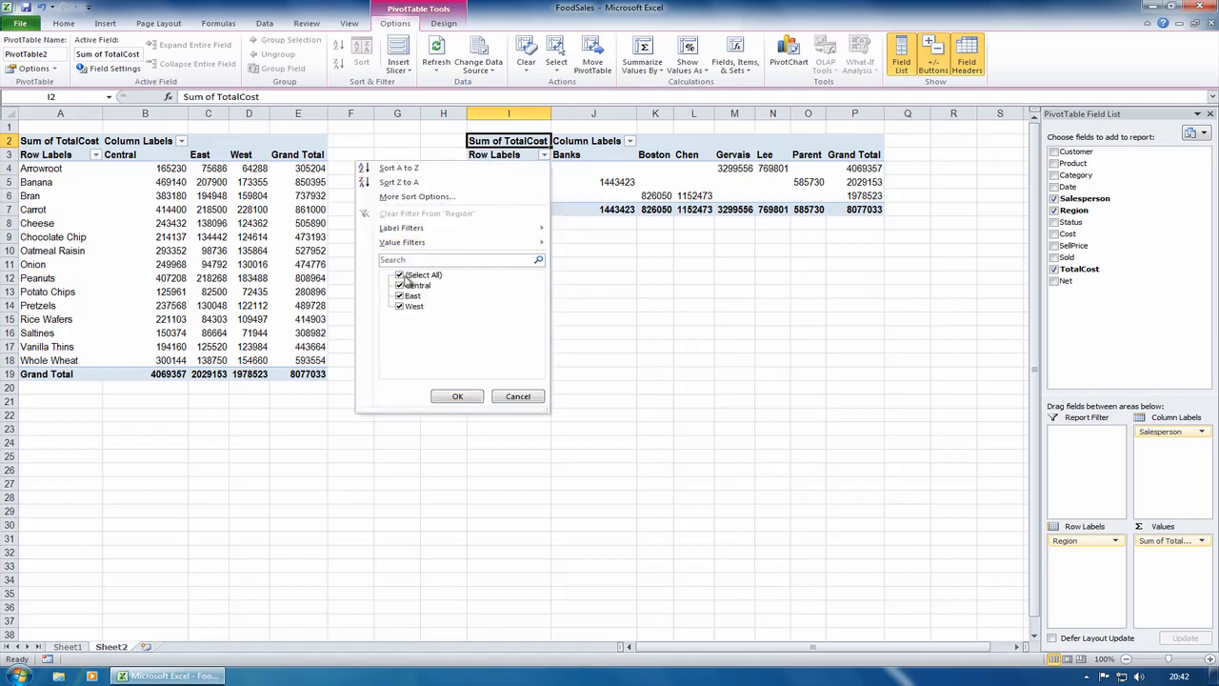
left_click(400, 286)
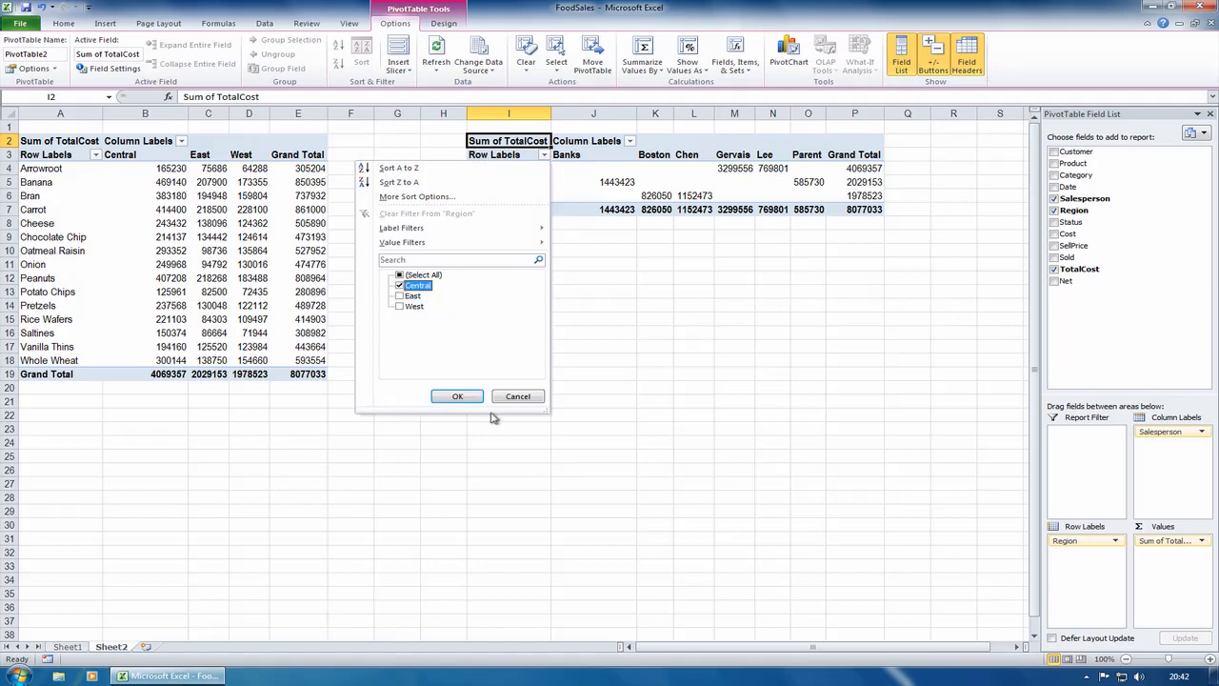
left_click(457, 396)
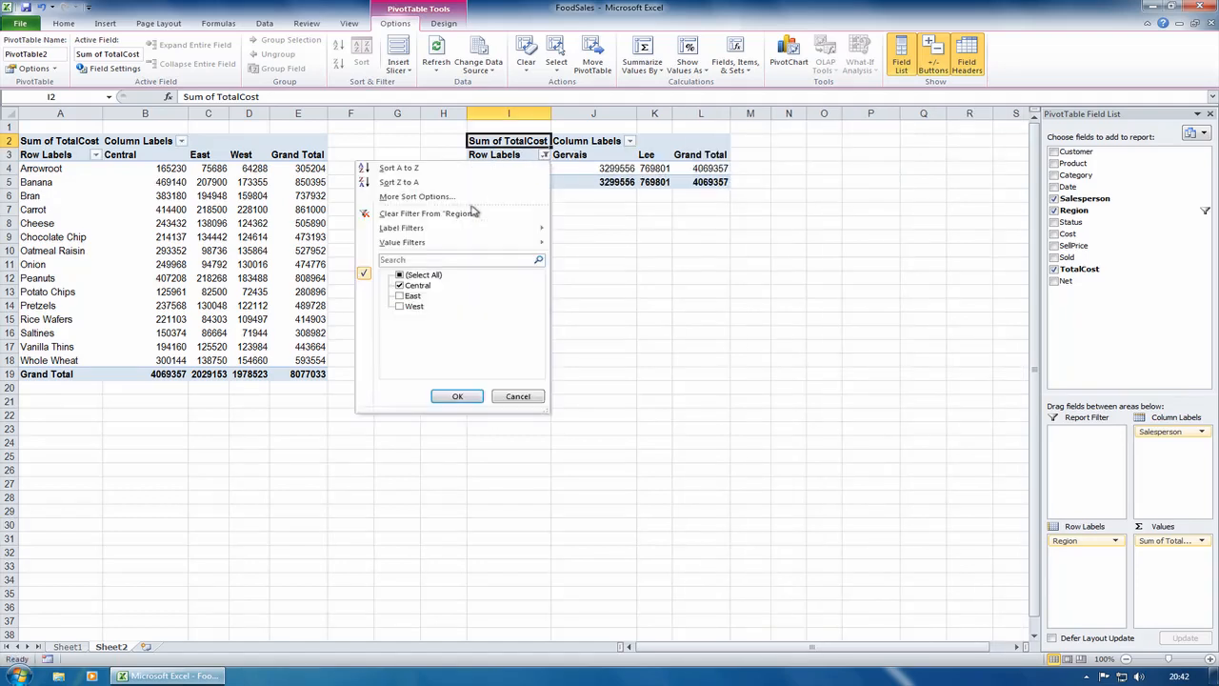
left_click(400, 274)
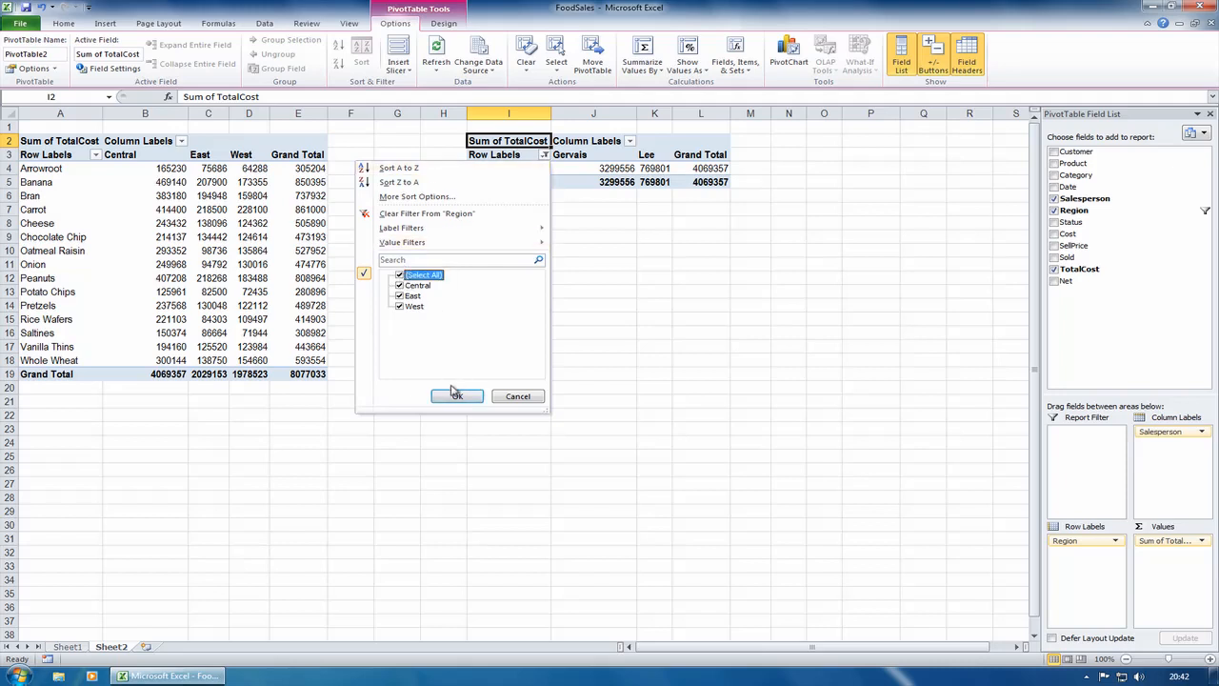
left_click(457, 395)
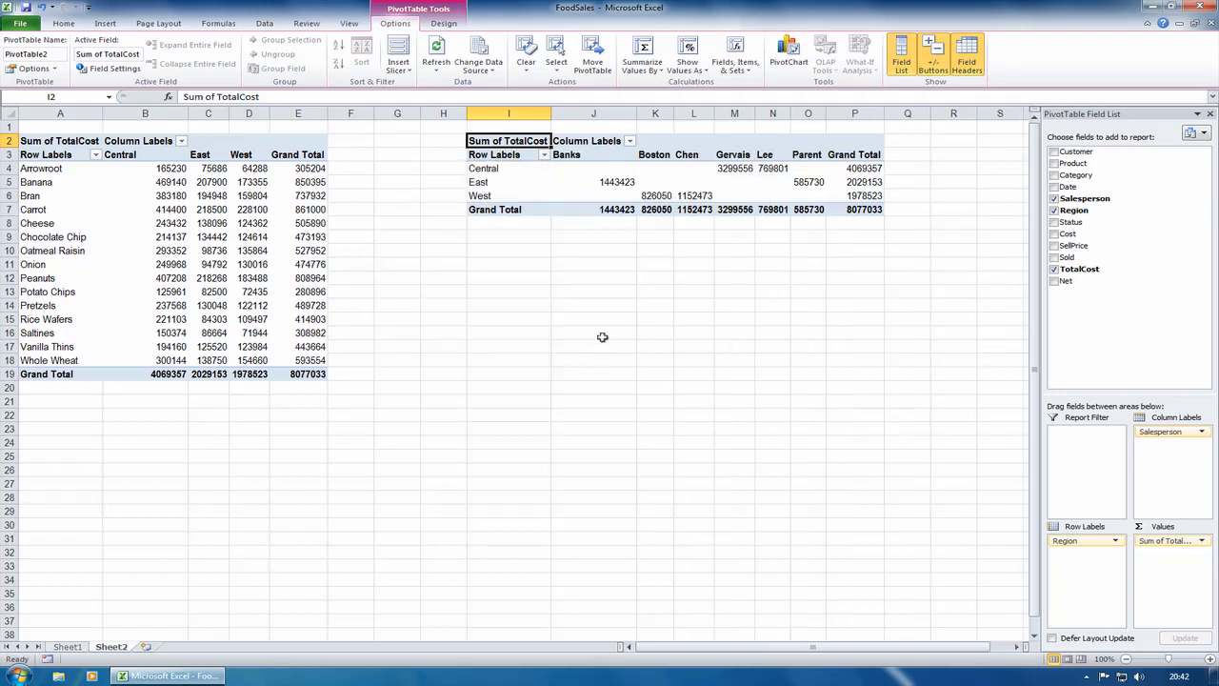
left_click(594, 331)
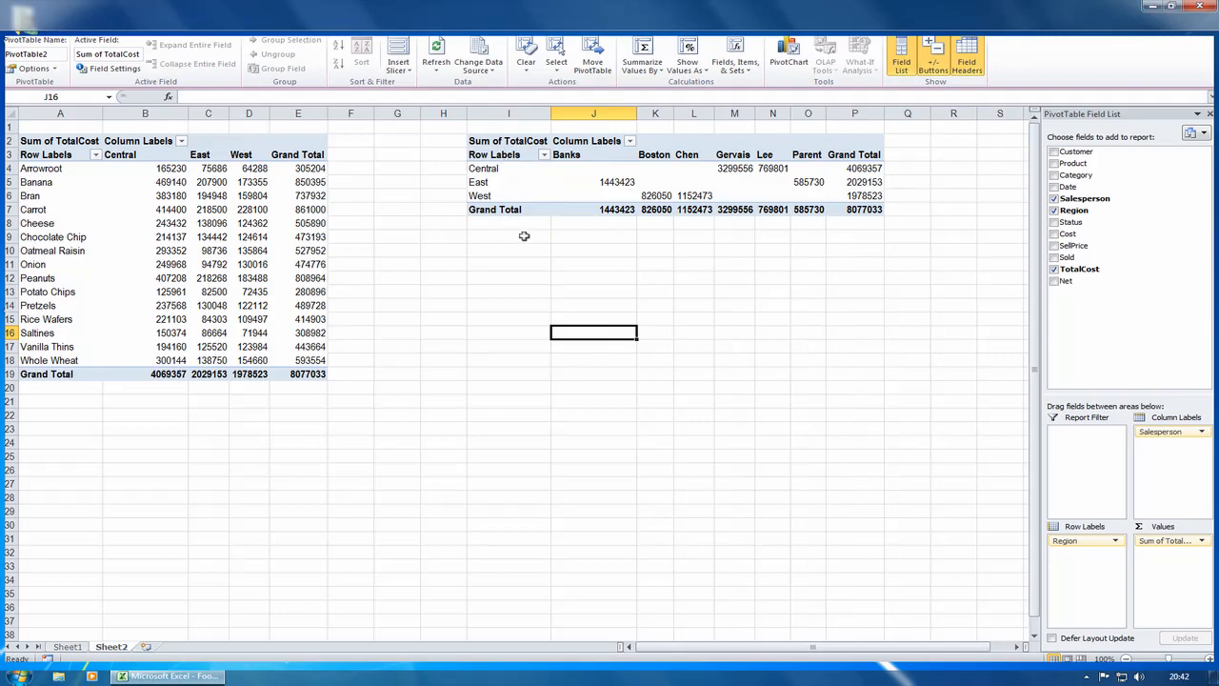
Insert Product and Region slicers from the second PivotTable's fields.
left_click(480, 183)
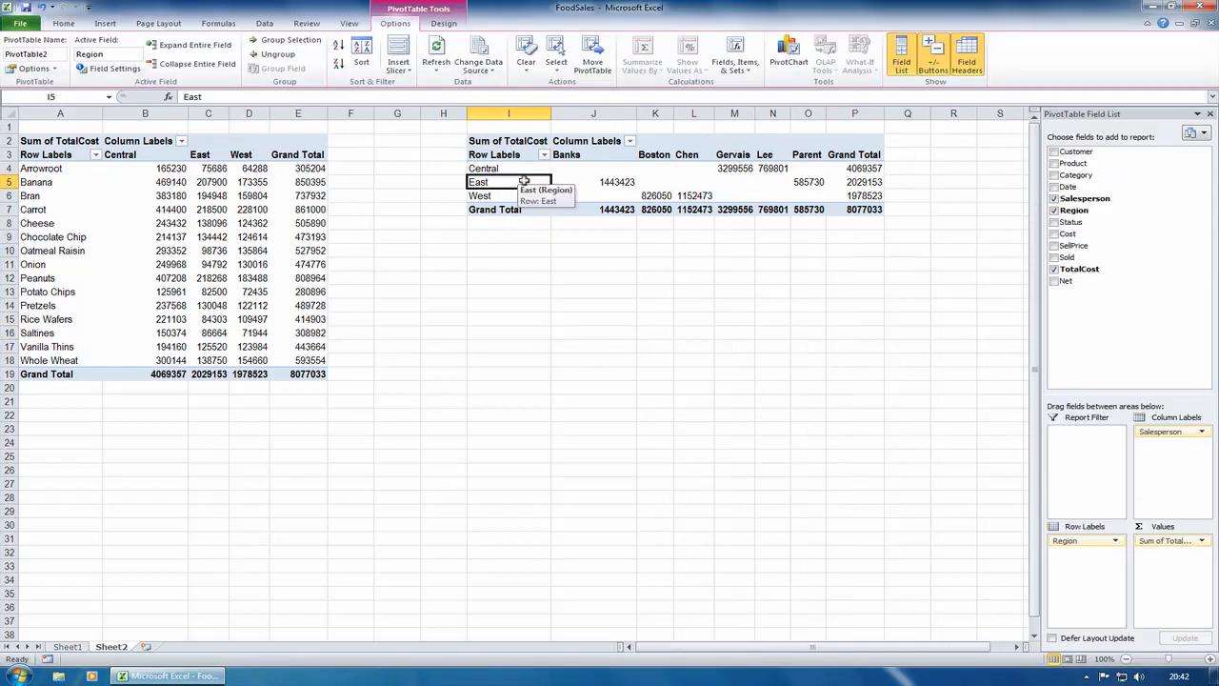
mouse_move(423, 49)
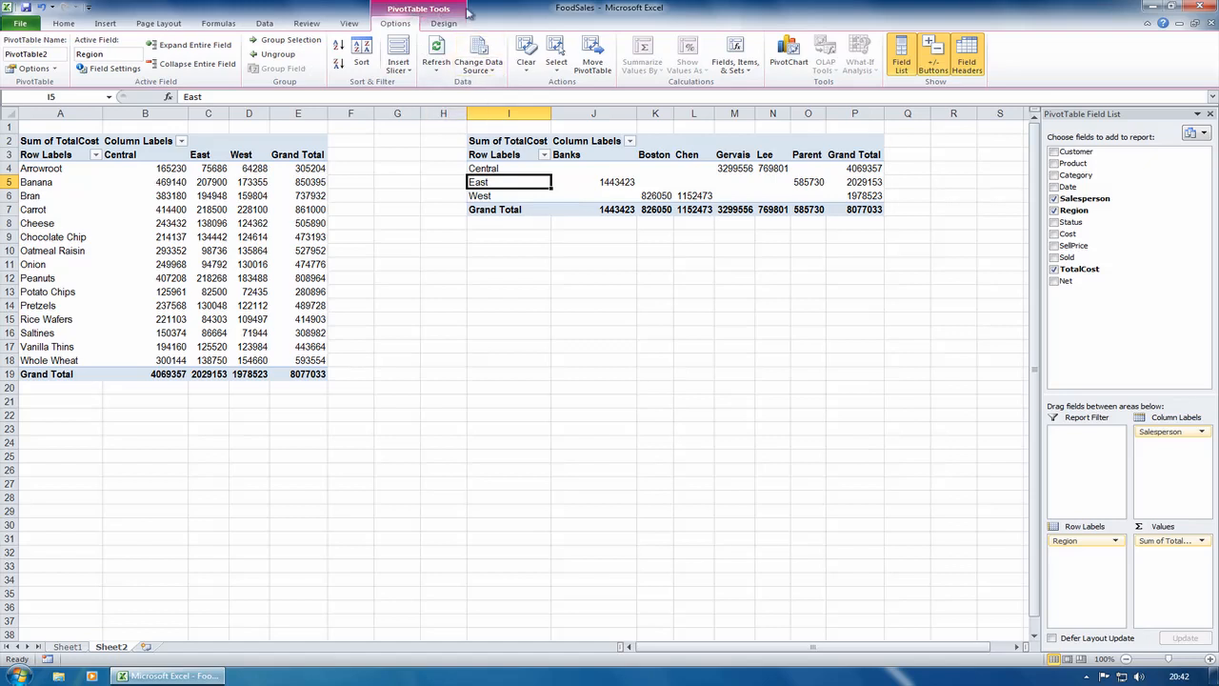
left_click(442, 23)
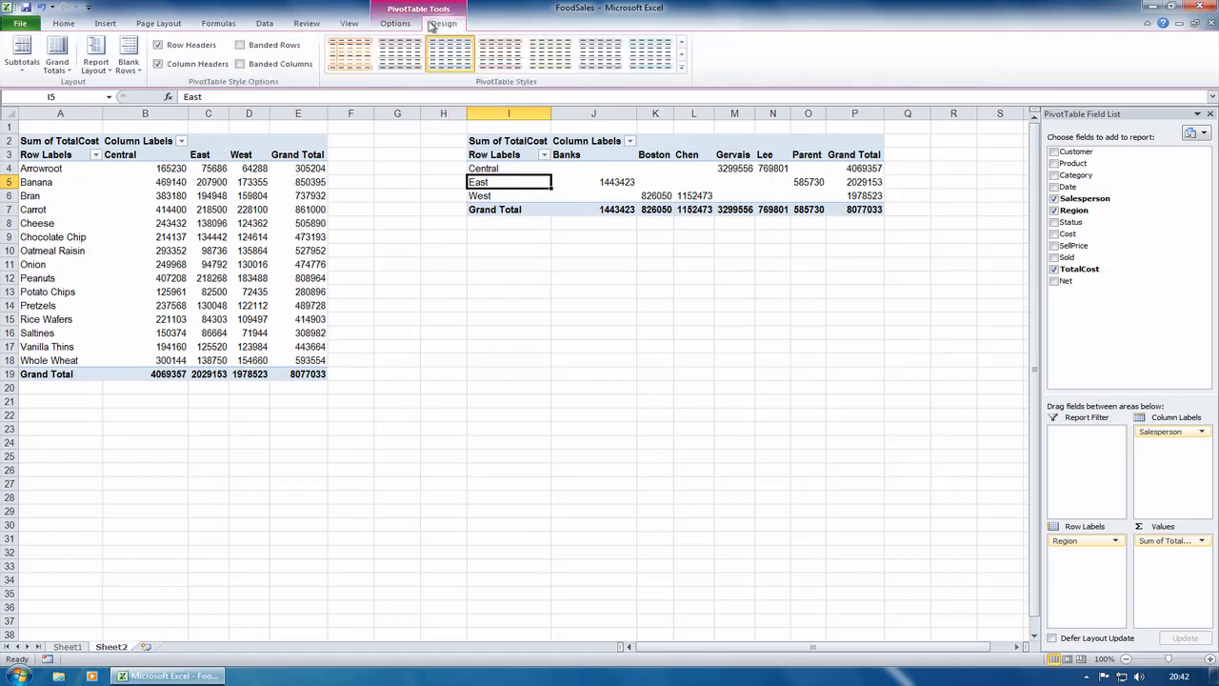
left_click(394, 23)
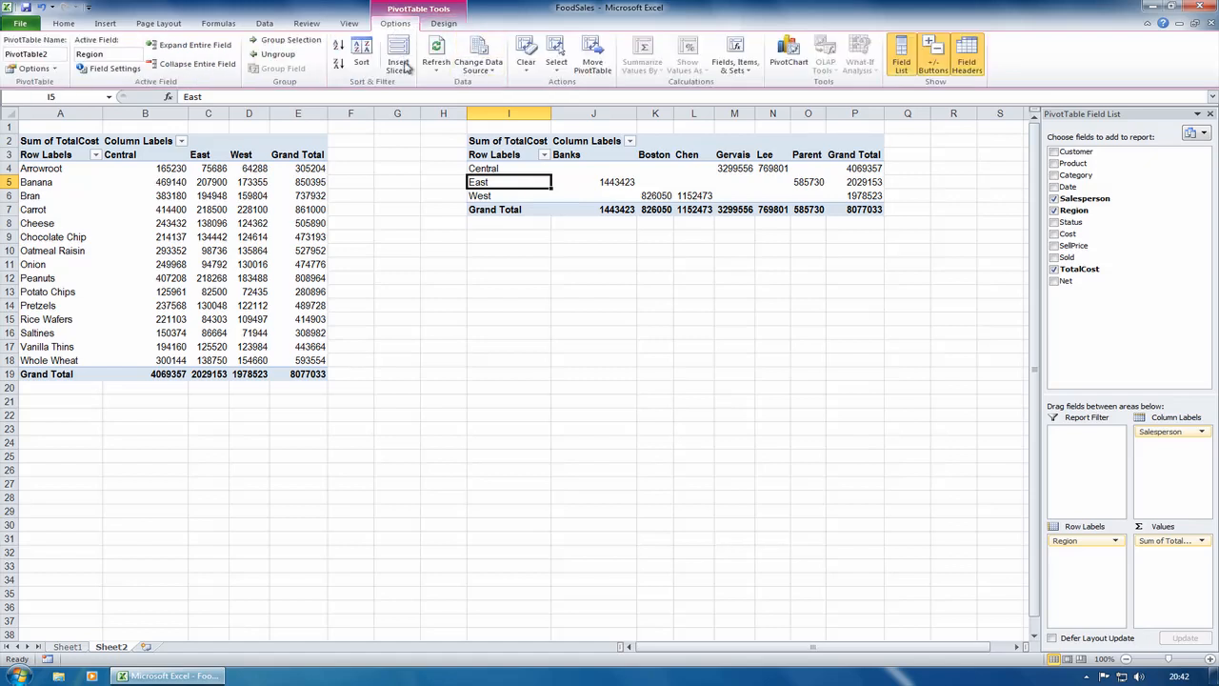
left_click(398, 58)
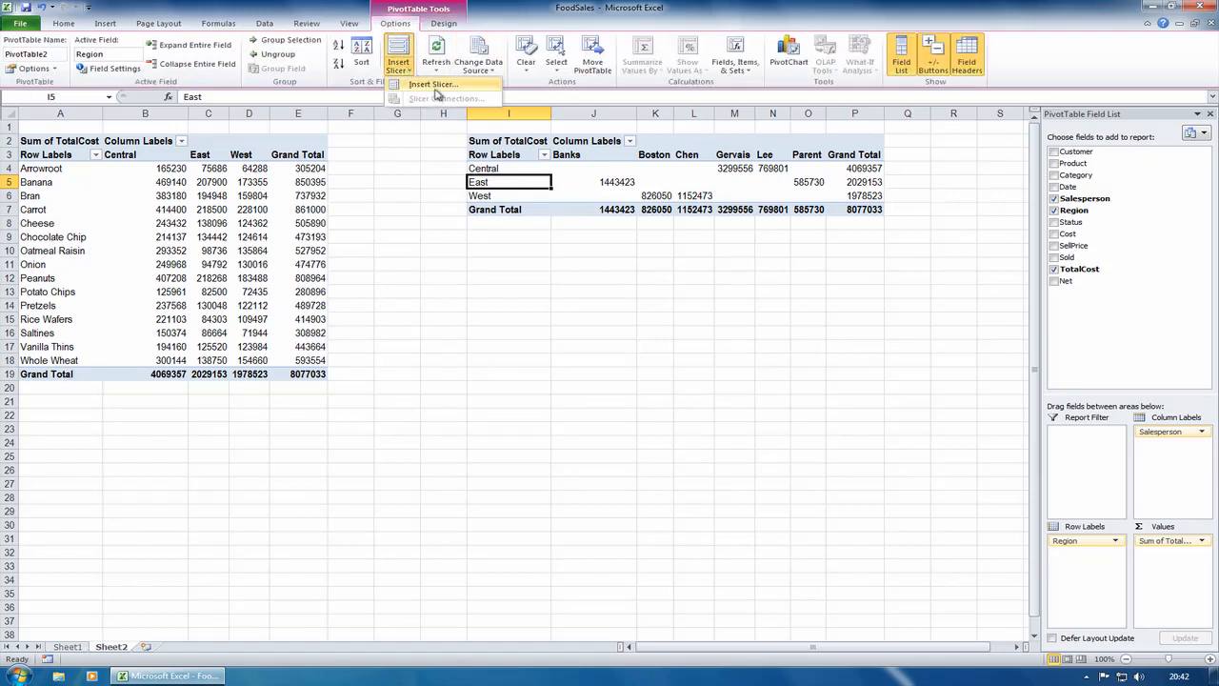
left_click(434, 84)
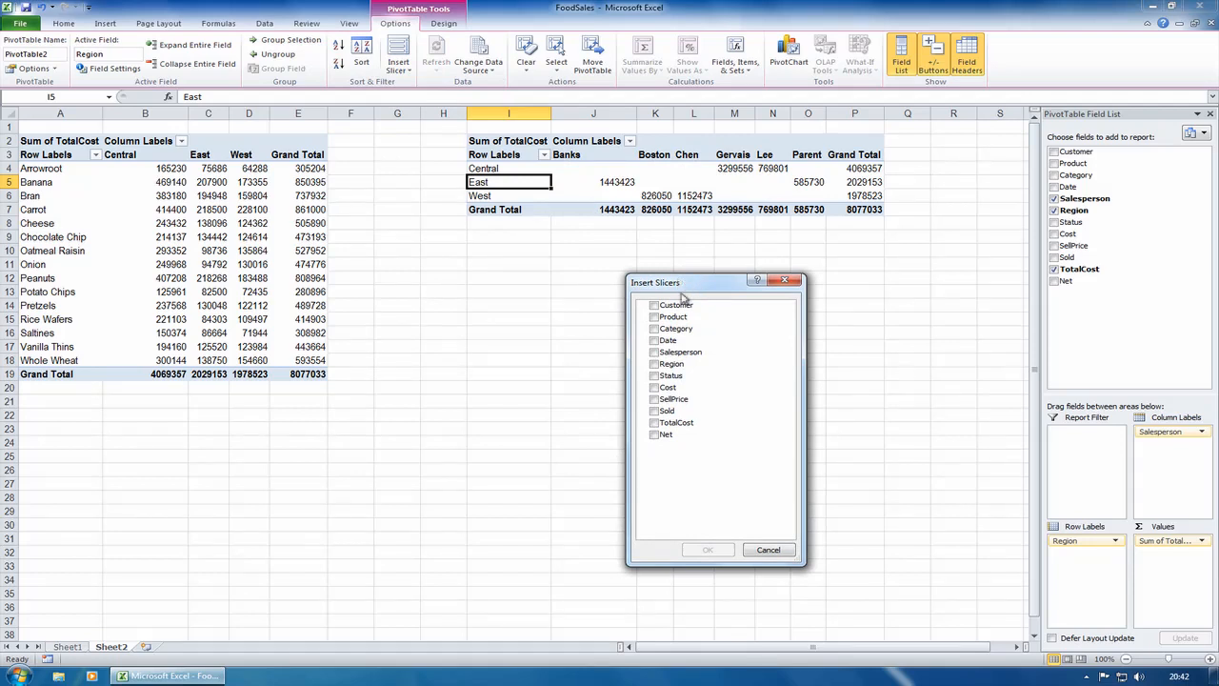
left_click(655, 316)
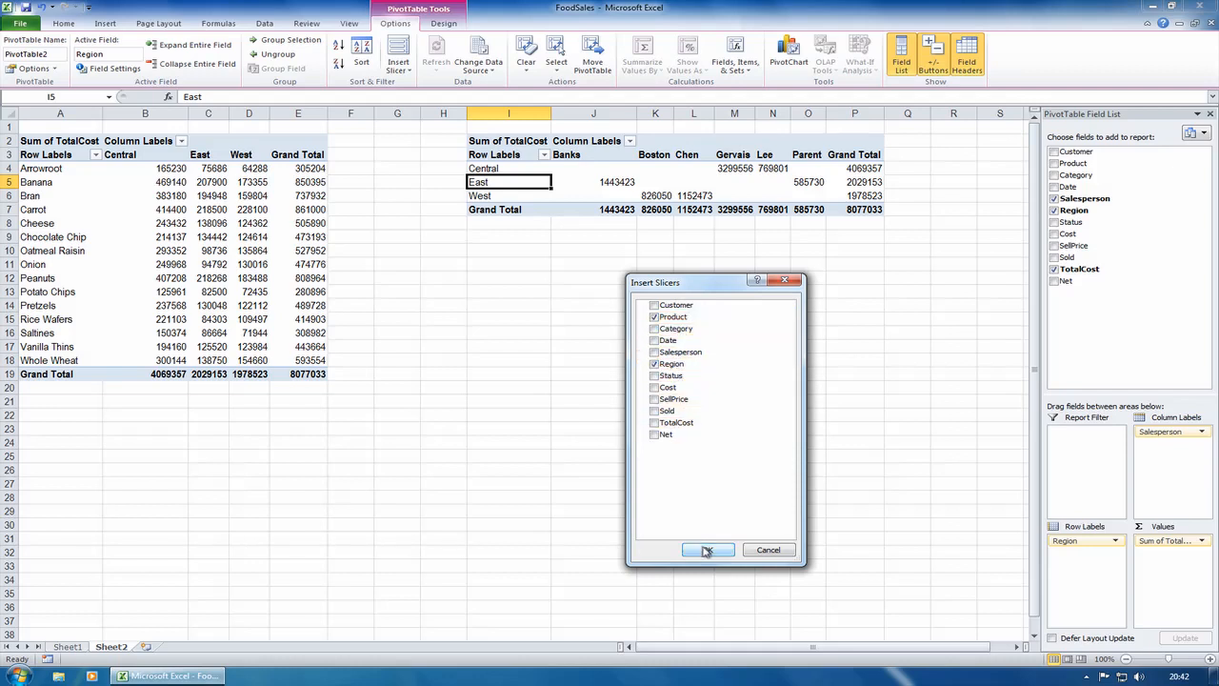
left_click(708, 549)
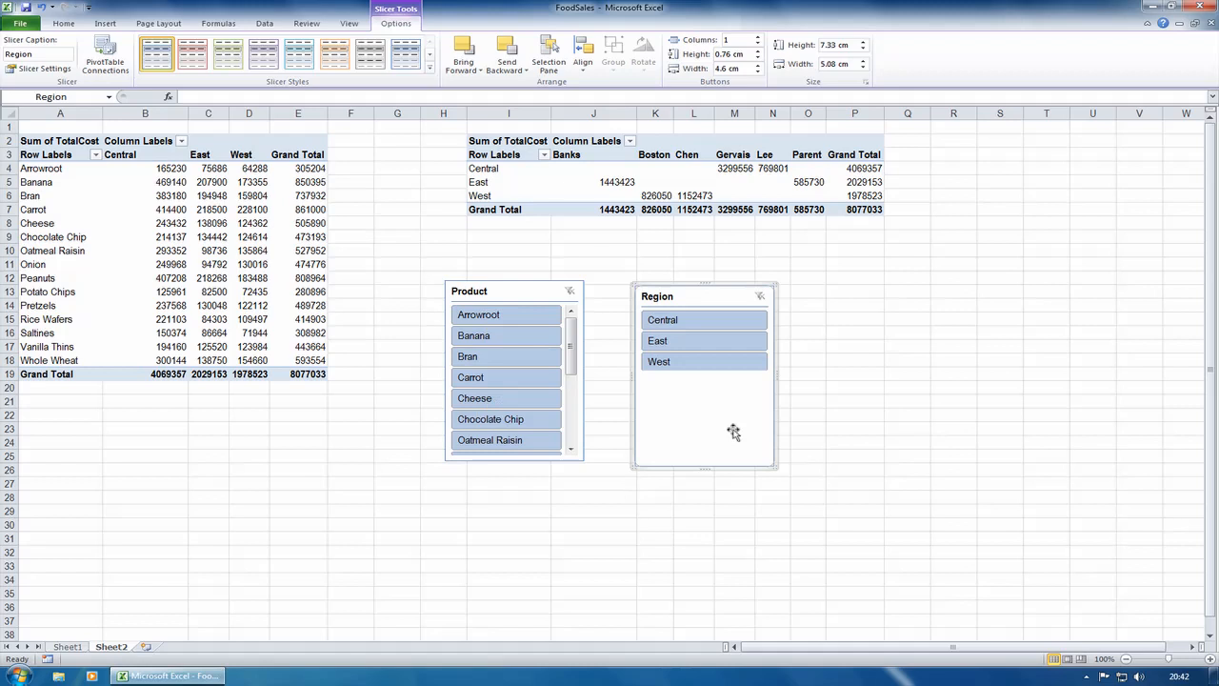
mouse_move(512, 335)
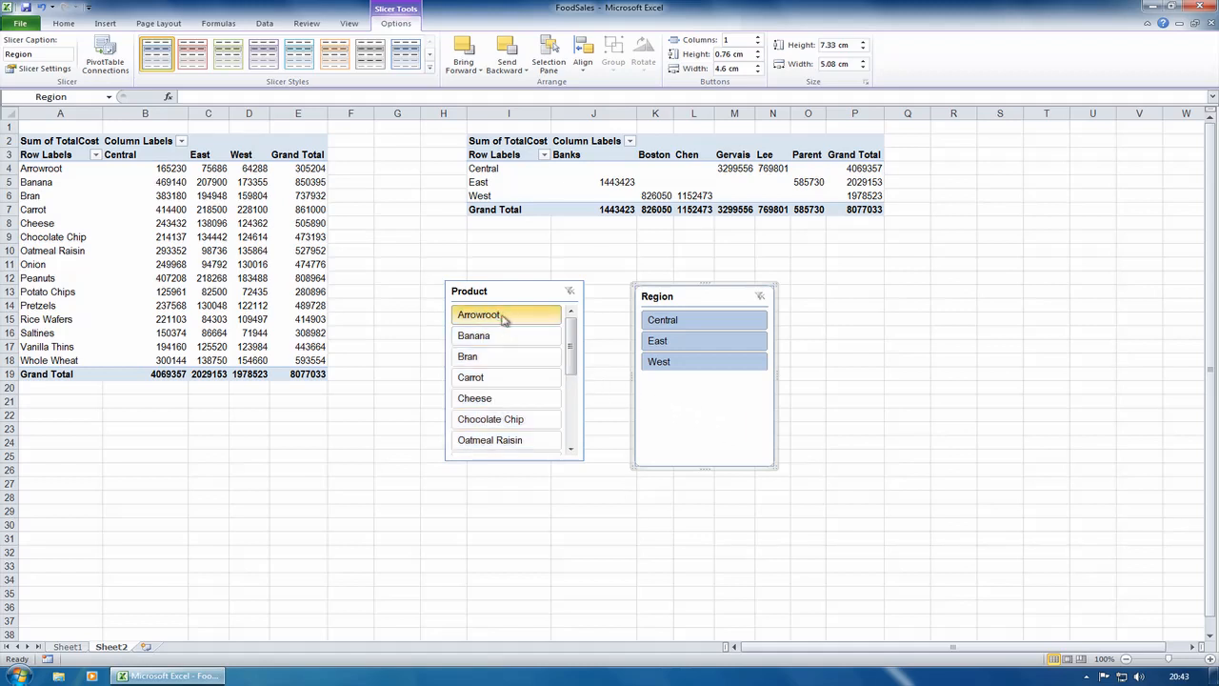
left_click(478, 314)
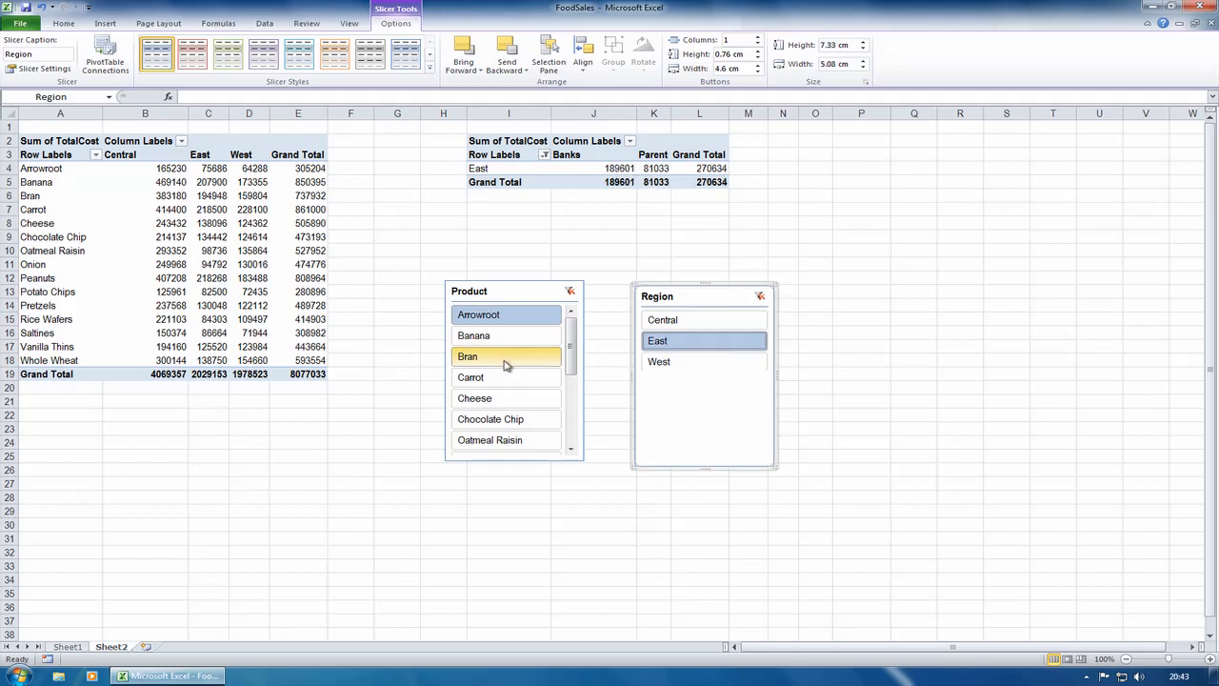
mouse_move(483, 392)
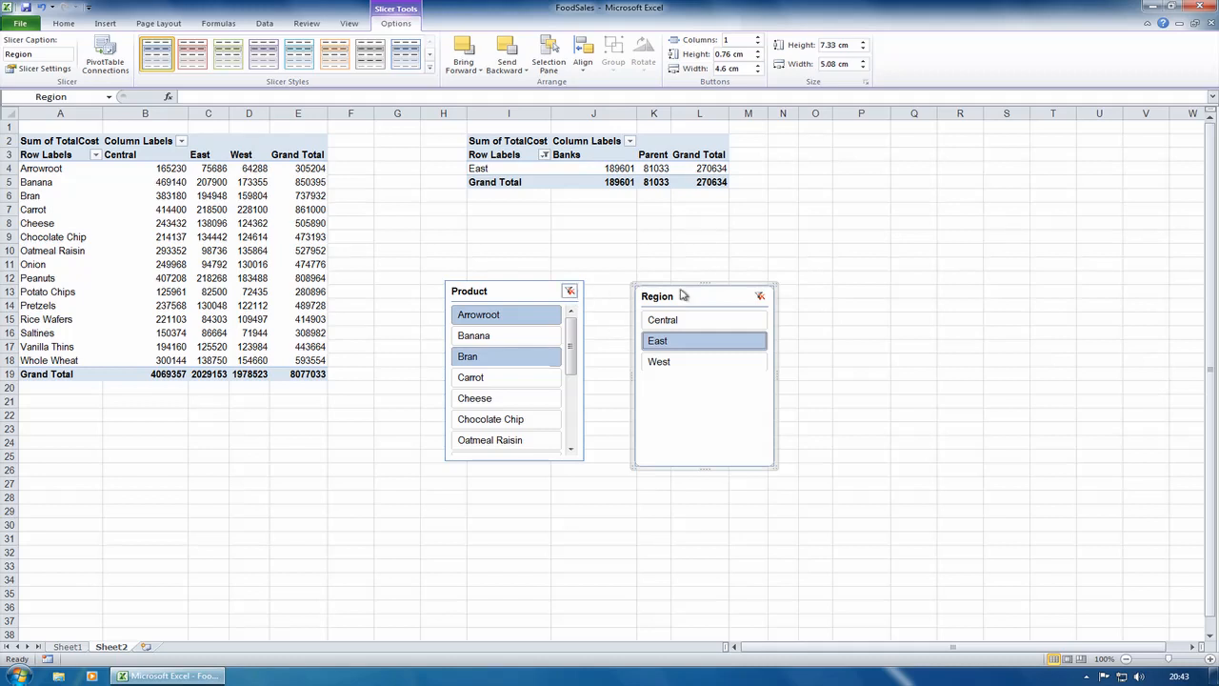
left_click(760, 295)
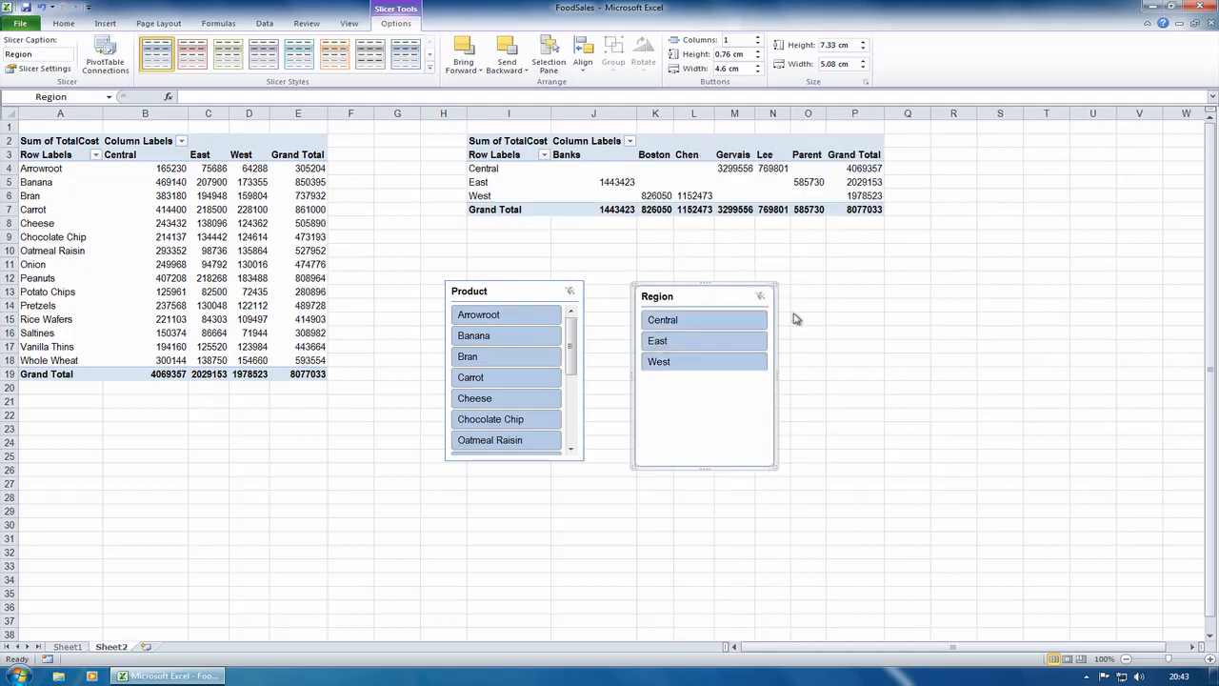
mouse_move(697, 307)
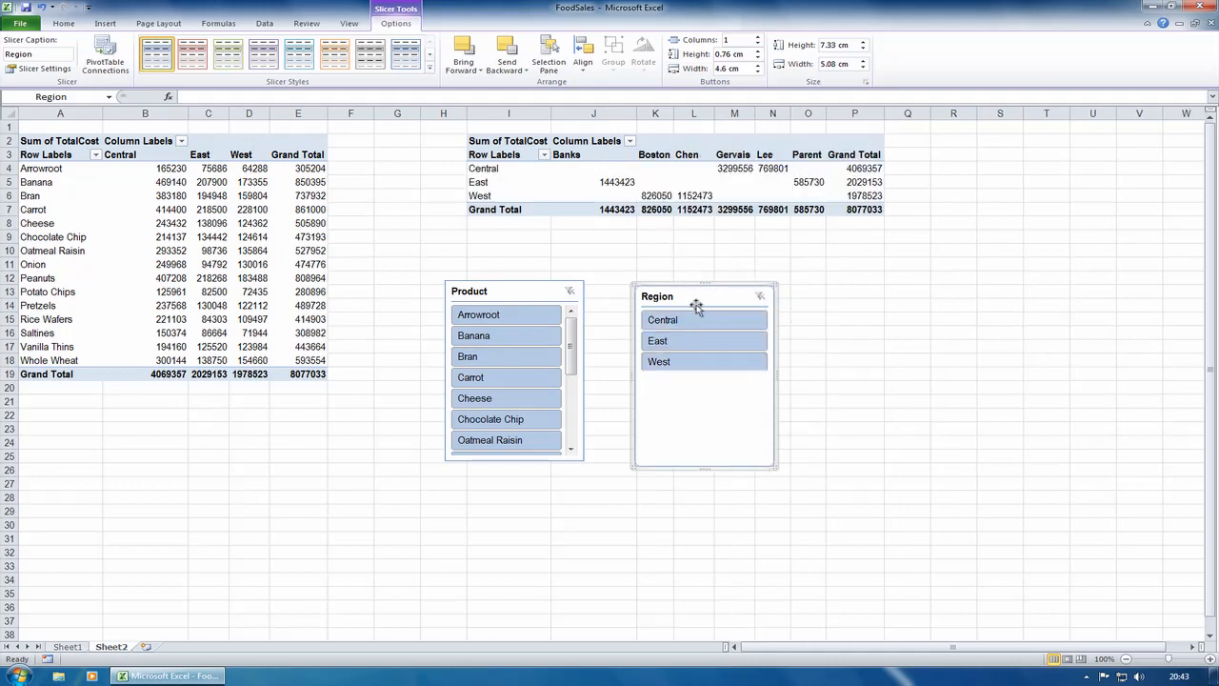
mouse_move(701, 293)
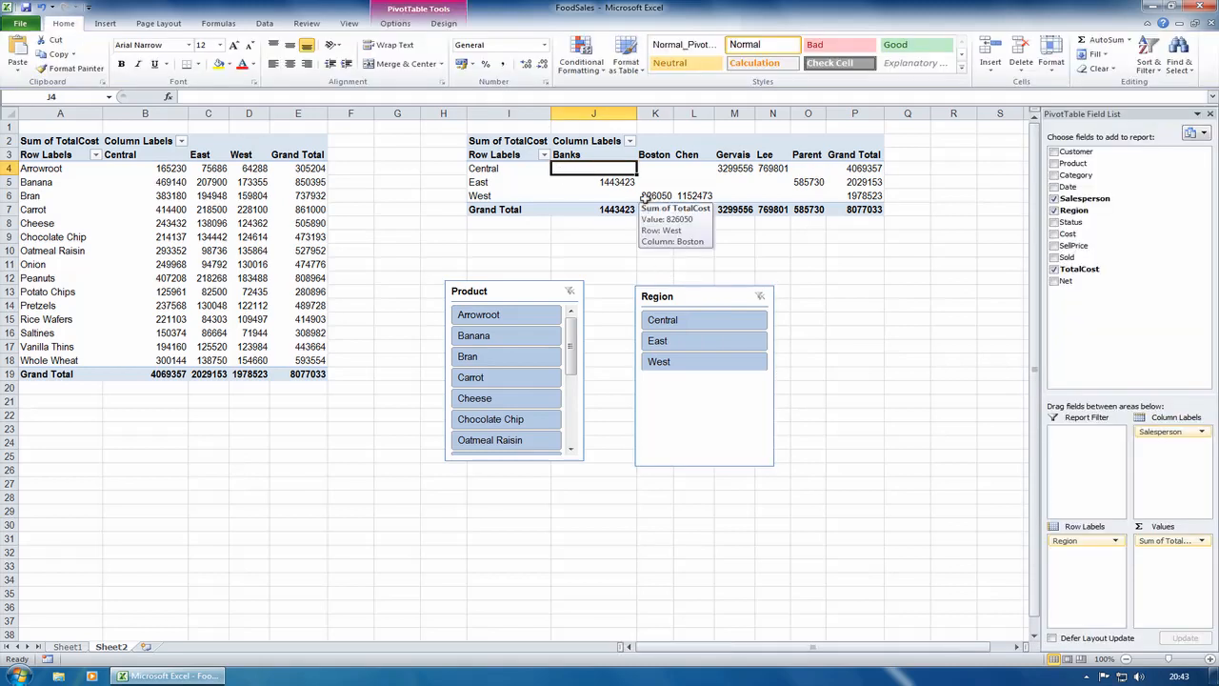
mouse_move(697, 286)
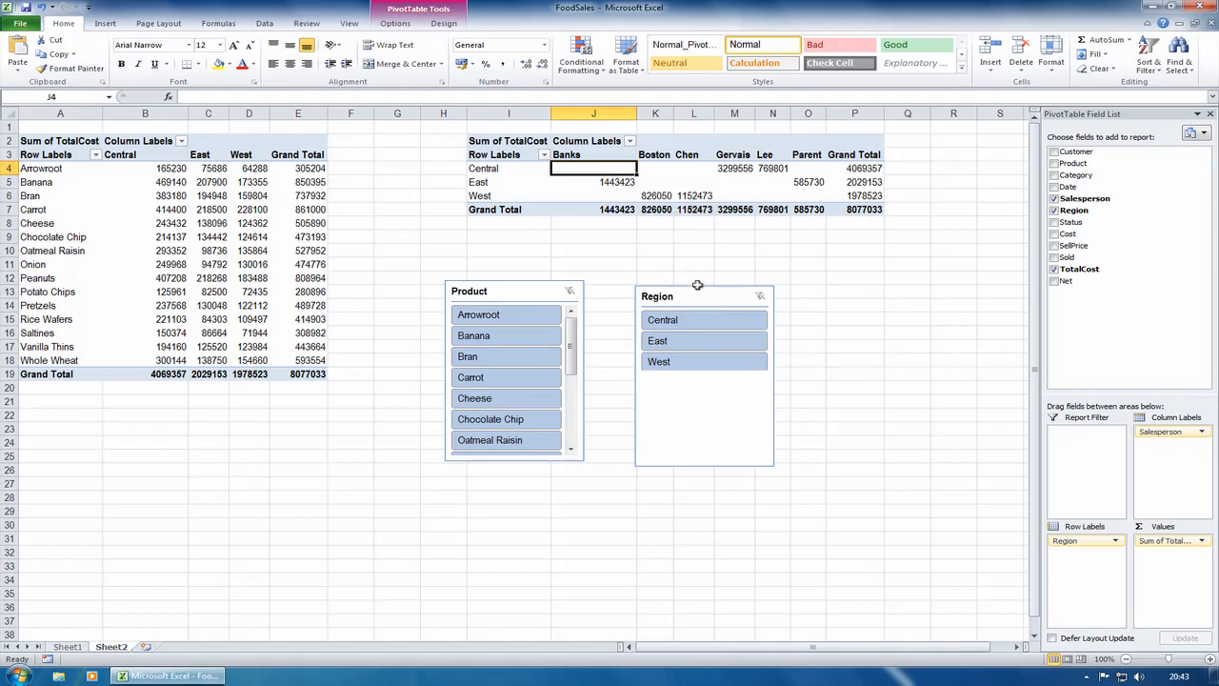
Link the Region slicer to PivotTable1 as well through PivotTable Connections.
left_click(705, 295)
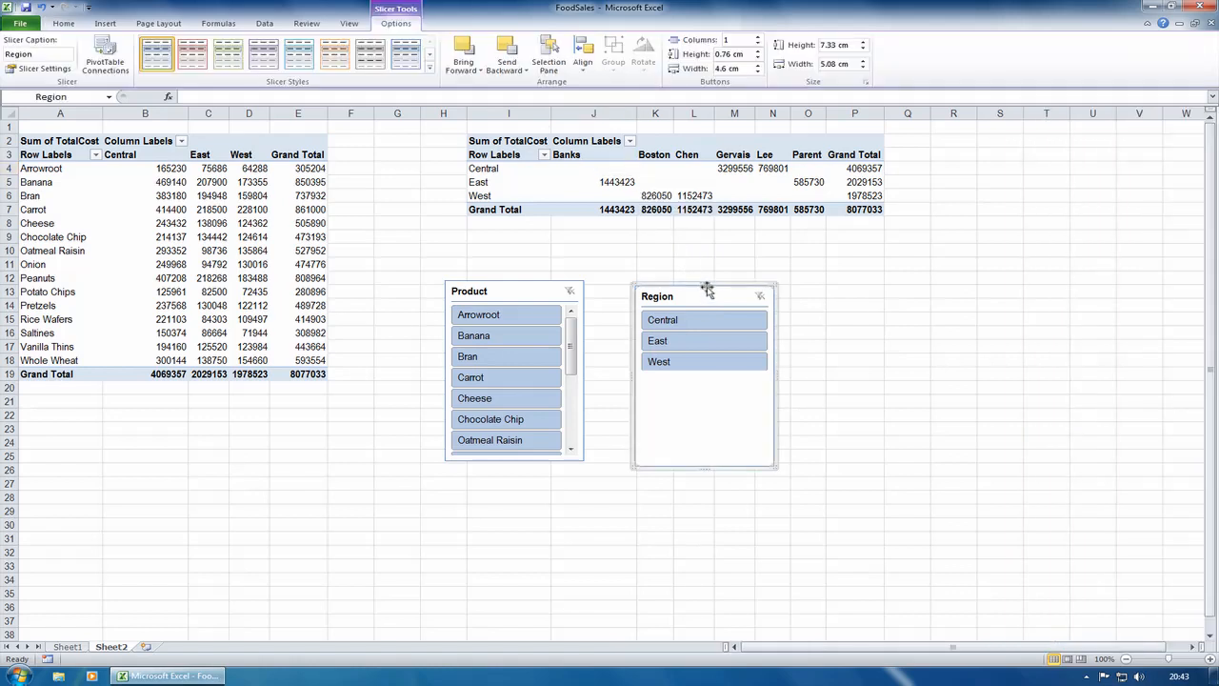
mouse_move(716, 314)
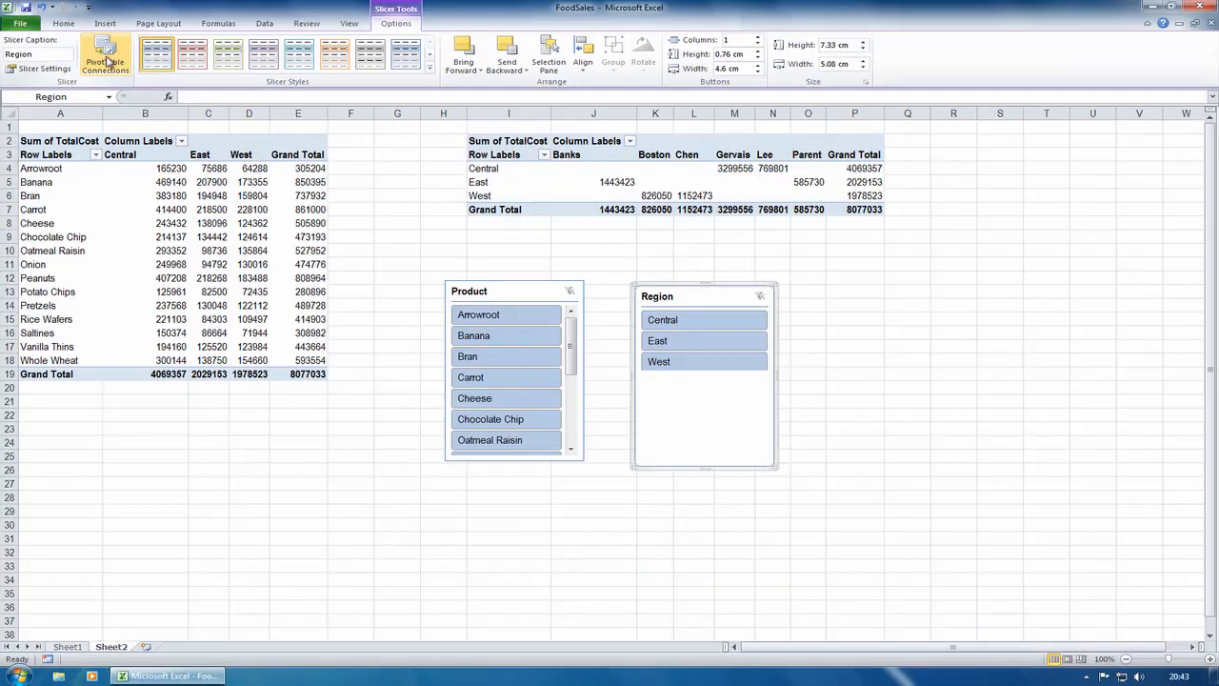
left_click(105, 59)
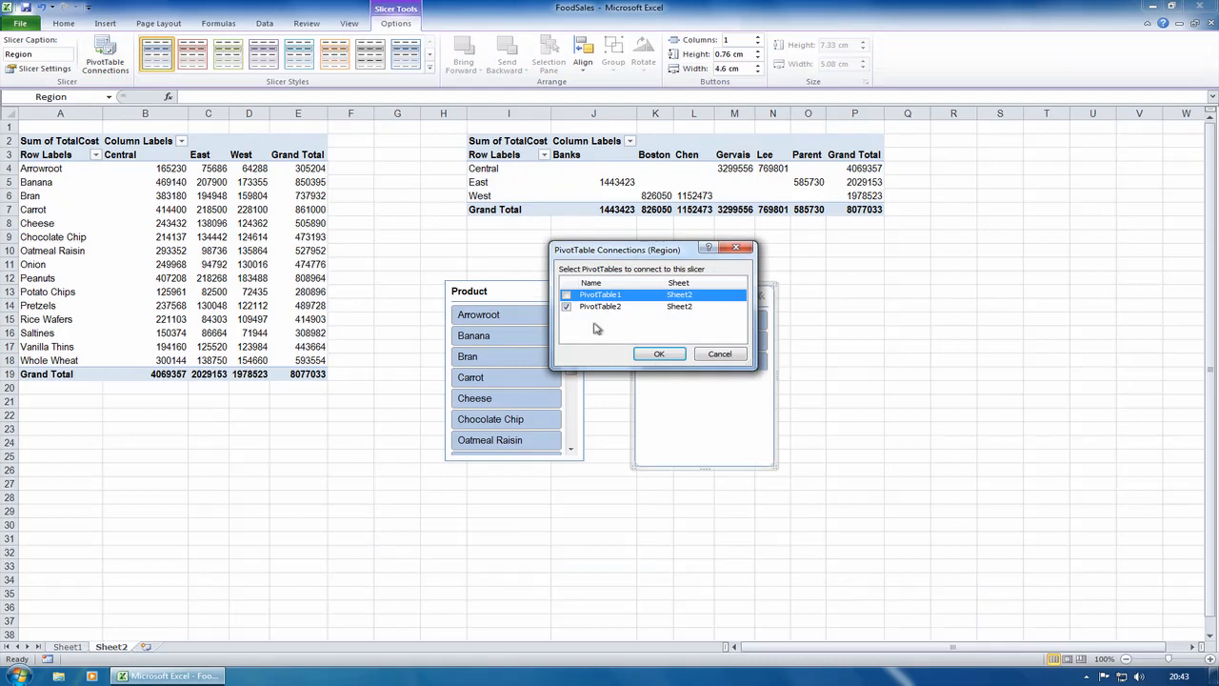
mouse_move(594, 322)
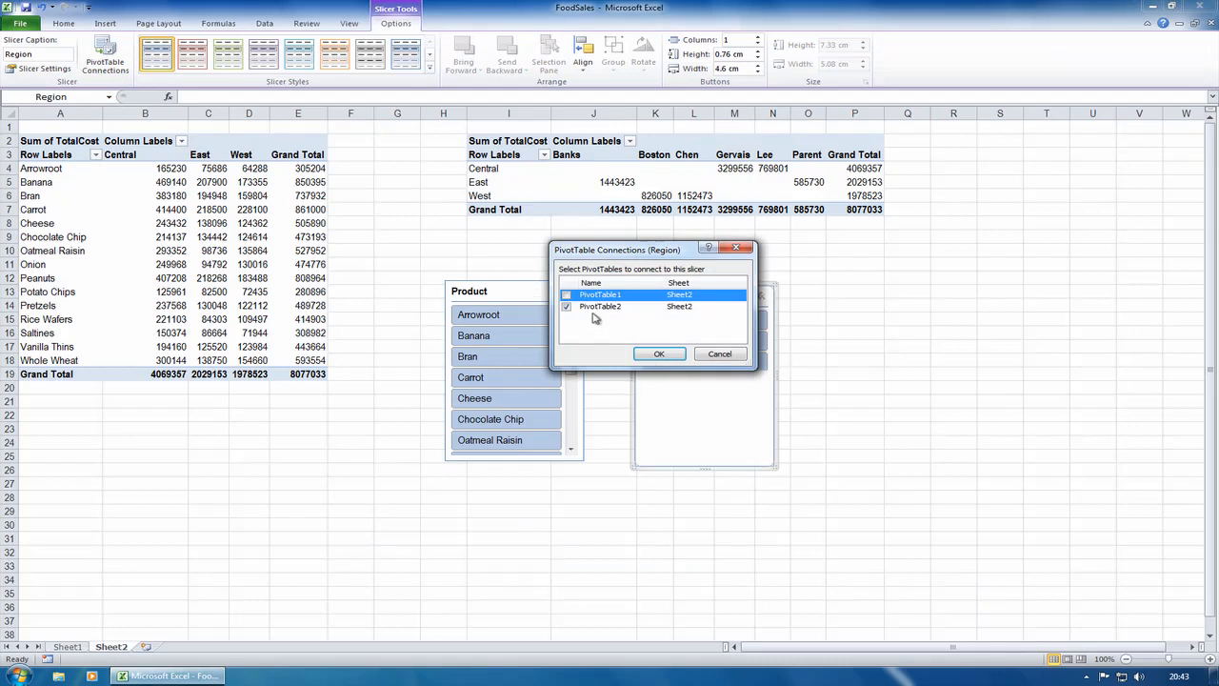
mouse_move(602, 314)
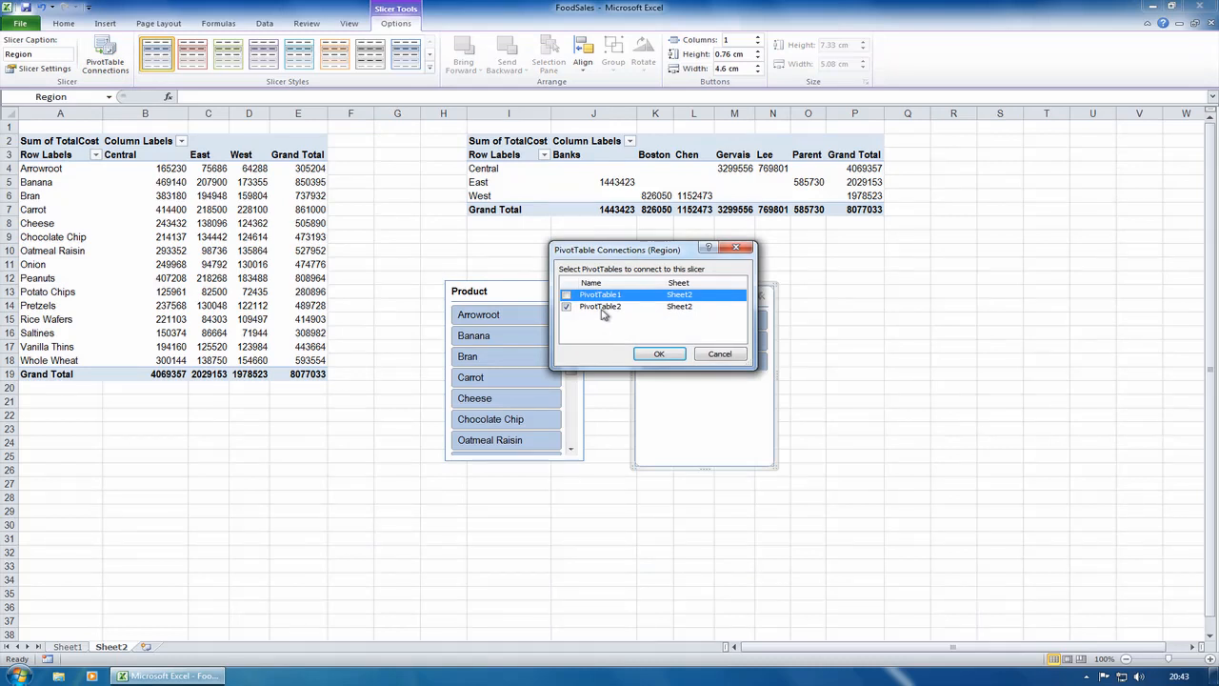
left_click(600, 293)
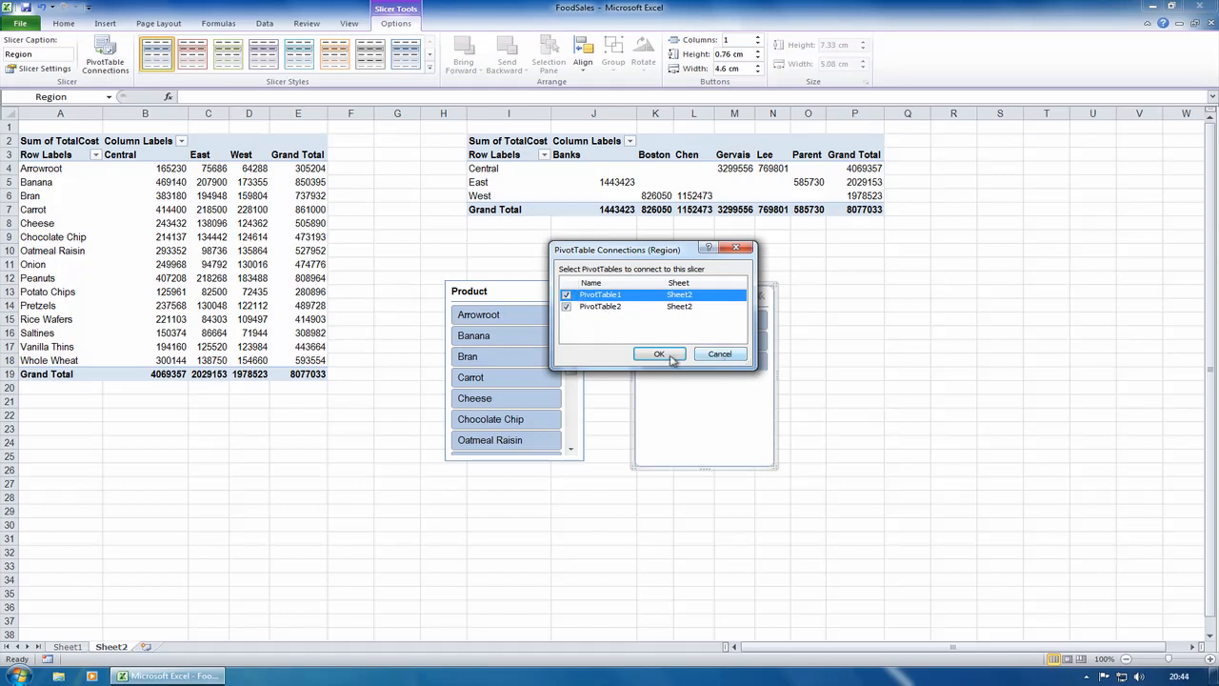
left_click(658, 352)
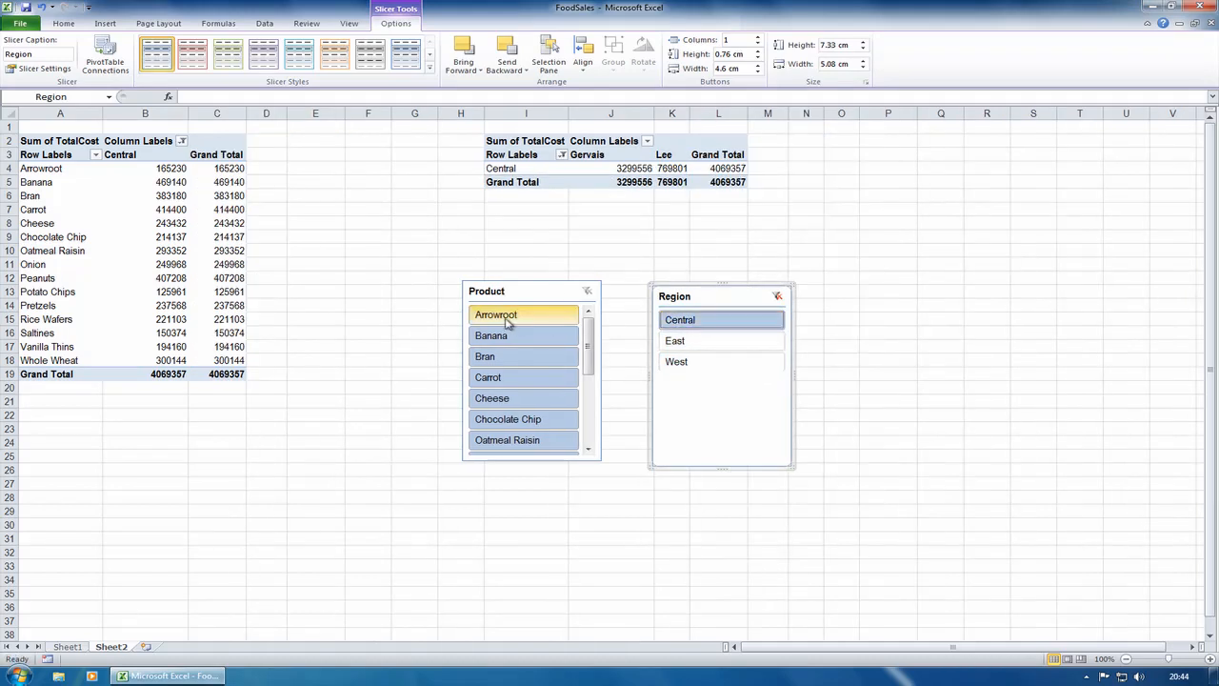
Link the Product slicer to both PivotTables, then filter them to Arrowroot and finally Bran.
left_click(495, 314)
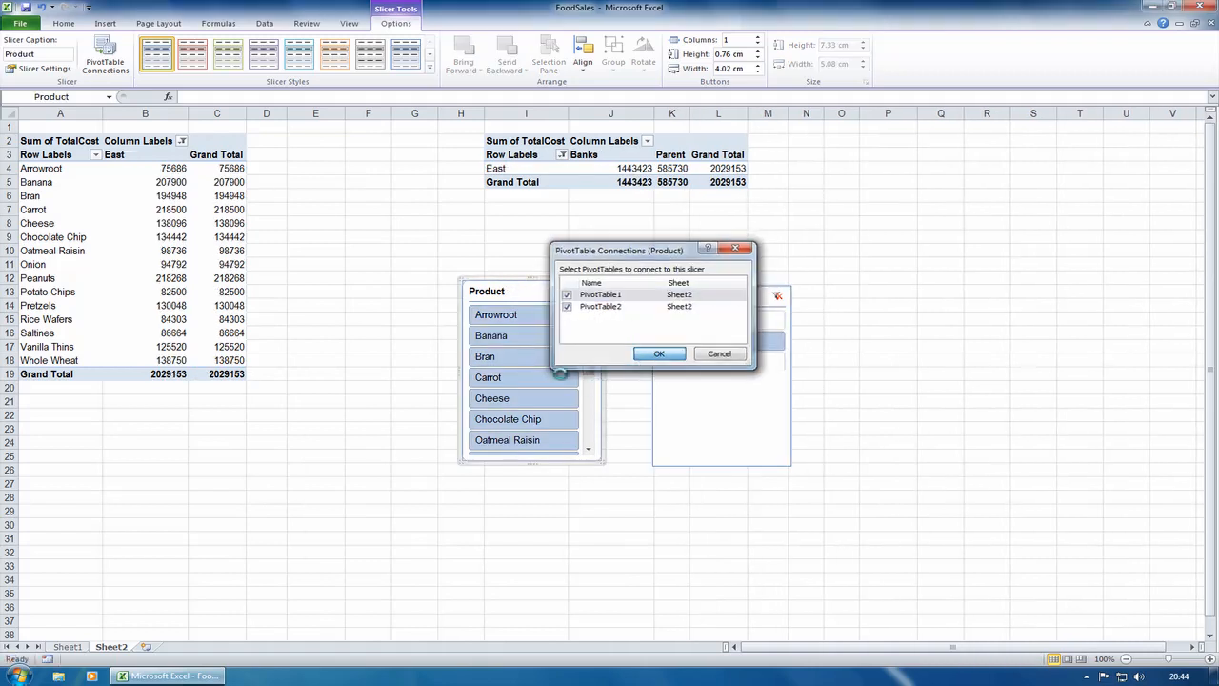
left_click(659, 353)
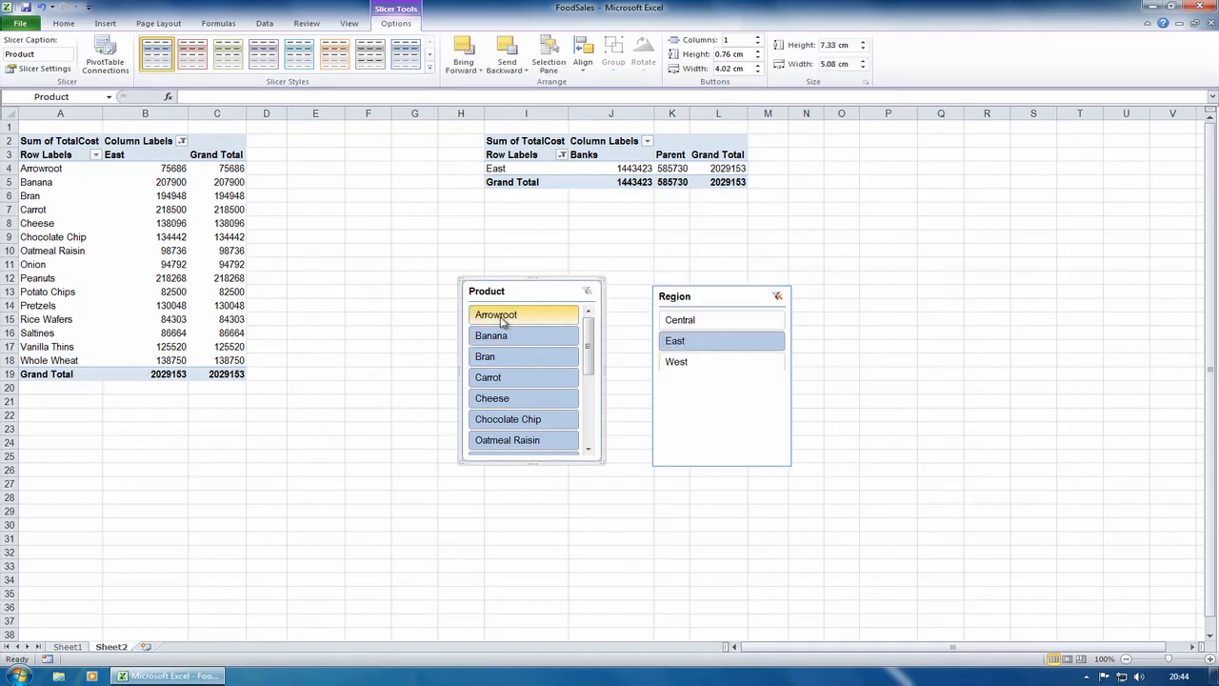
left_click(495, 314)
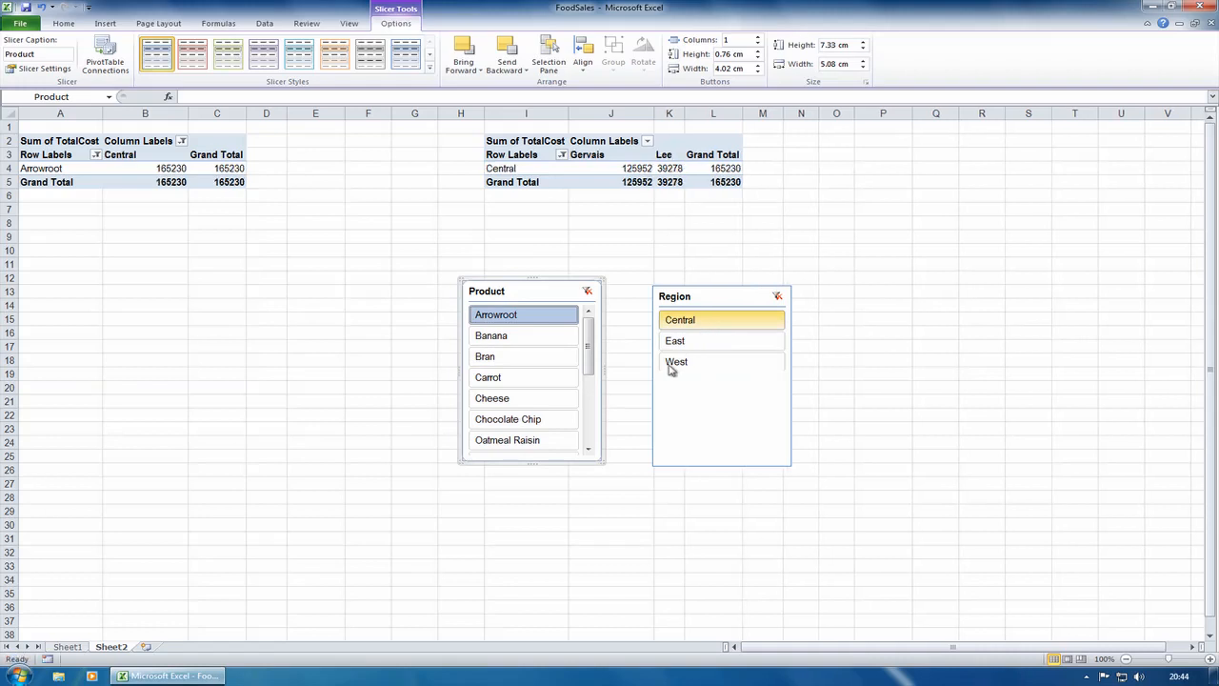
left_click(483, 356)
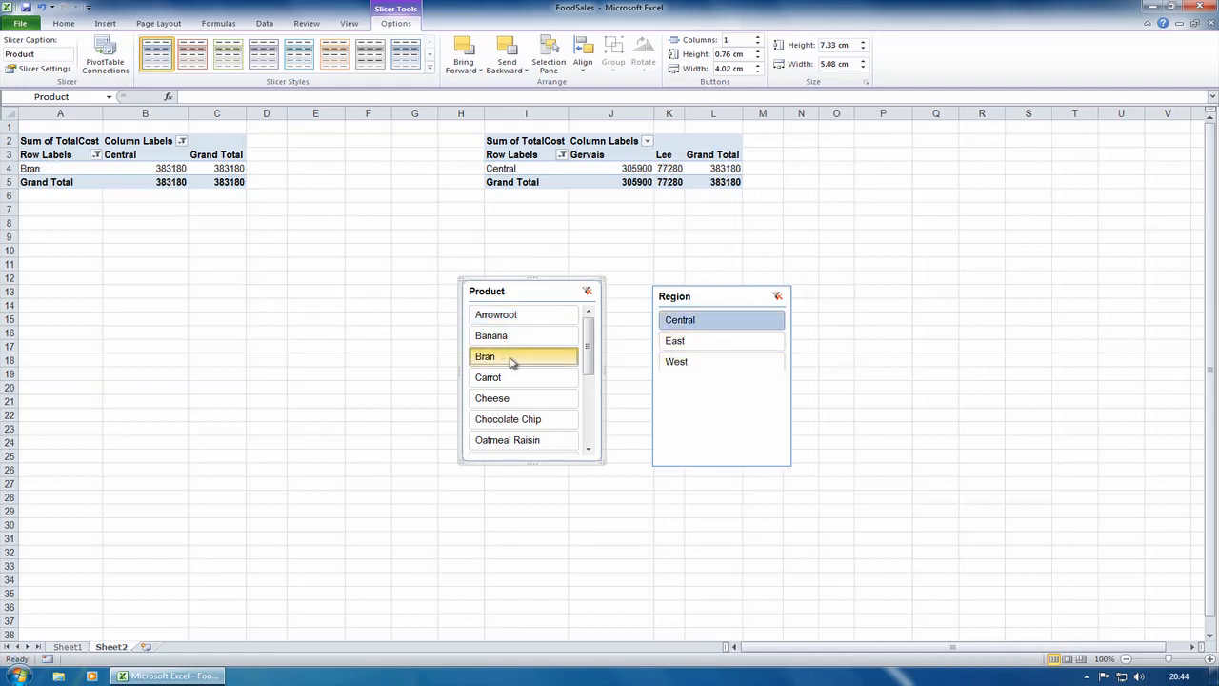